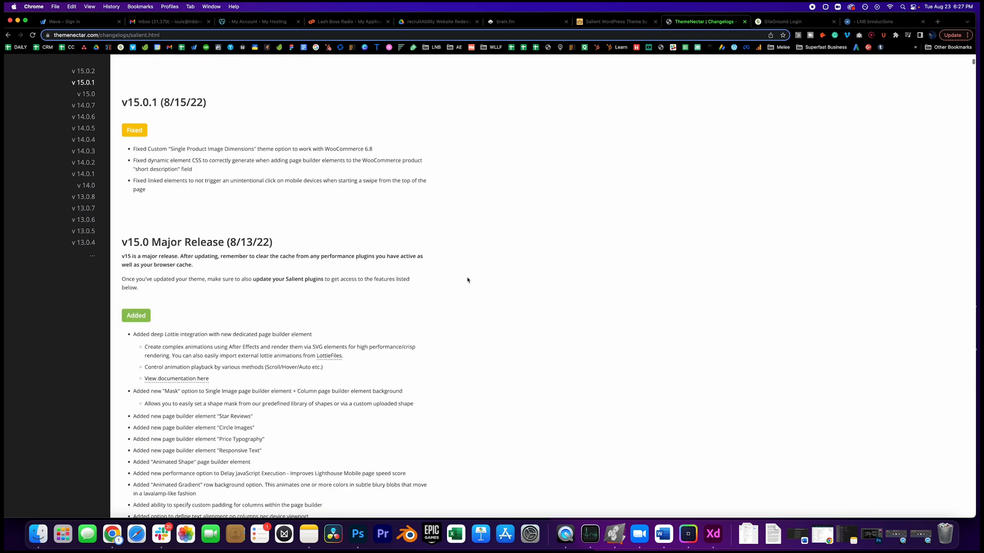
Switch to the Salient WordPress Theme tab showing 'Beautiful websites with less work'.
scroll("down", 3)
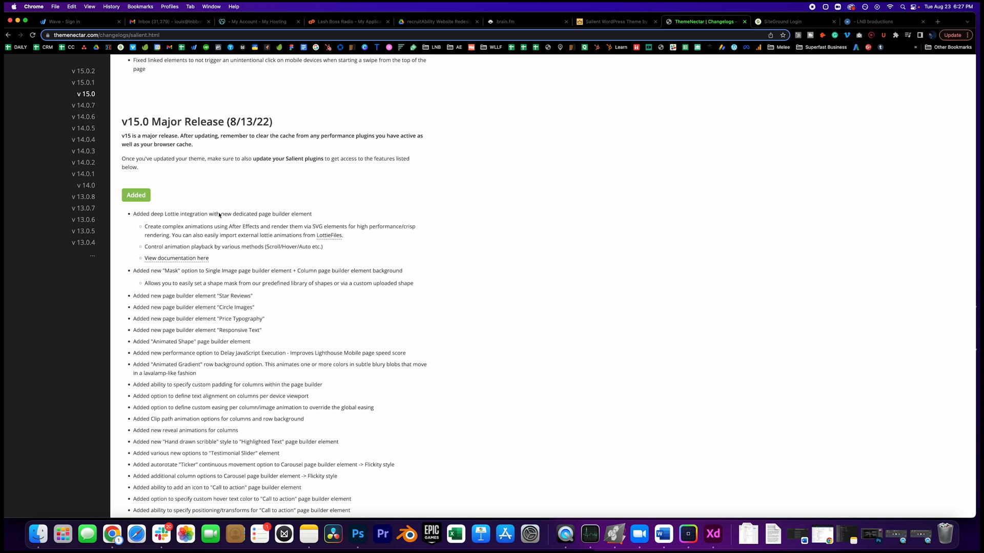
mouse_move(325, 256)
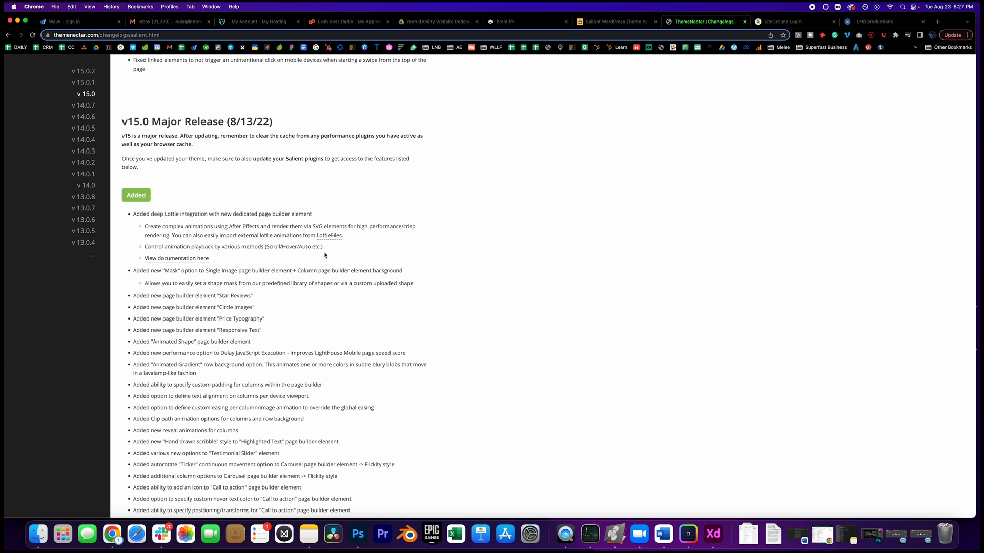
mouse_move(245, 278)
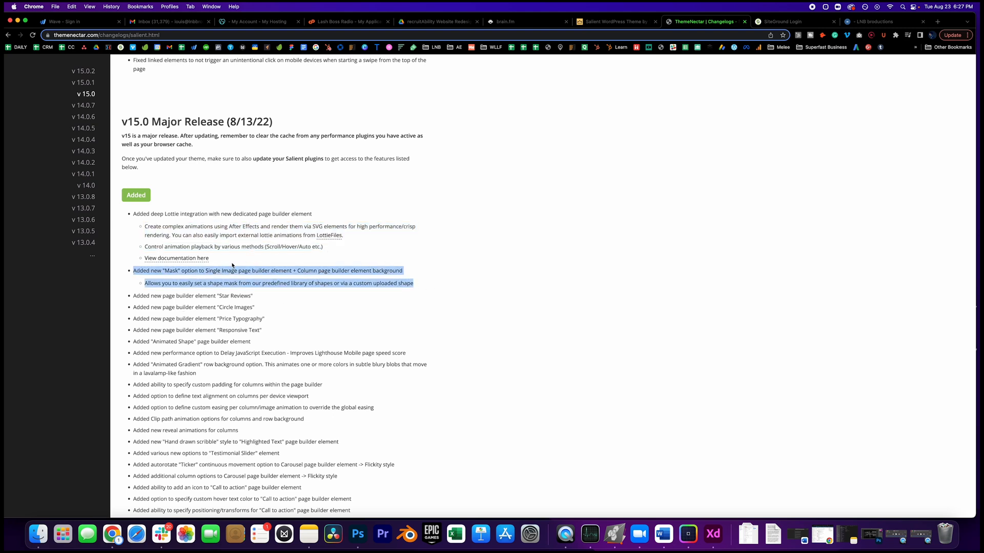
mouse_move(262, 277)
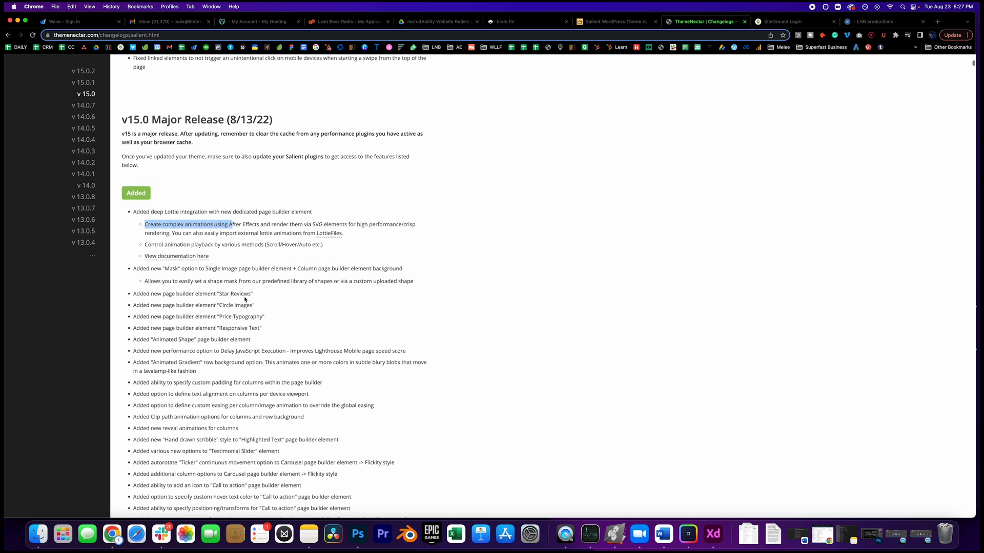
scroll("down", 3)
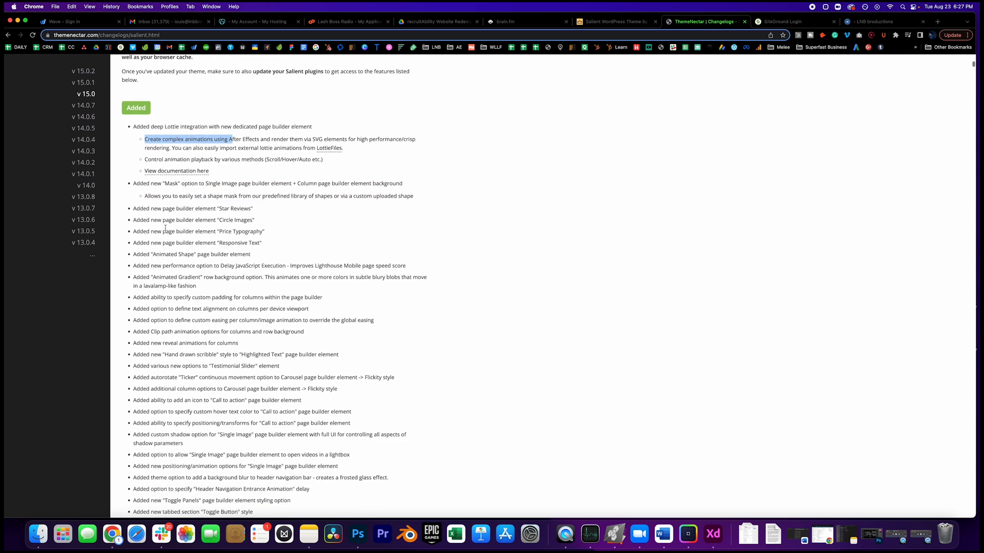
scroll("down", 3)
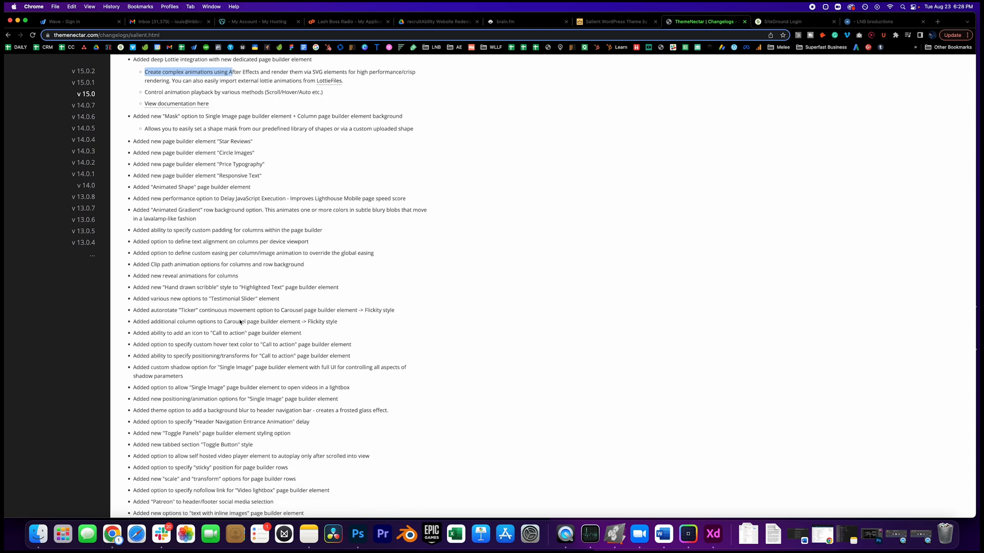
scroll("down", 3)
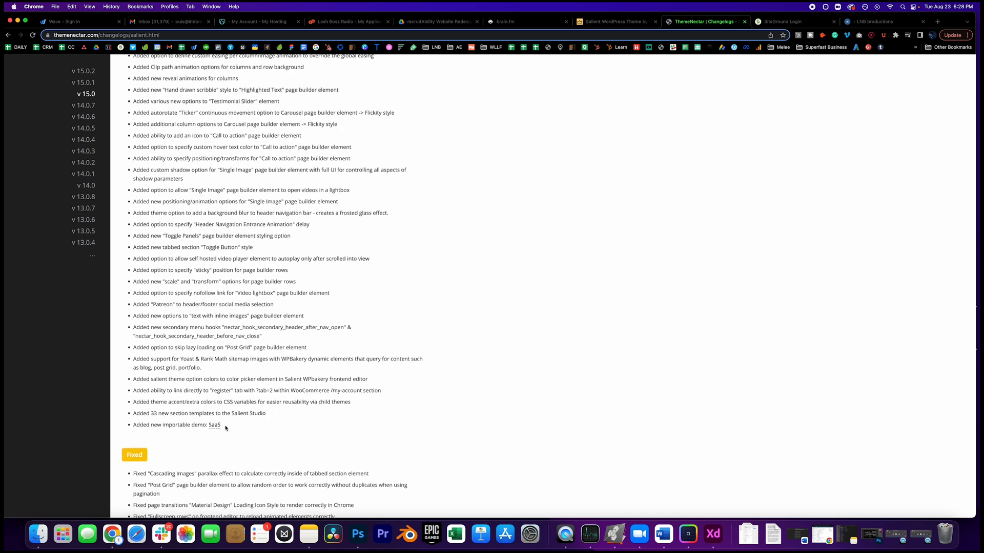
mouse_move(118, 164)
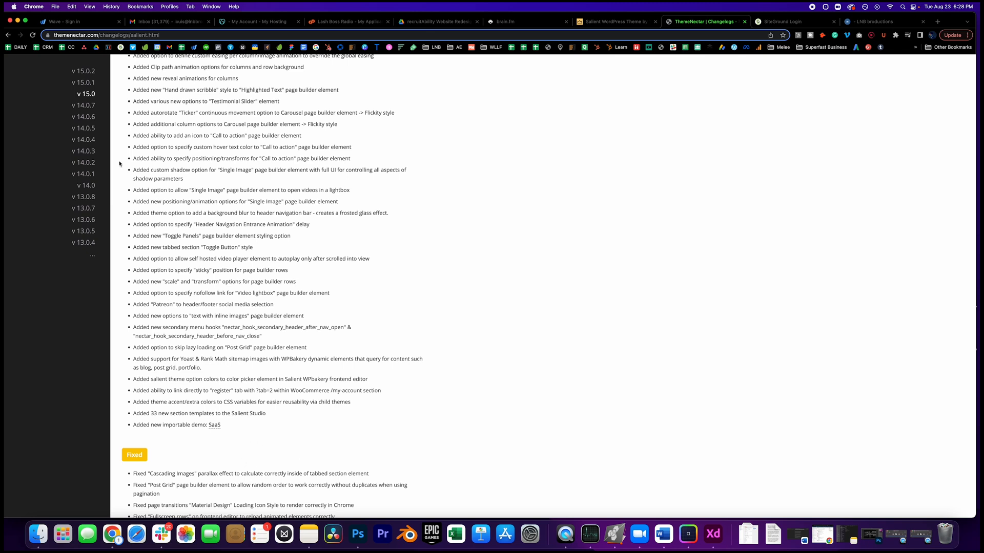
scroll("up", 3)
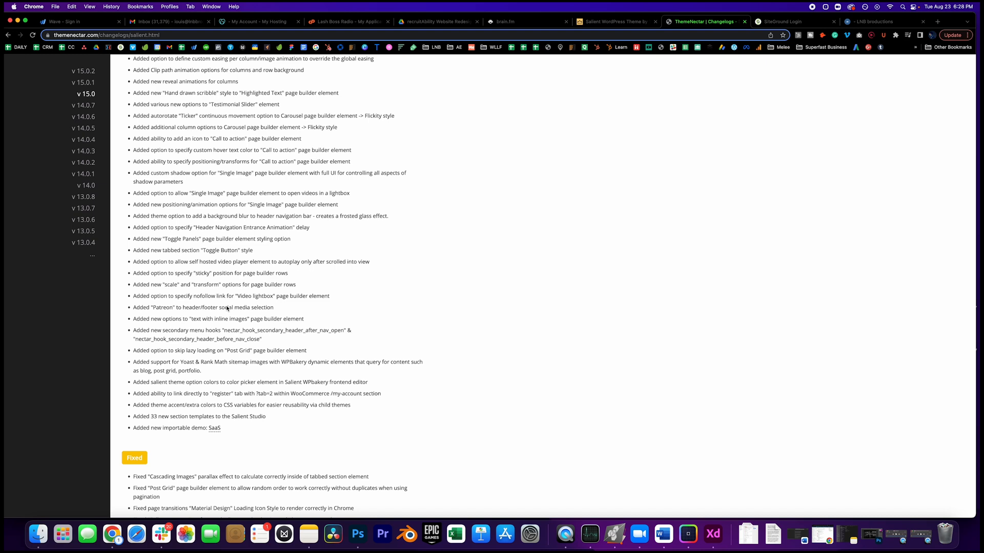
mouse_move(217, 430)
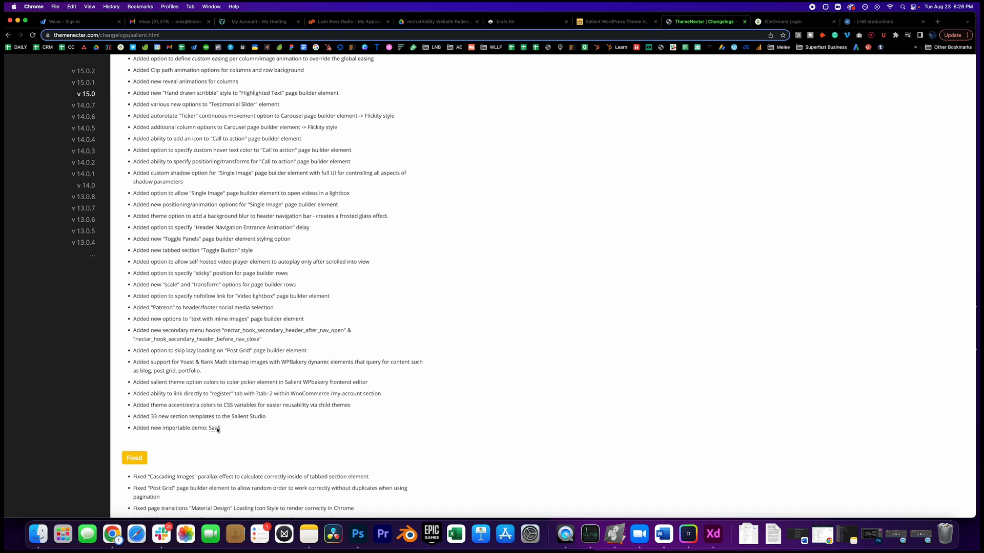
mouse_move(247, 326)
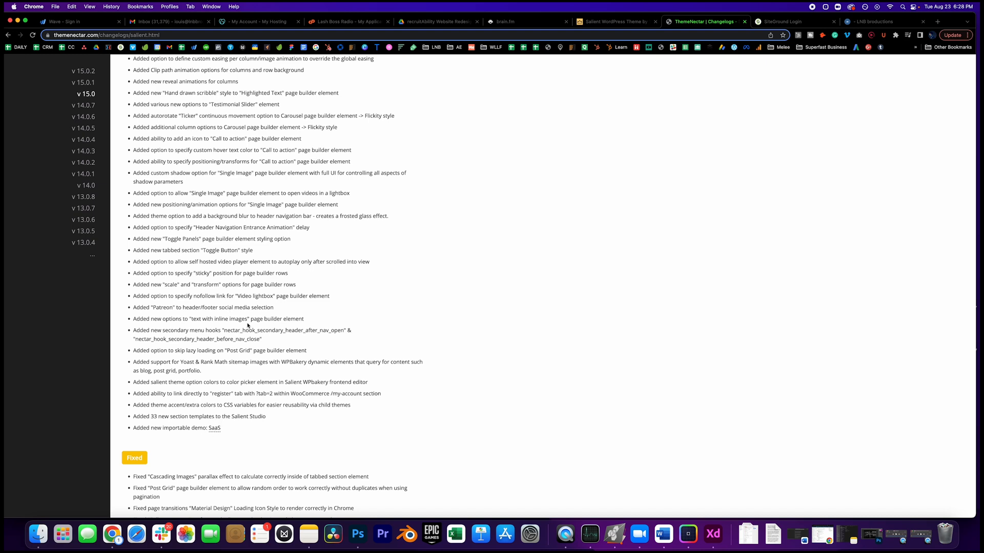
scroll("up", 3)
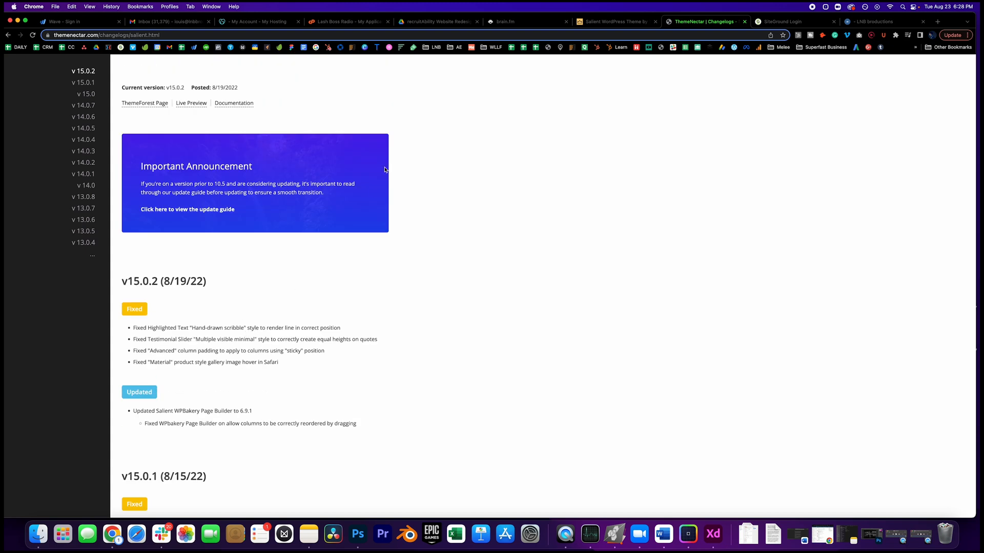
left_click(611, 21)
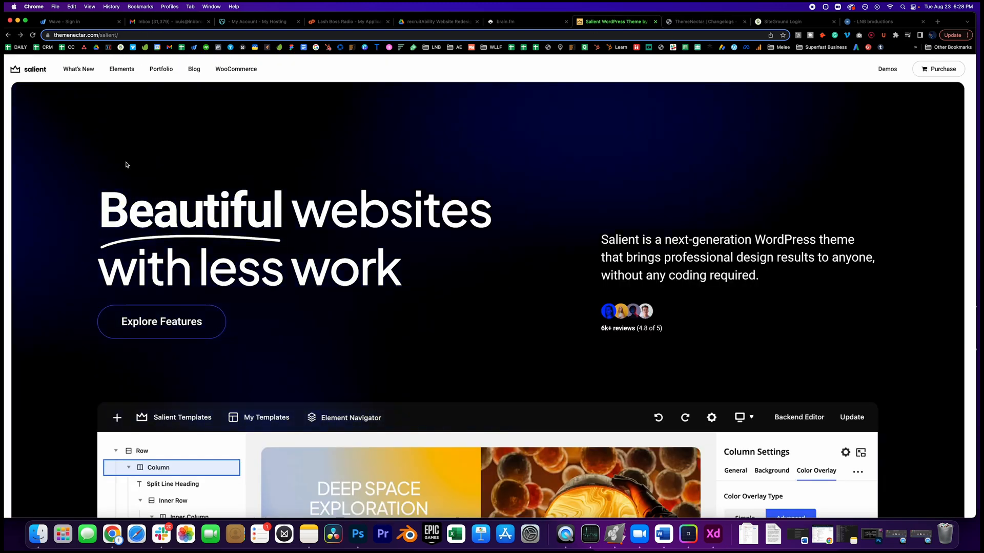
scroll("down", 3)
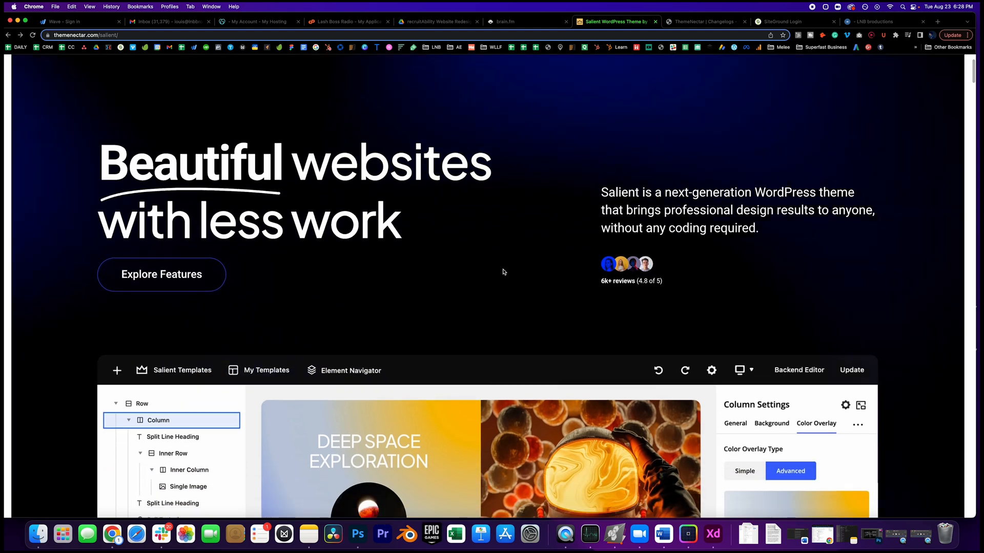
scroll("up", 3)
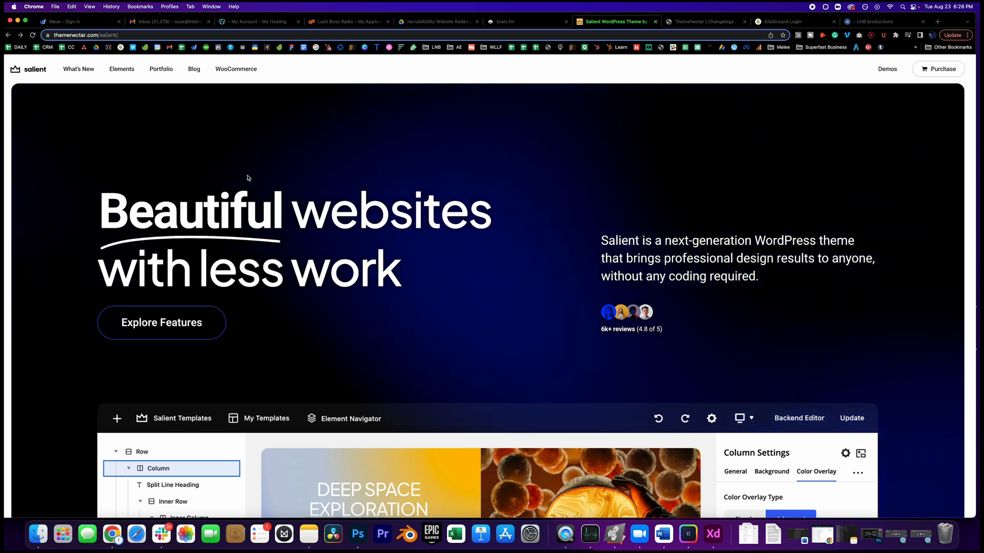
mouse_move(213, 192)
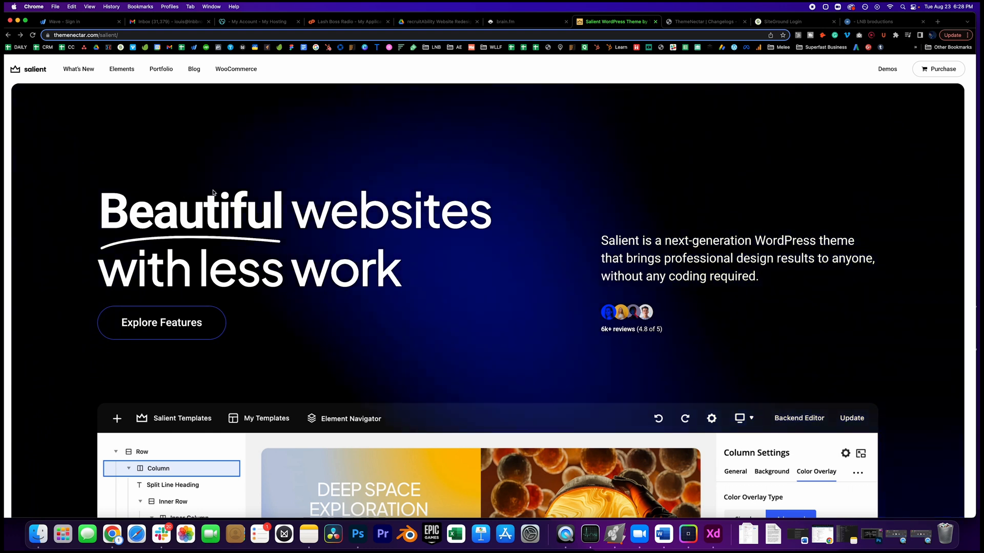
mouse_move(149, 125)
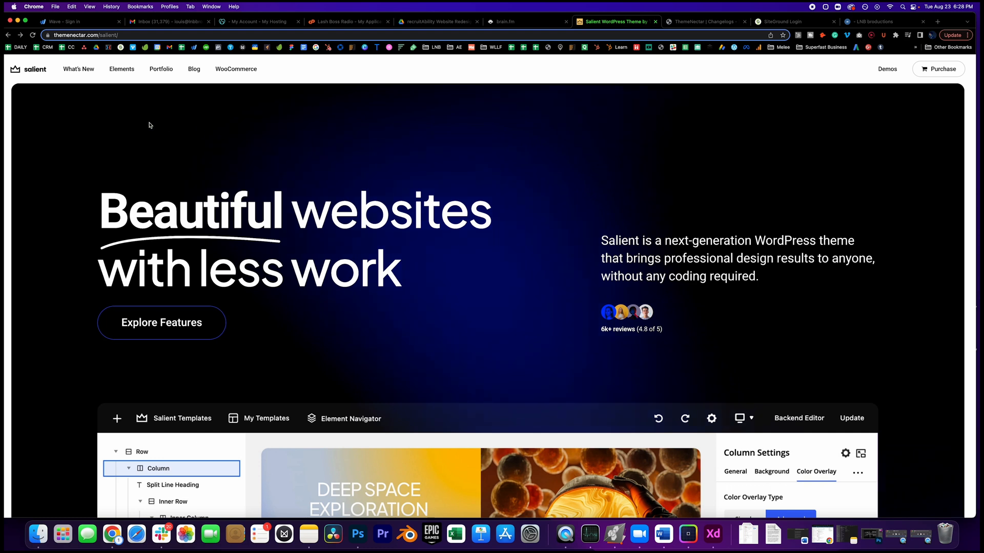
mouse_move(422, 265)
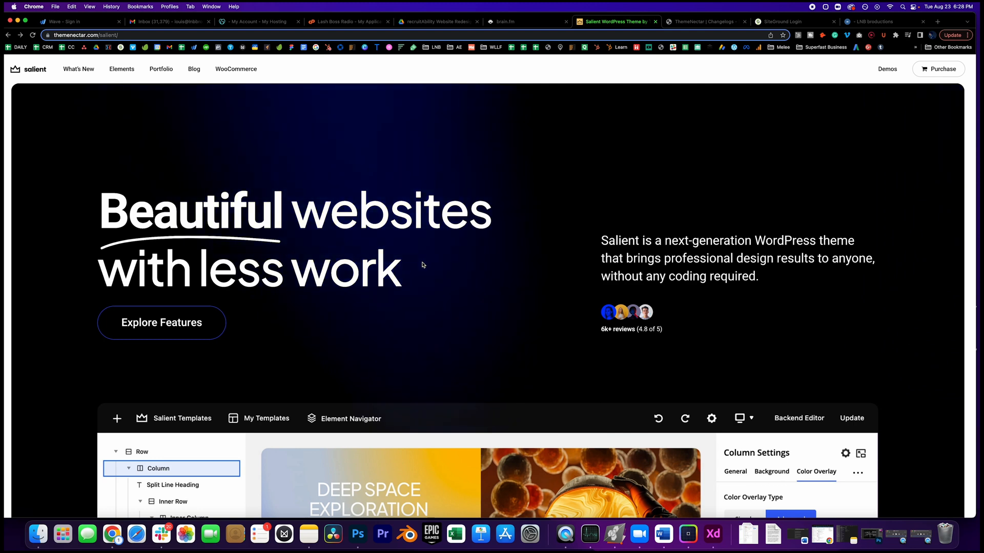
scroll("down", 3)
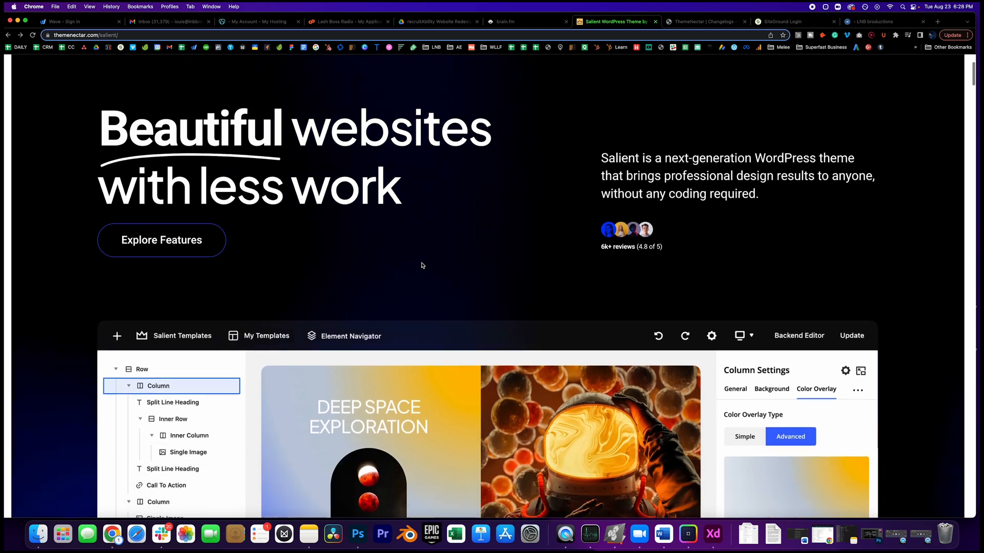
scroll("up", 3)
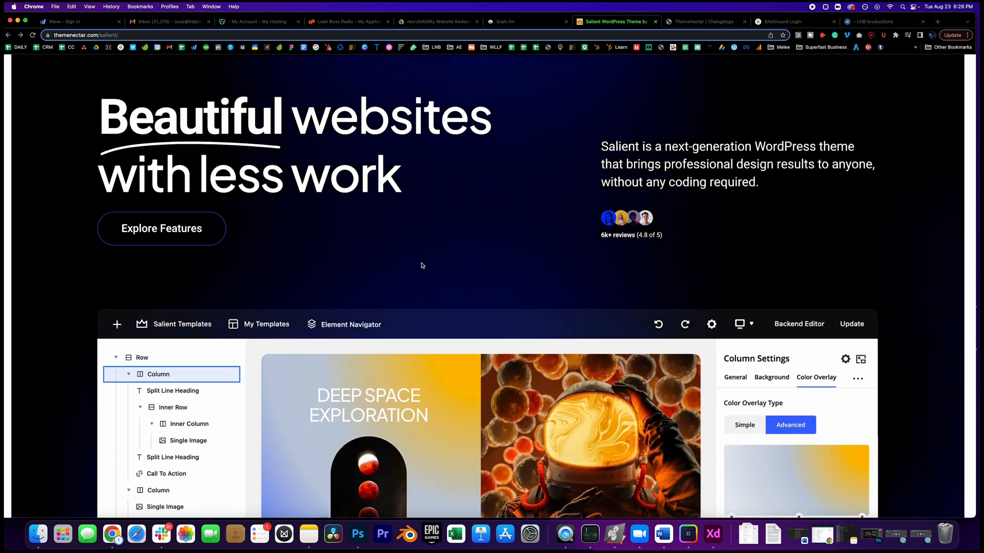
scroll("up", 3)
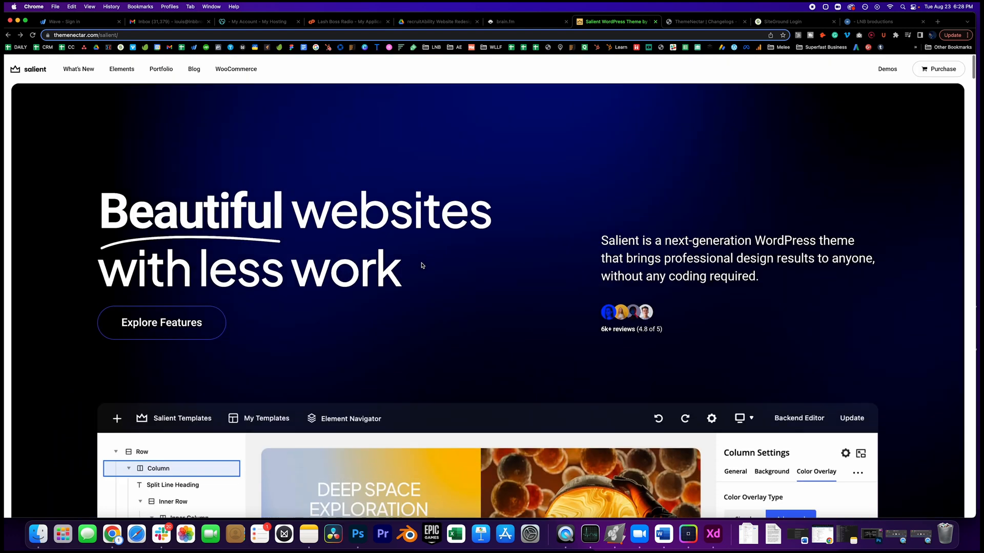
scroll("down", 3)
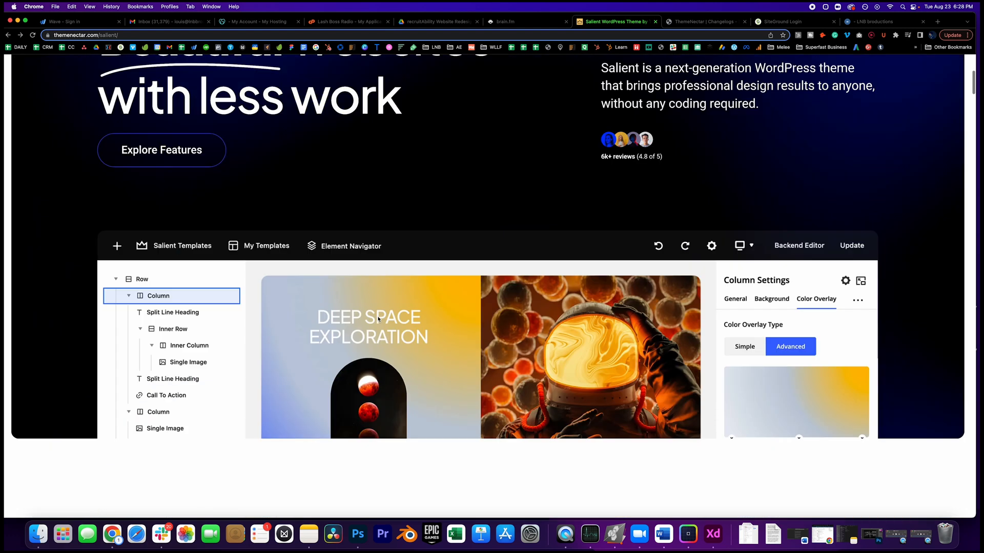
scroll("up", 3)
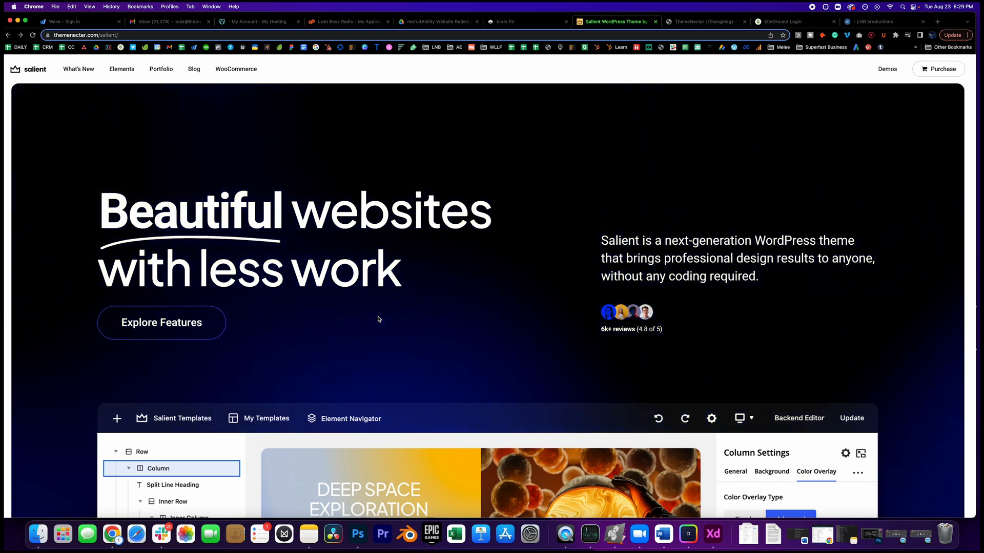
scroll("down", 3)
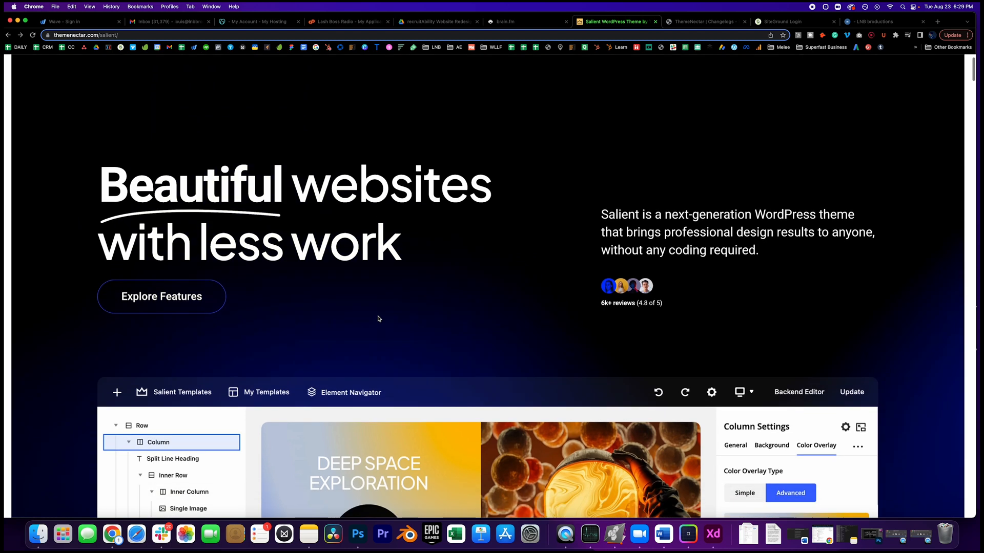
scroll("down", 3)
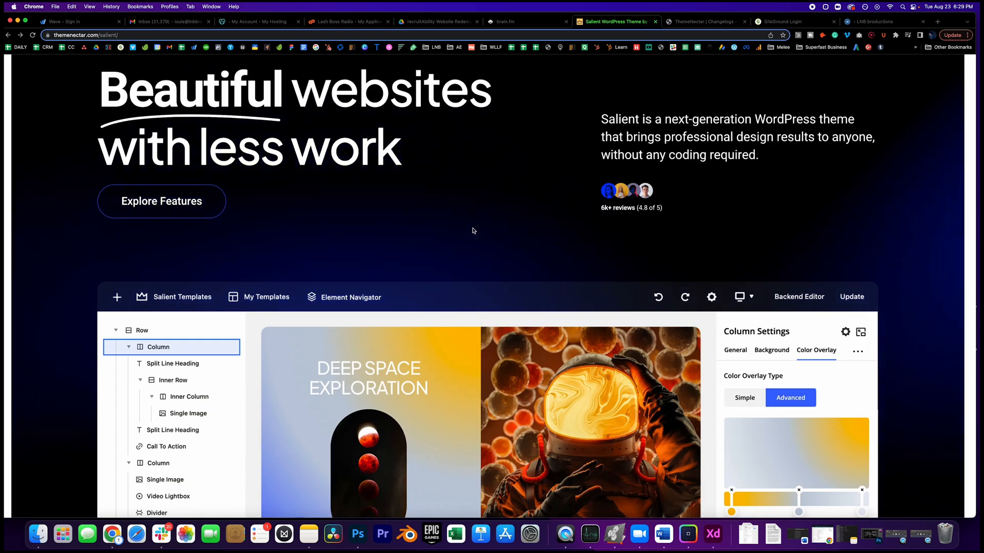
scroll("down", 3)
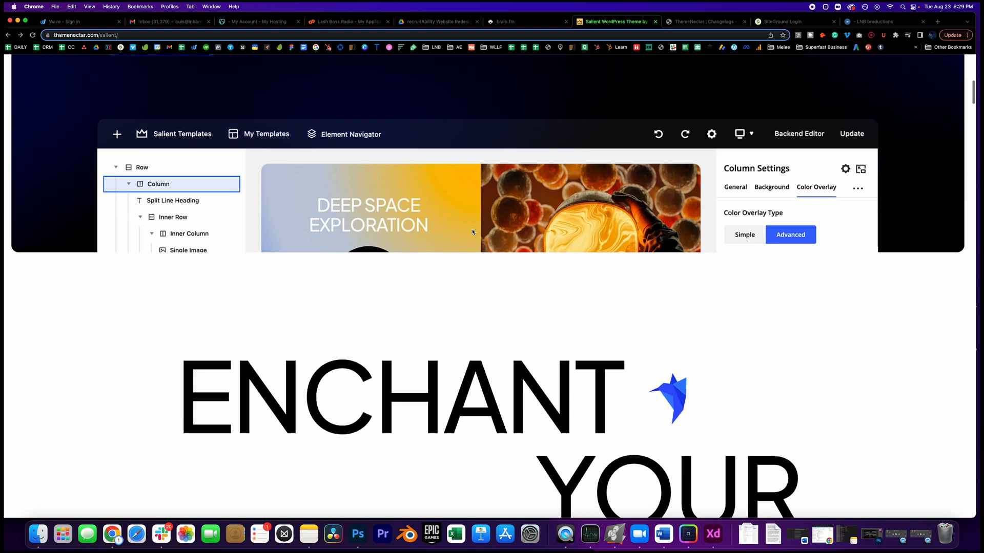
scroll("up", 3)
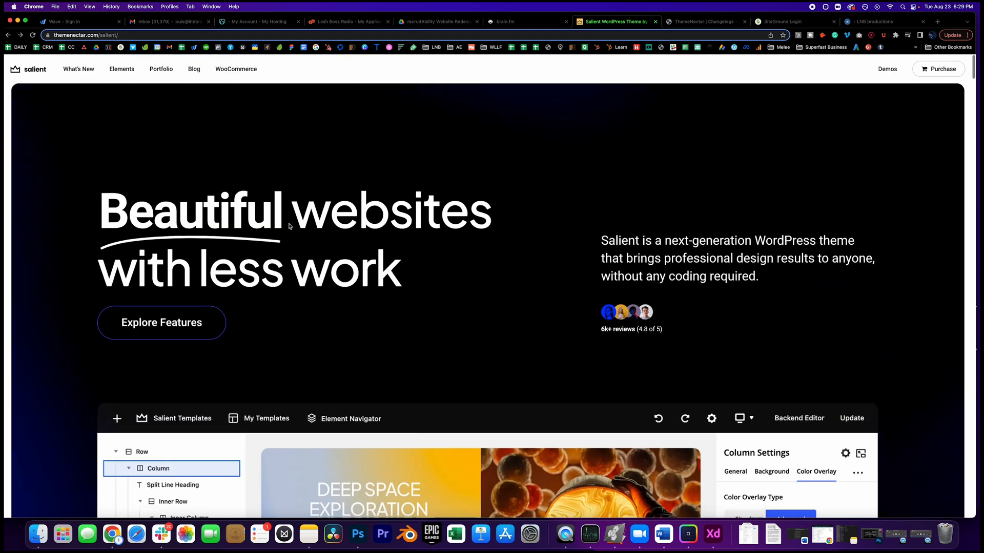
scroll("down", 3)
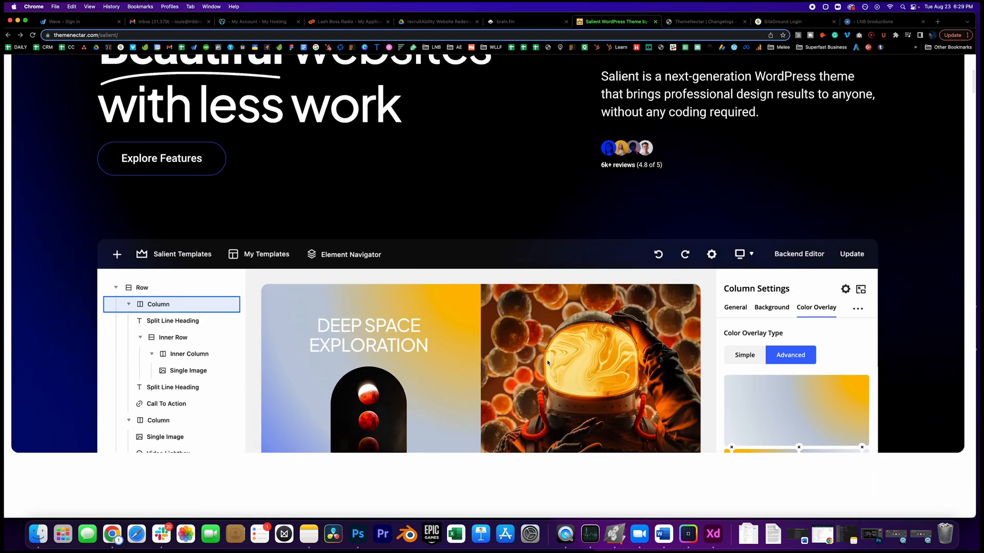
mouse_move(486, 351)
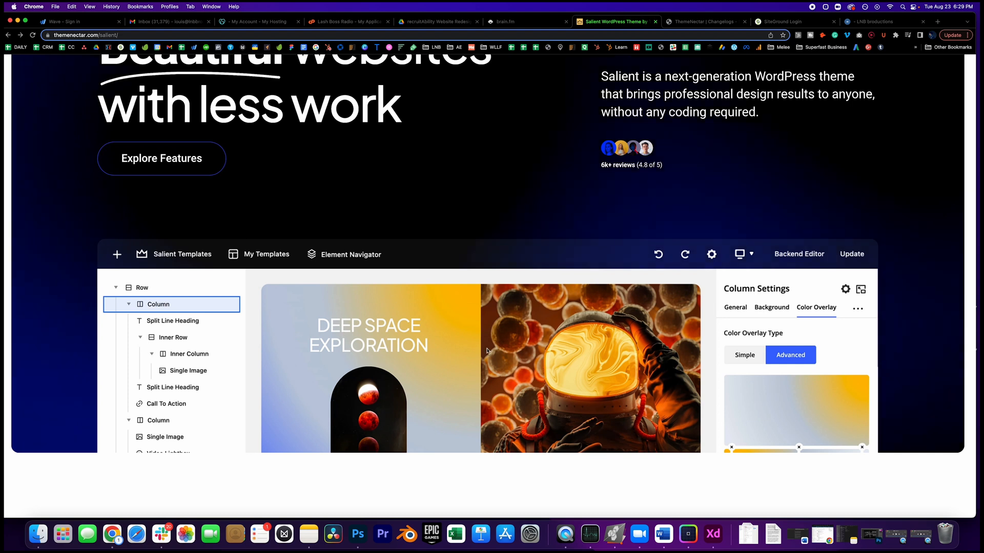
mouse_move(90, 242)
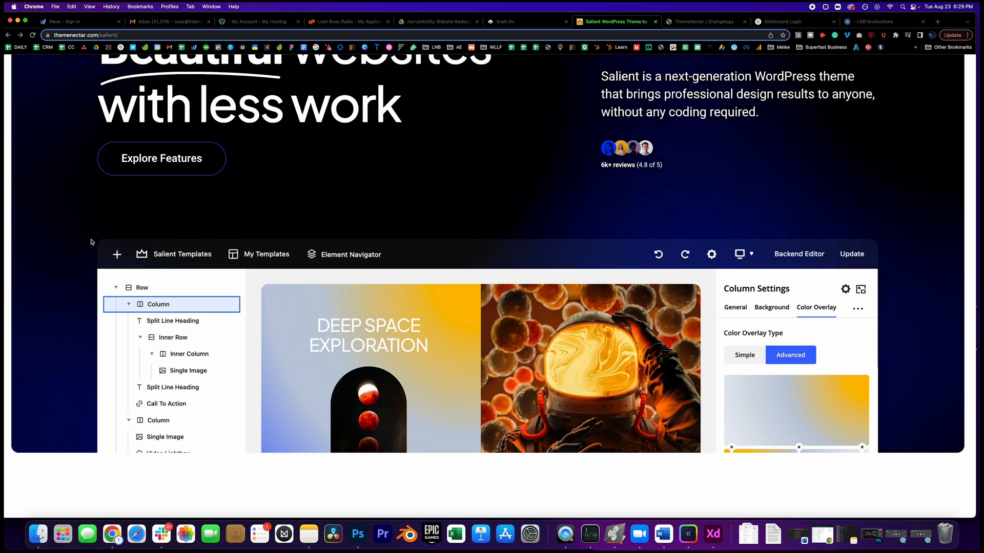
mouse_move(133, 281)
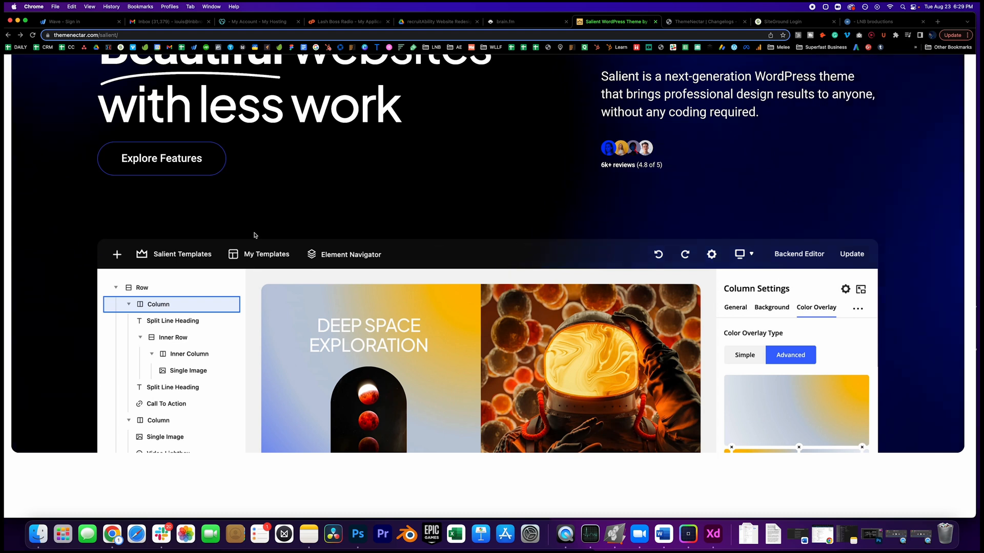
mouse_move(171, 346)
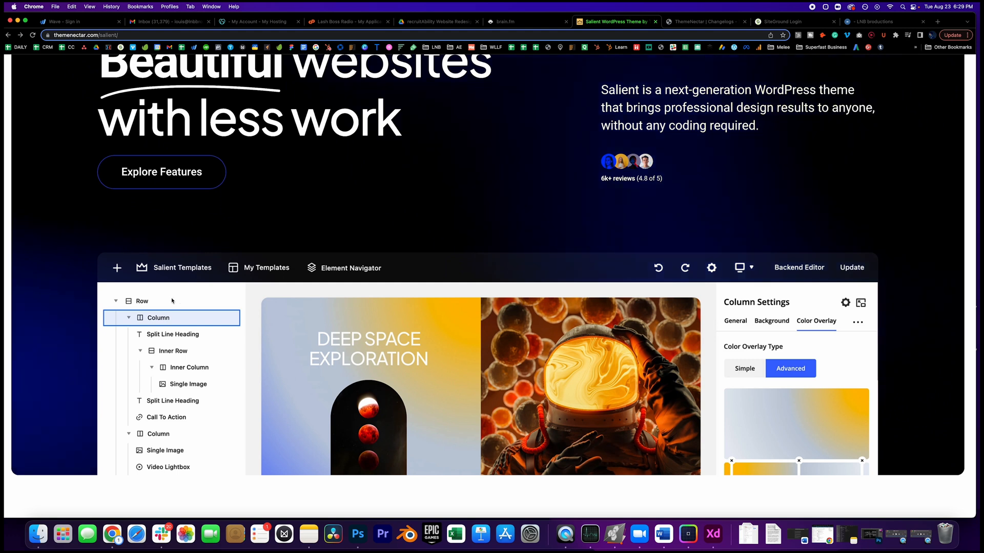
mouse_move(374, 285)
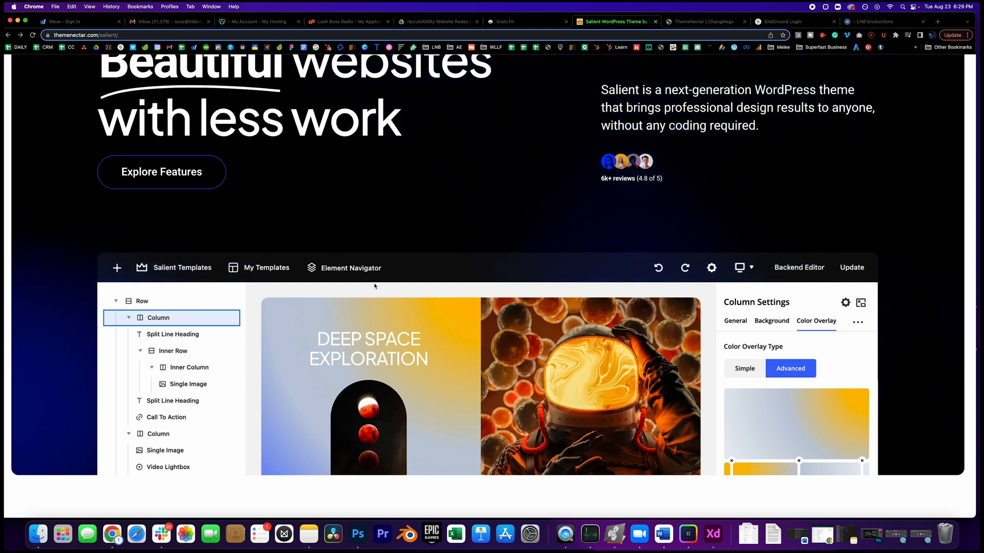
mouse_move(466, 270)
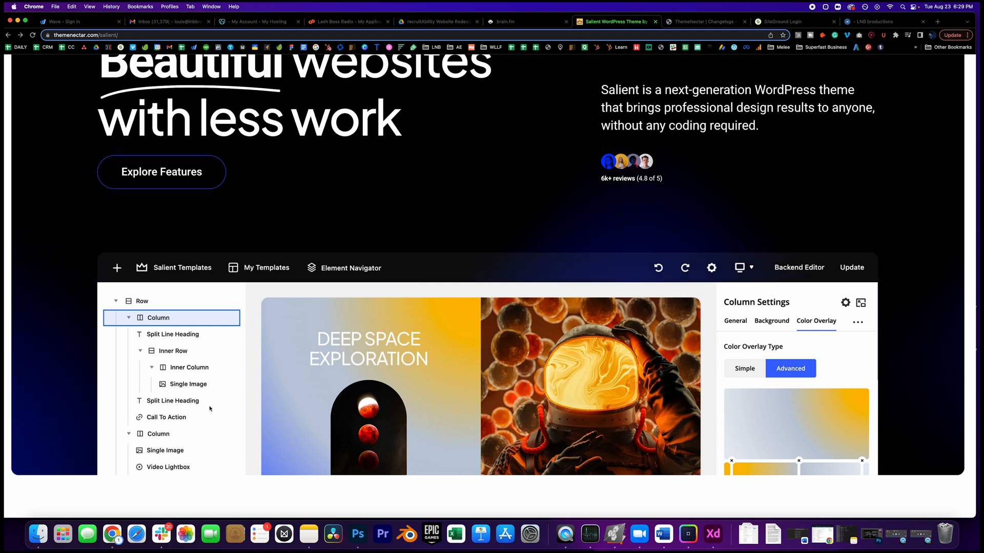
mouse_move(417, 335)
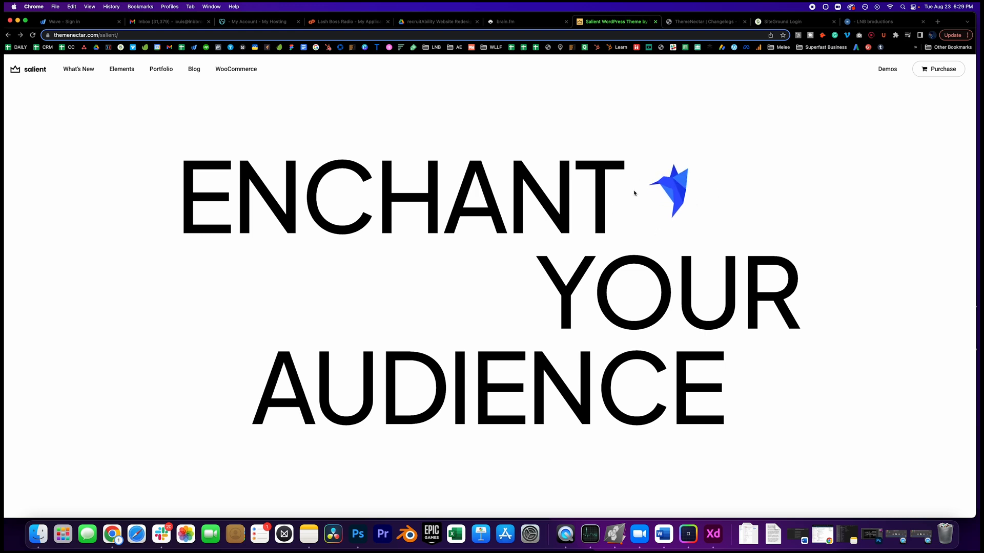
Scroll past Template library, Visual page builder and Premium elements to the SaaS and Architect demos.
scroll("down", 3)
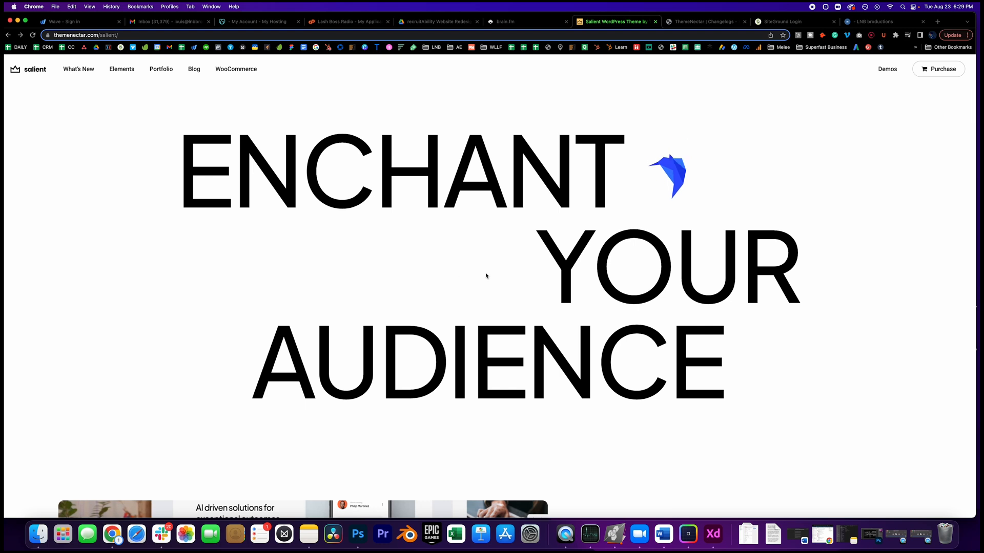
scroll("down", 3)
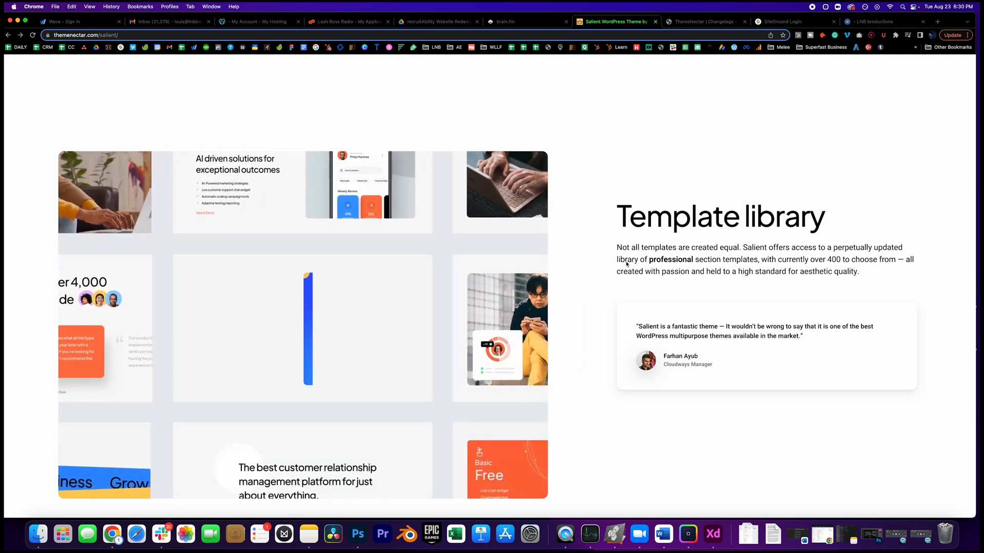
scroll("down", 3)
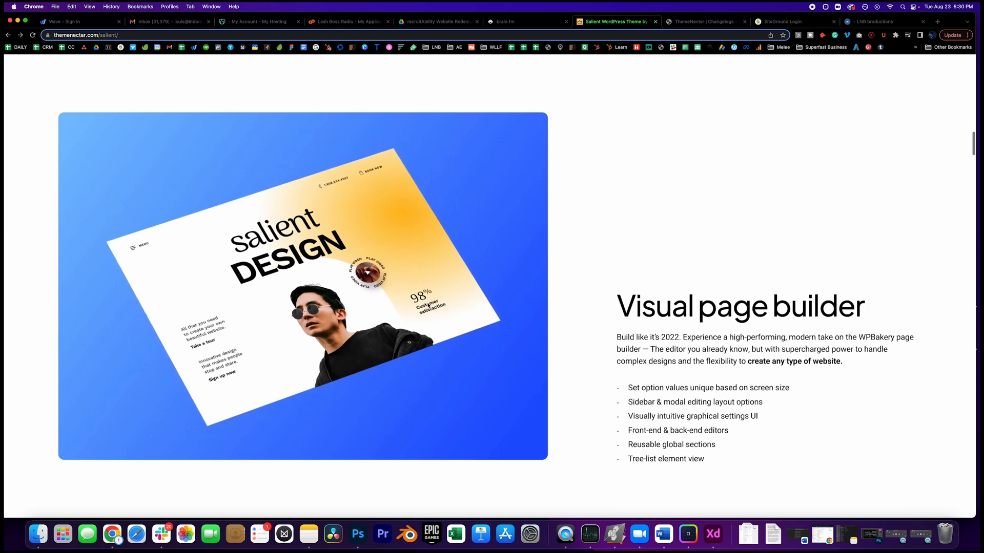
scroll("down", 3)
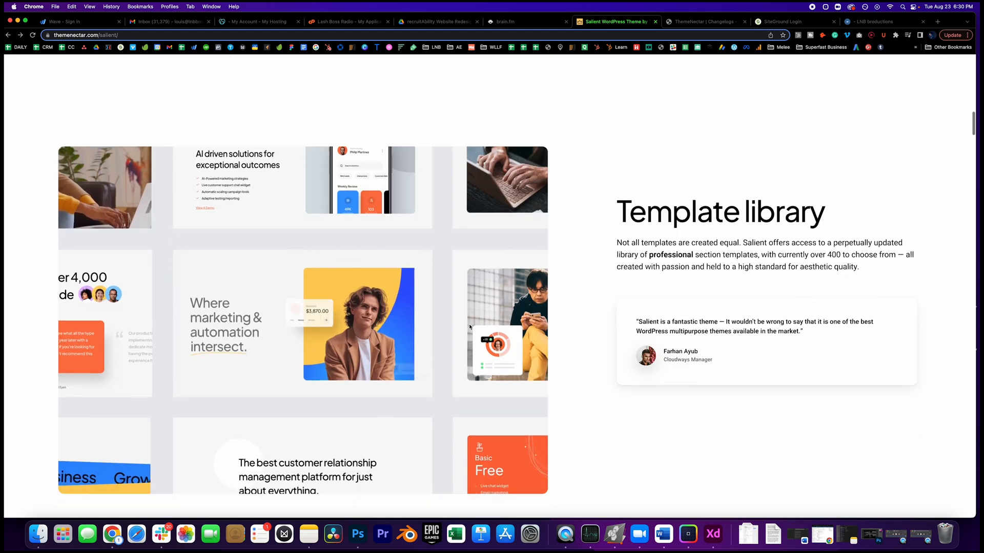
scroll("up", 3)
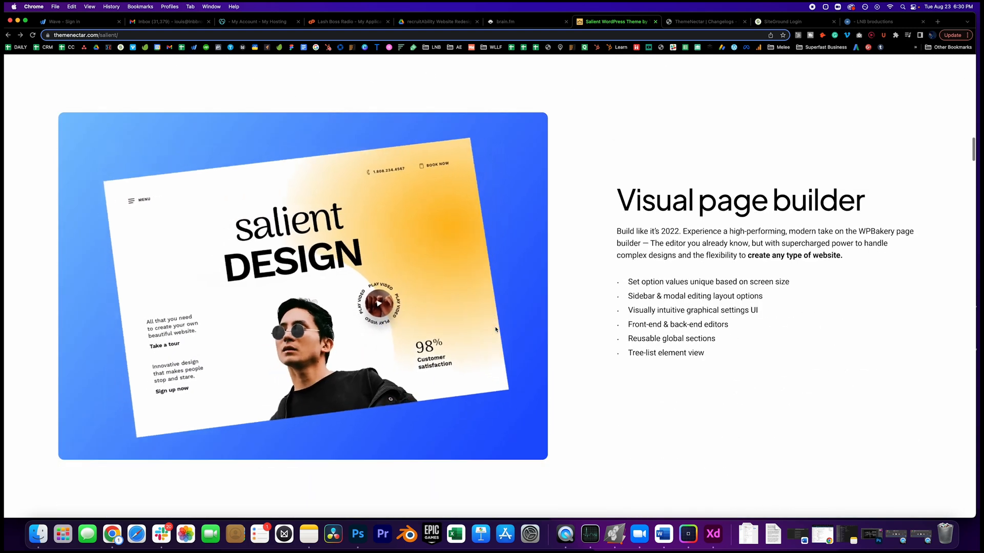
scroll("up", 3)
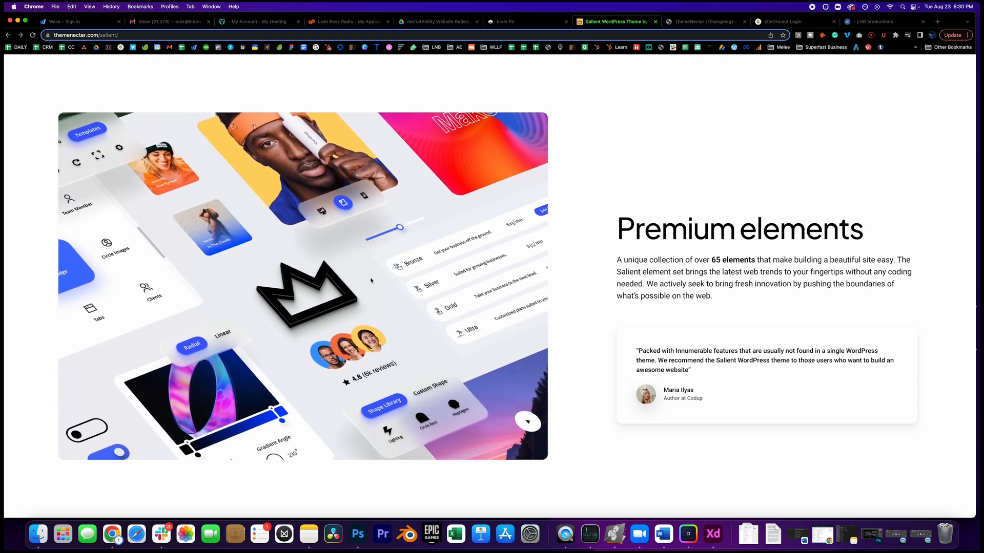
mouse_move(587, 310)
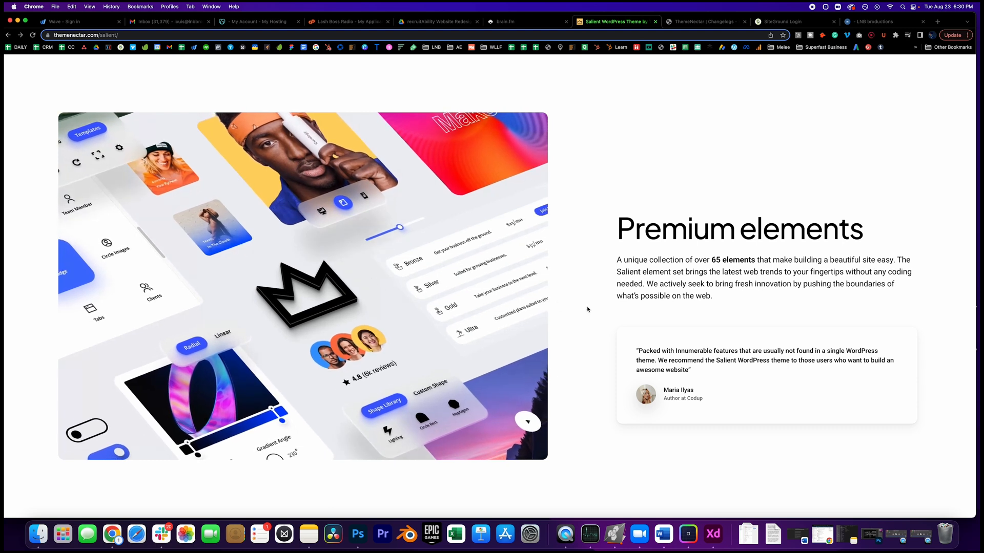
scroll("down", 3)
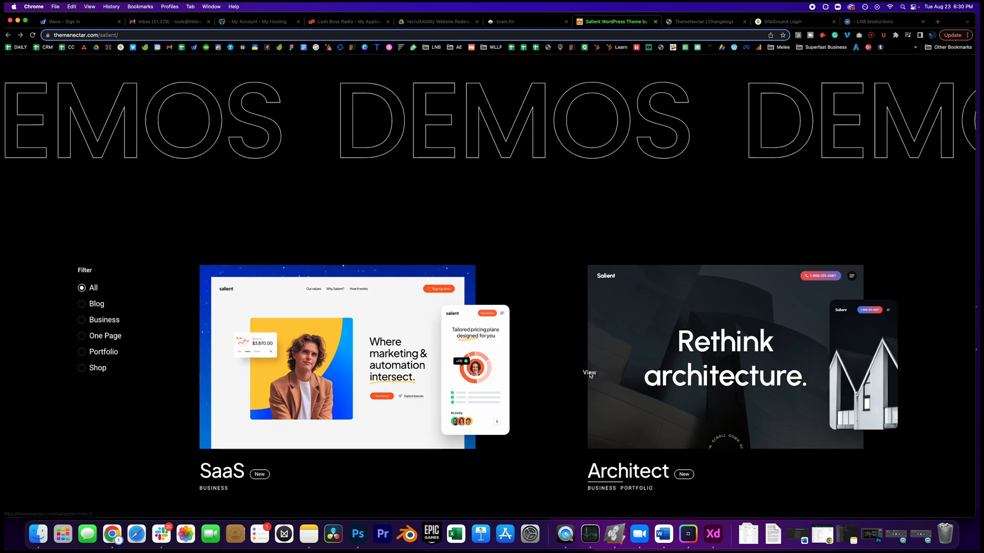
Scroll further down the Demos grid toward the SaaS demo thumbnail.
scroll("down", 3)
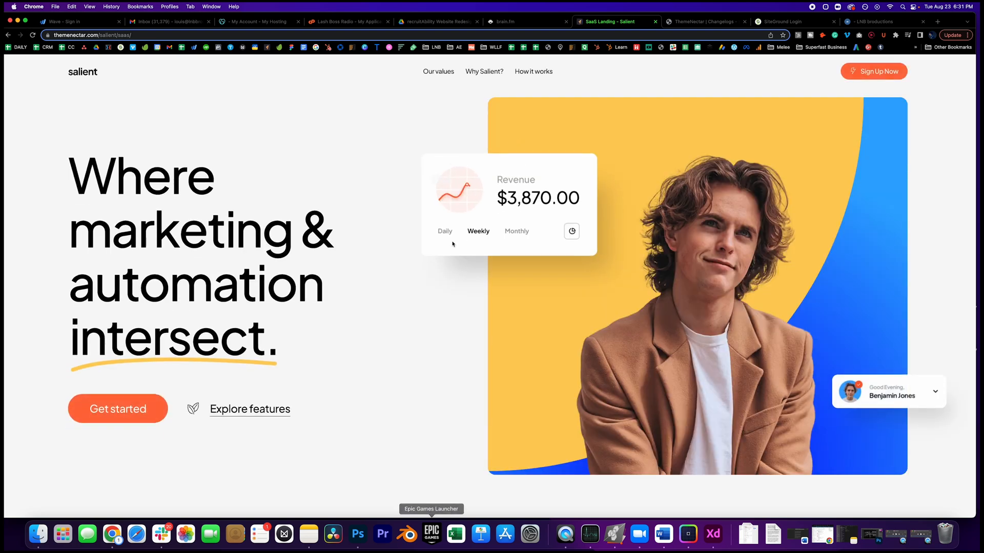
mouse_move(310, 359)
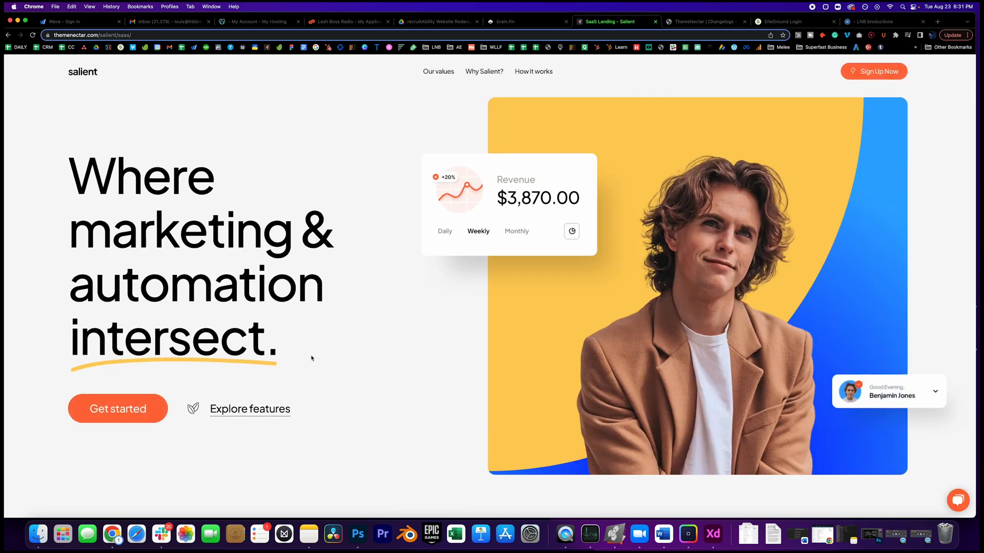
mouse_move(518, 209)
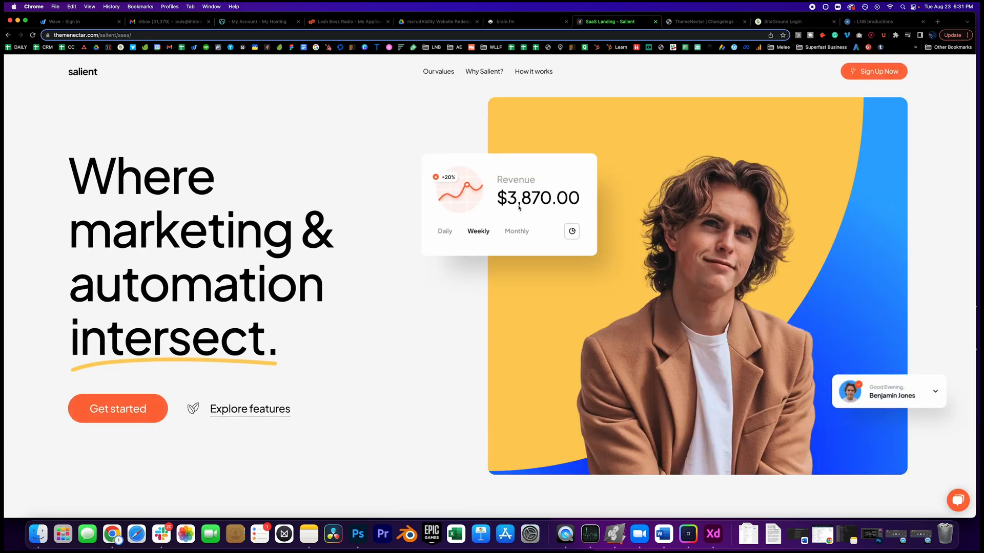
mouse_move(349, 447)
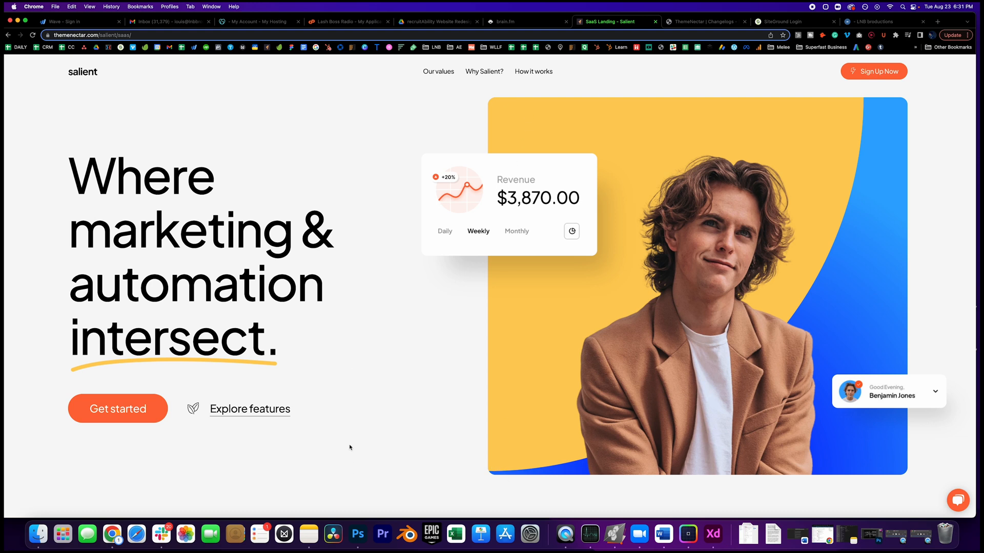
mouse_move(199, 230)
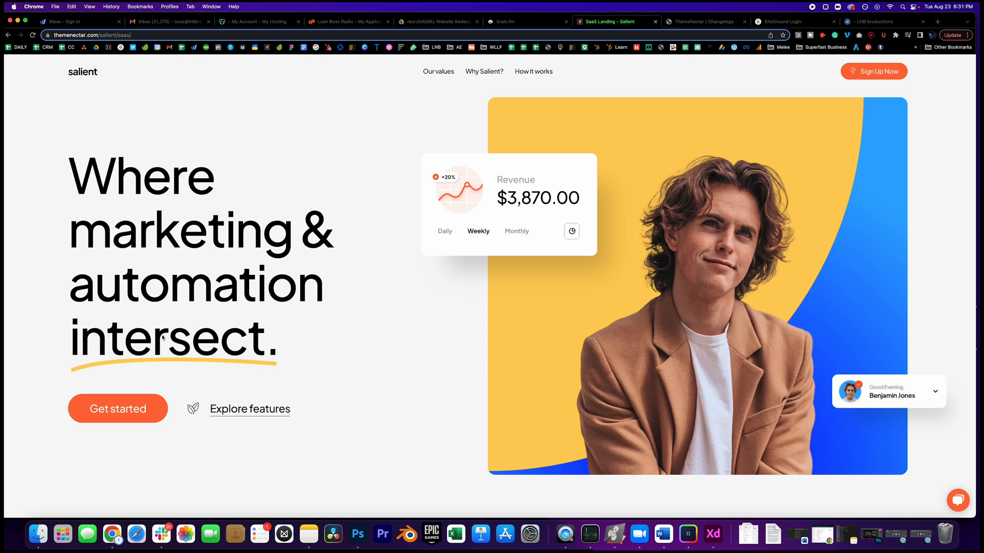
mouse_move(490, 201)
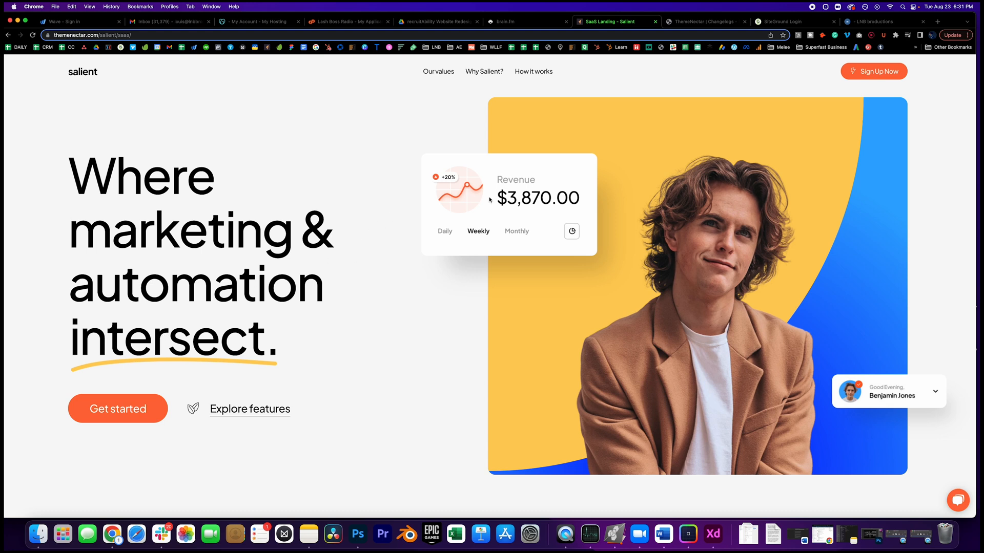
mouse_move(874, 366)
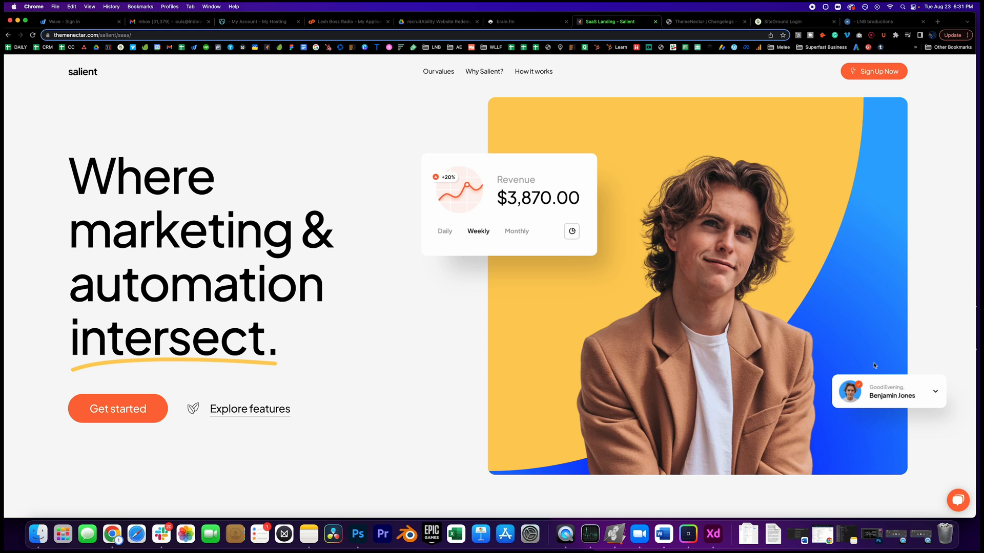
mouse_move(368, 237)
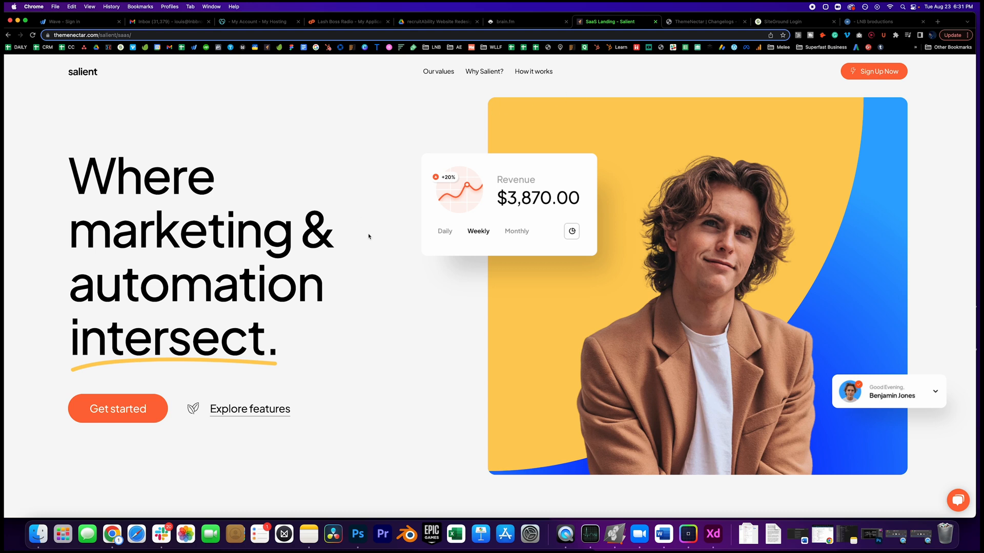
mouse_move(332, 301)
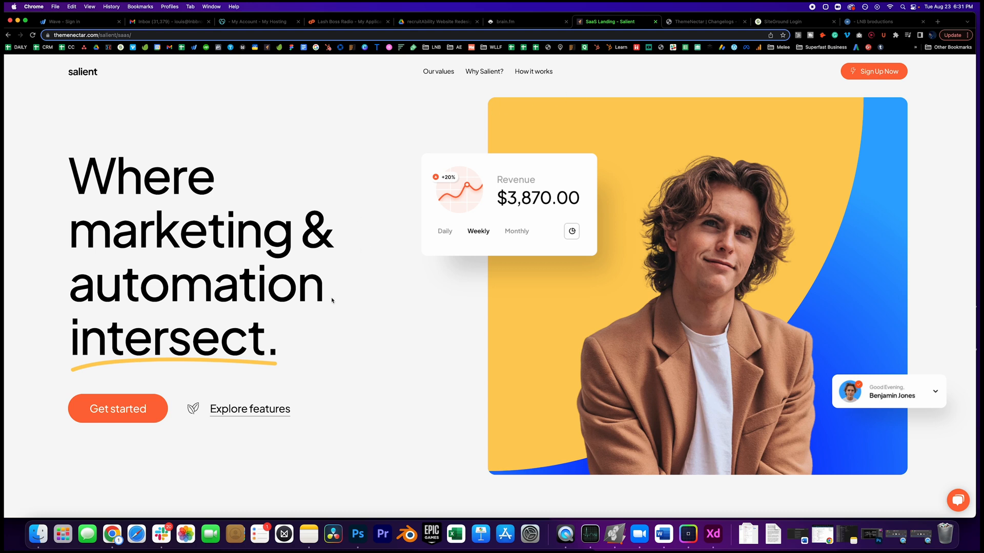
mouse_move(222, 341)
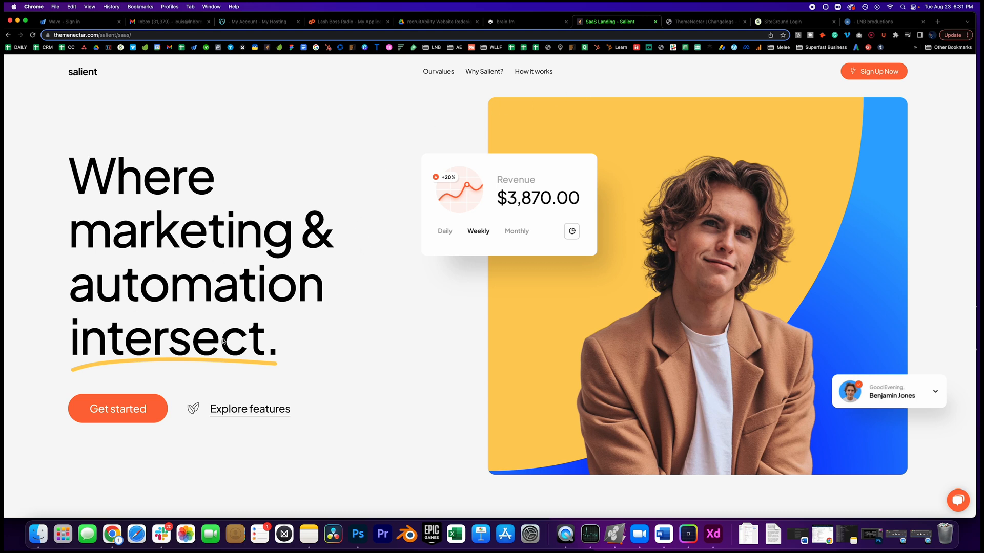
mouse_move(408, 199)
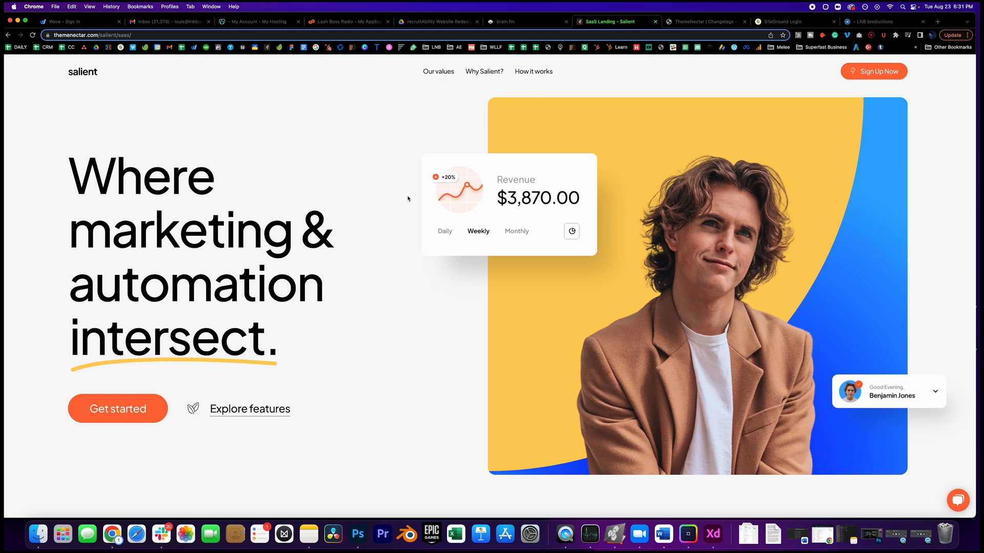
mouse_move(397, 270)
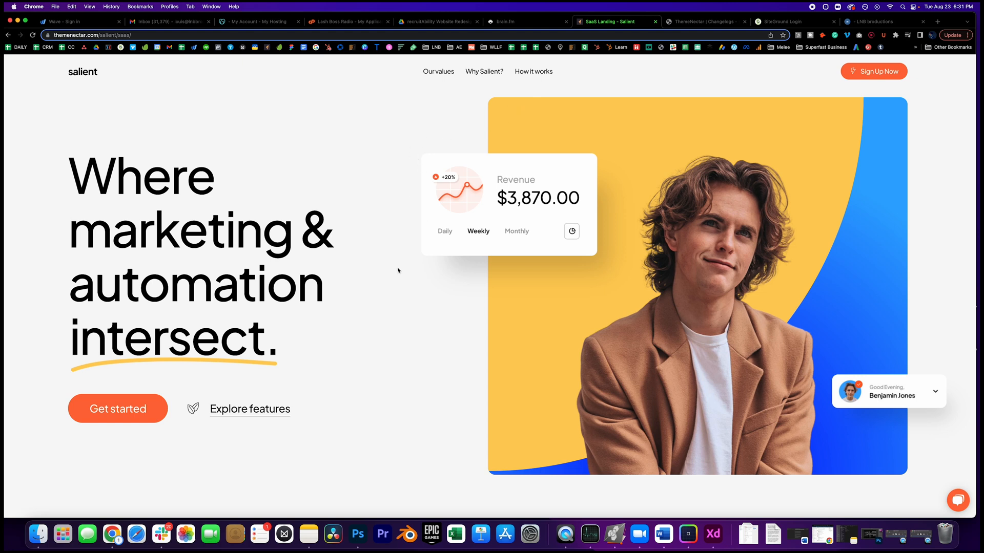
Scroll the SaaS demo down to the 'Trusted by over 4,000 clients worldwide' testimonials.
scroll("down", 3)
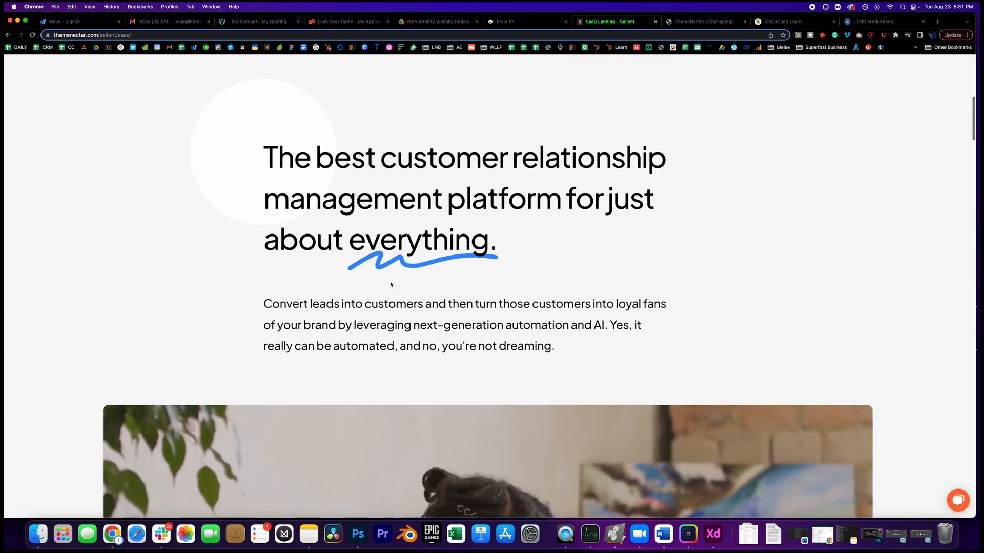
scroll("up", 3)
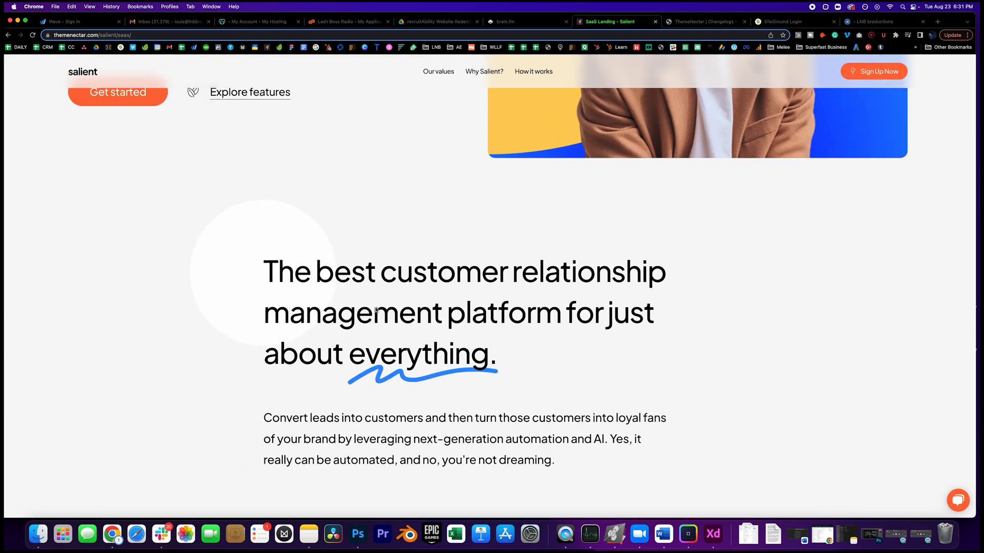
scroll("down", 3)
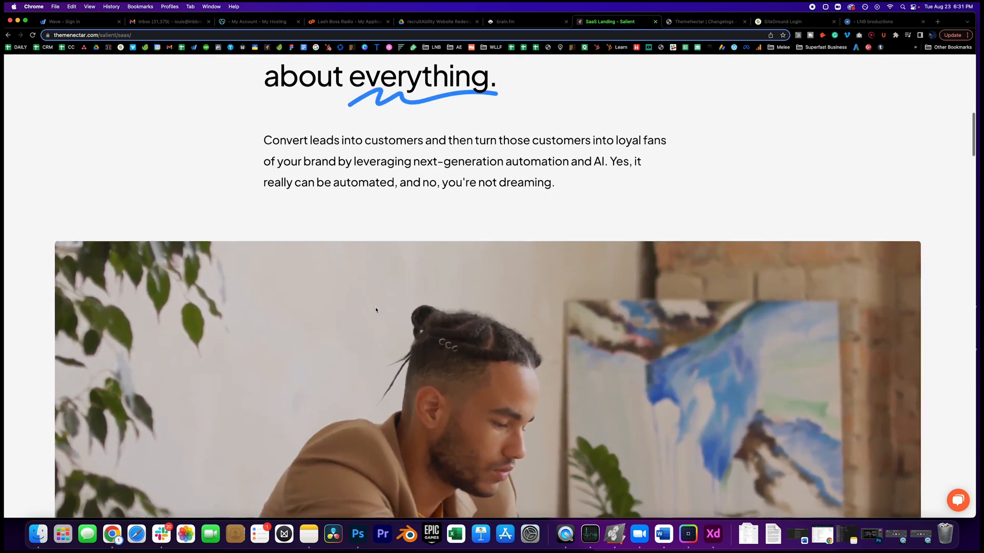
scroll("down", 3)
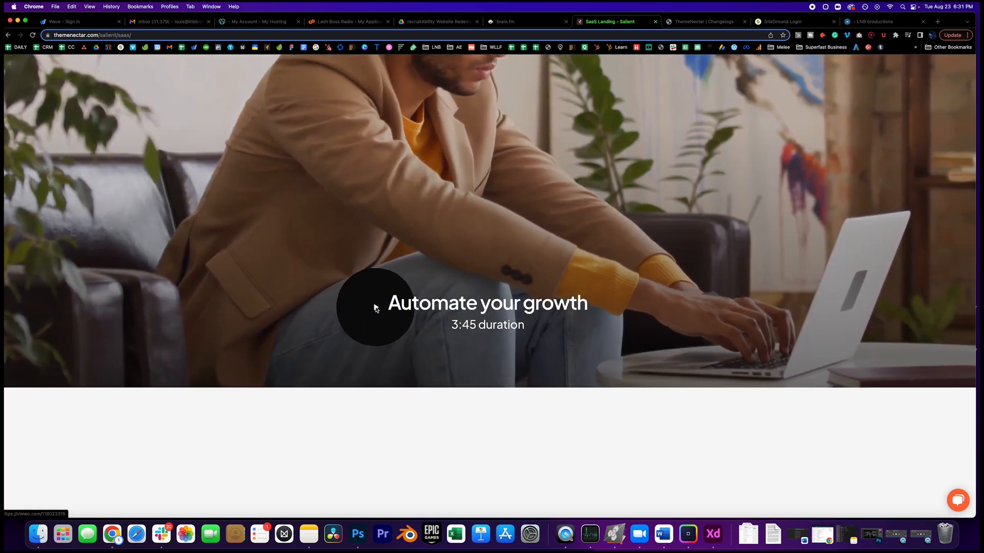
scroll("down", 3)
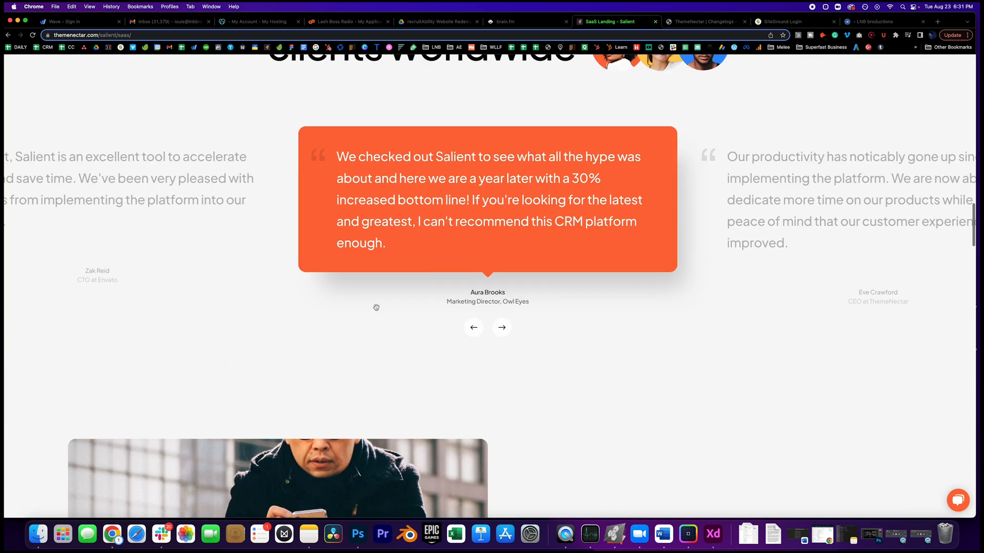
scroll("up", 3)
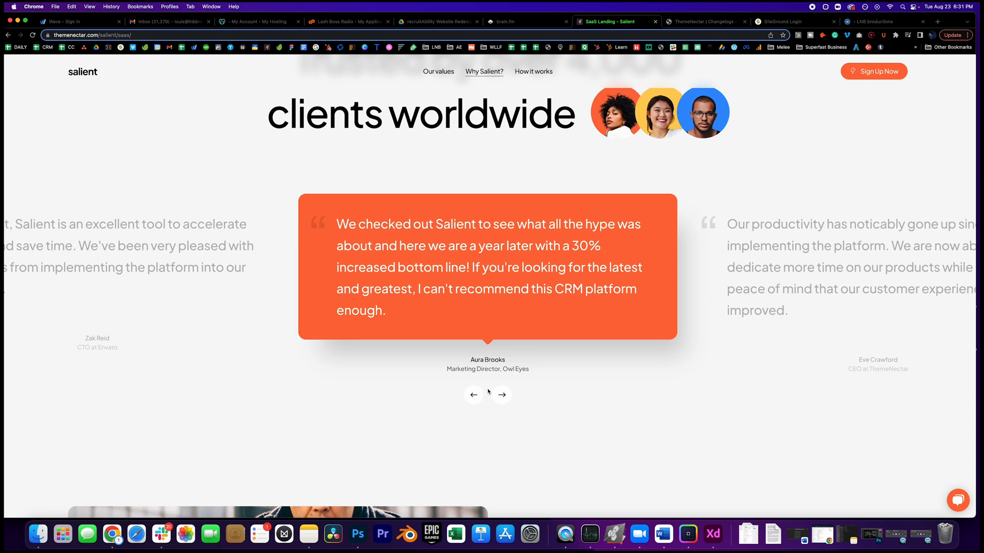
scroll("up", 3)
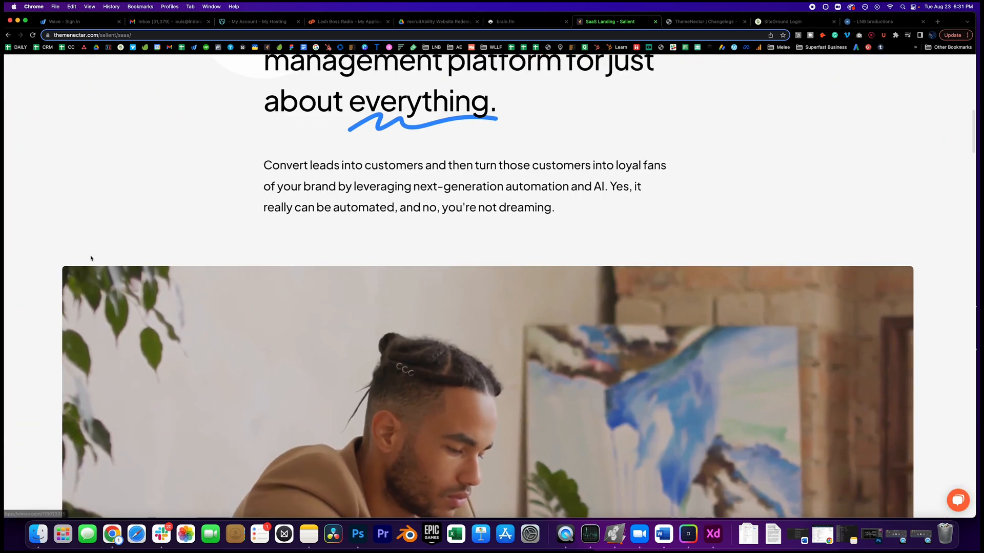
scroll("down", 3)
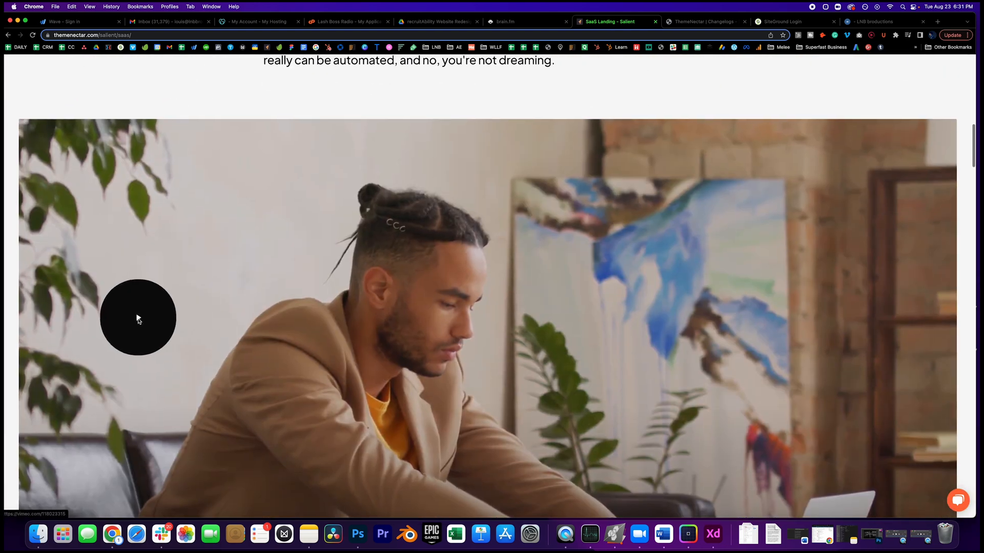
scroll("down", 3)
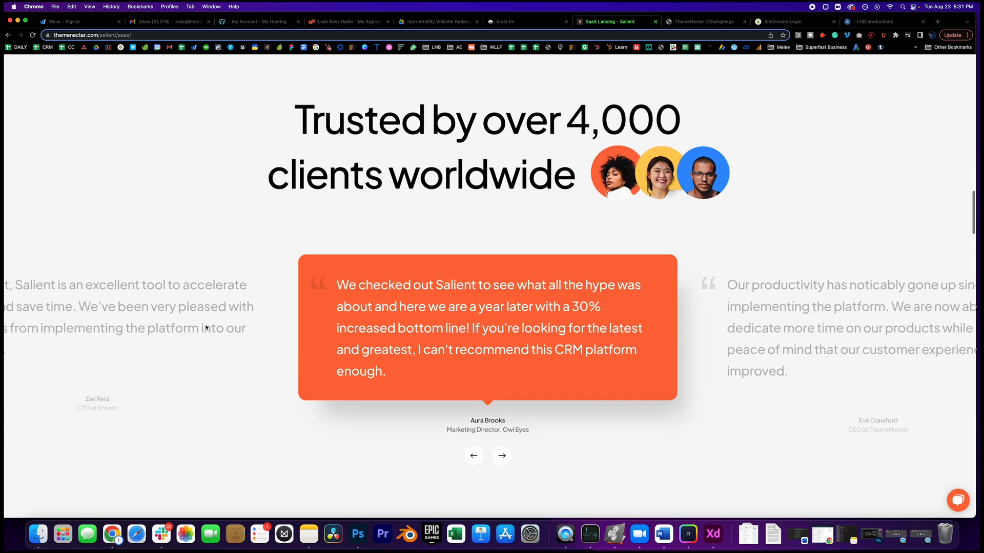
Cycle the testimonial carousel to the quote about 80% growth in a few months.
left_click(501, 455)
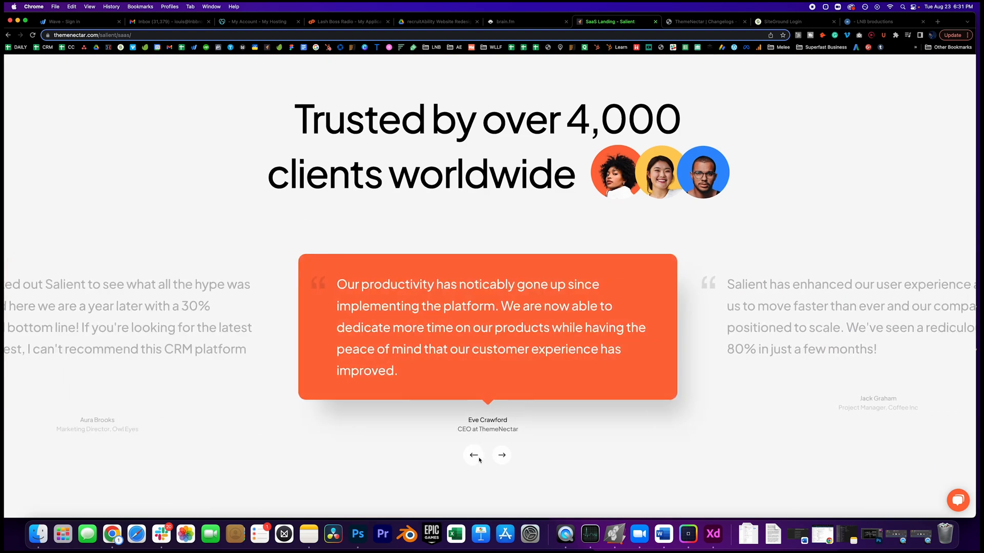
scroll("down", 3)
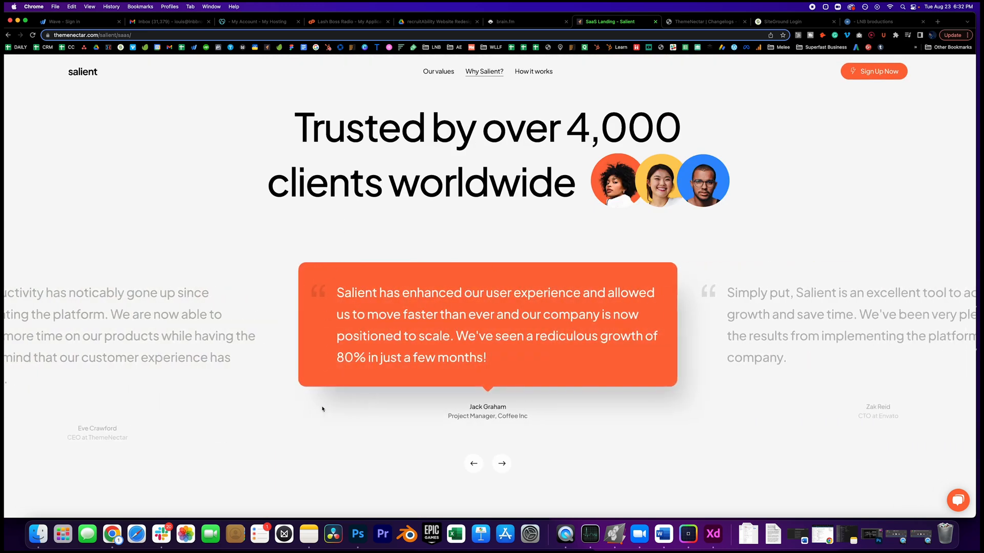
left_click(501, 463)
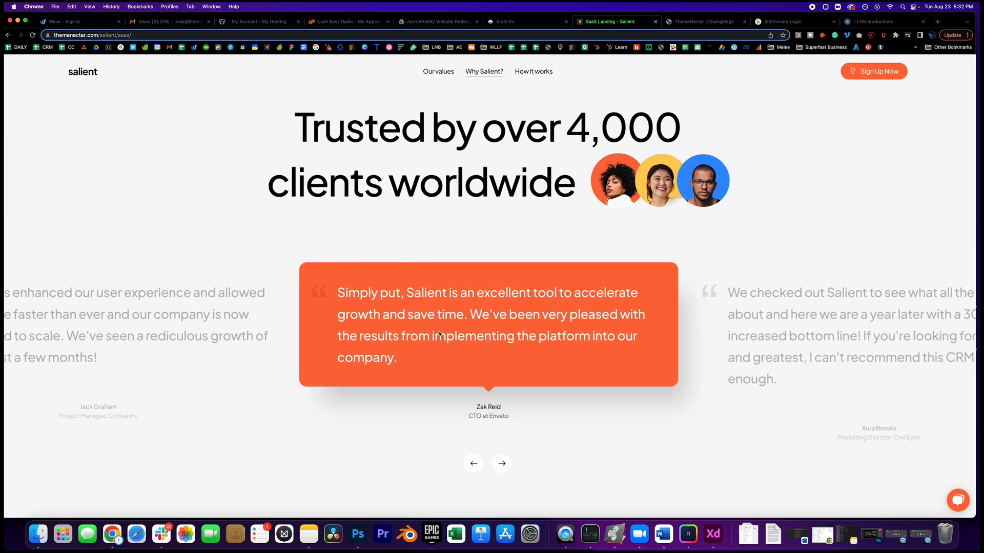
left_click(501, 464)
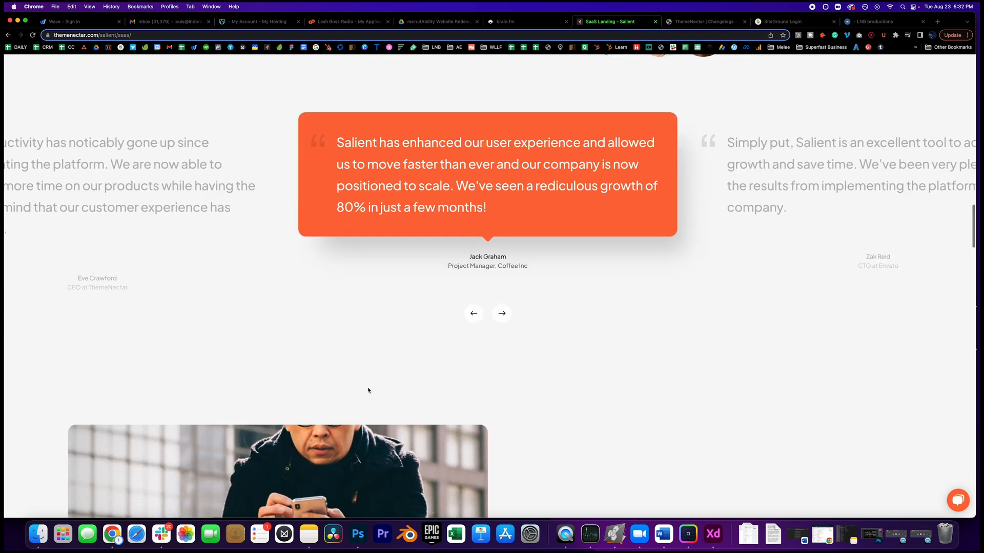
scroll("down", 3)
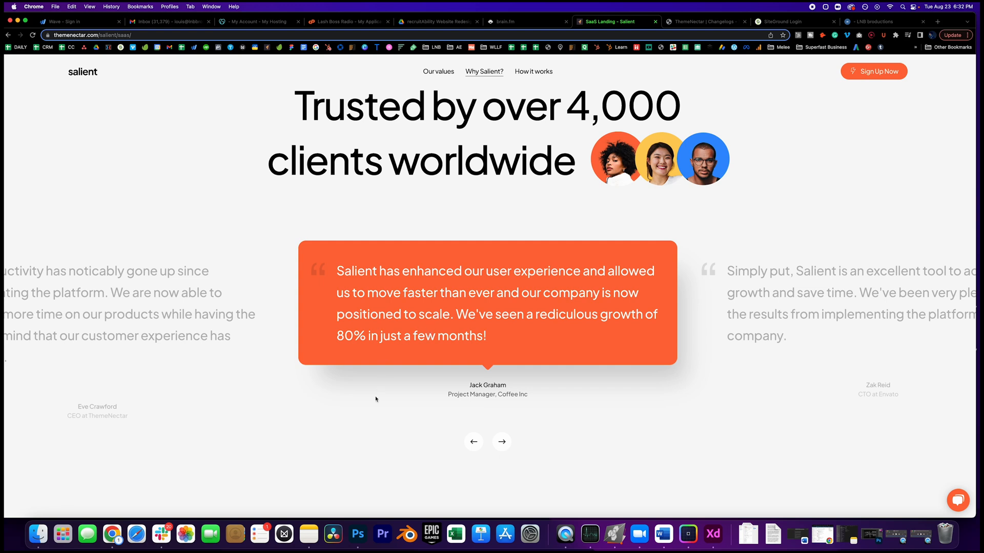
scroll("down", 3)
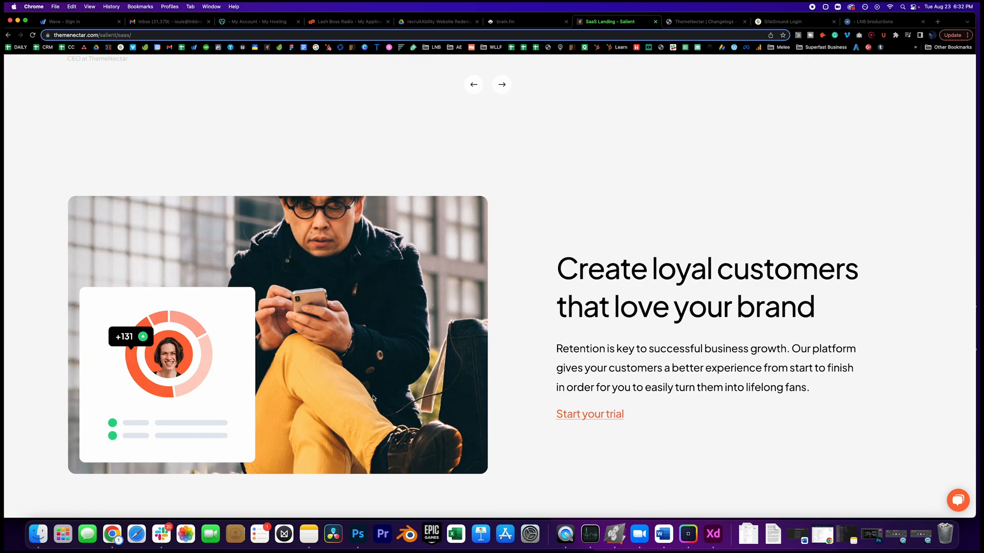
Scroll through features and FAQ, then back to the Basic, Premium and Platinum plans.
scroll("down", 3)
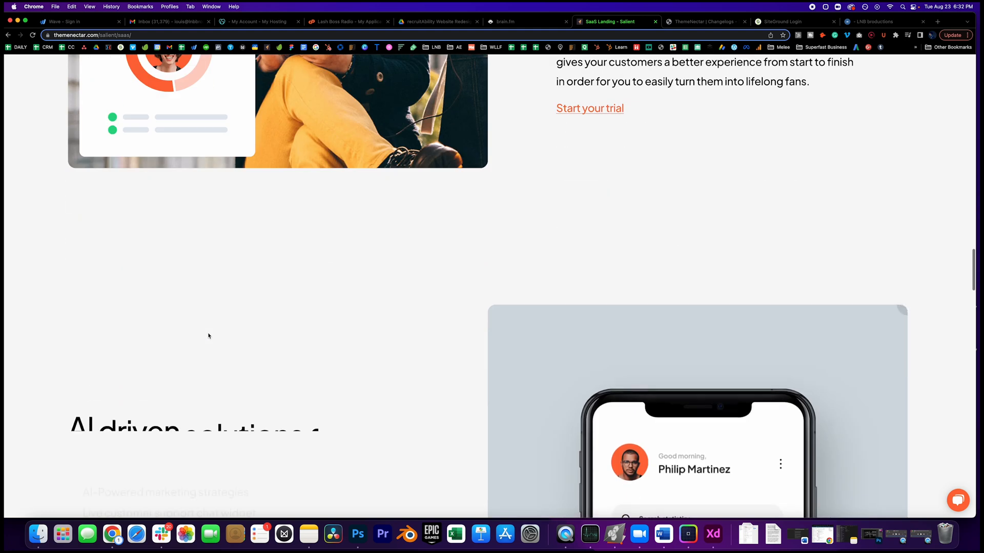
scroll("down", 3)
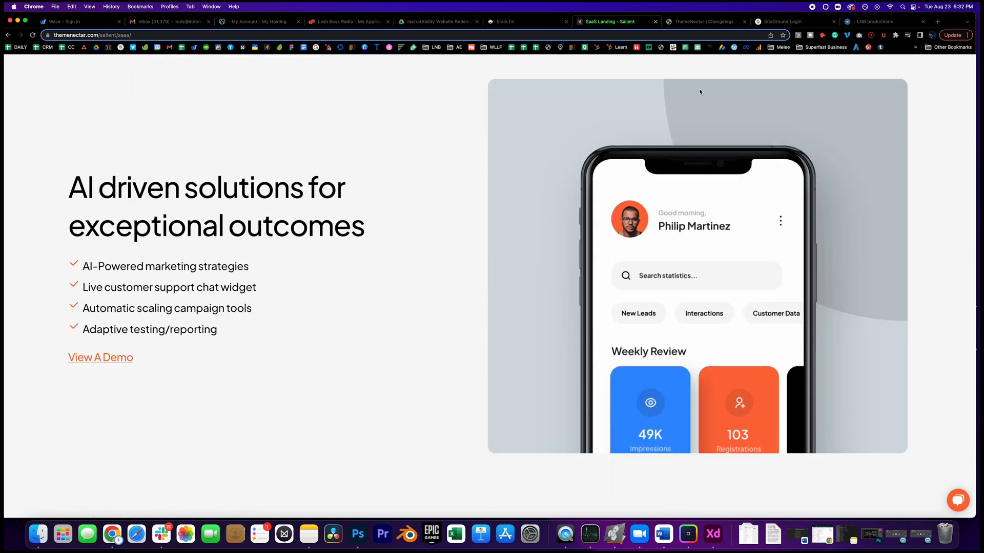
scroll("down", 3)
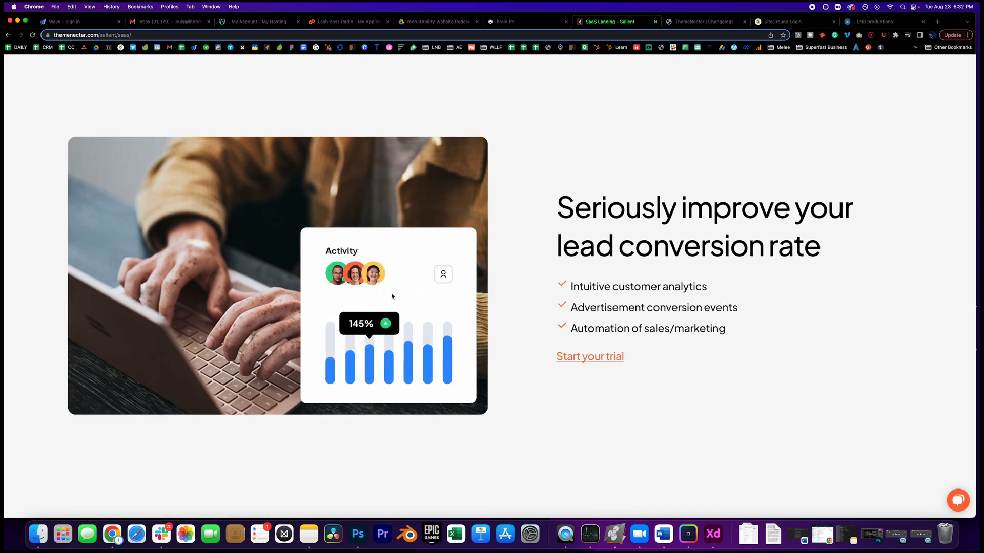
mouse_move(483, 357)
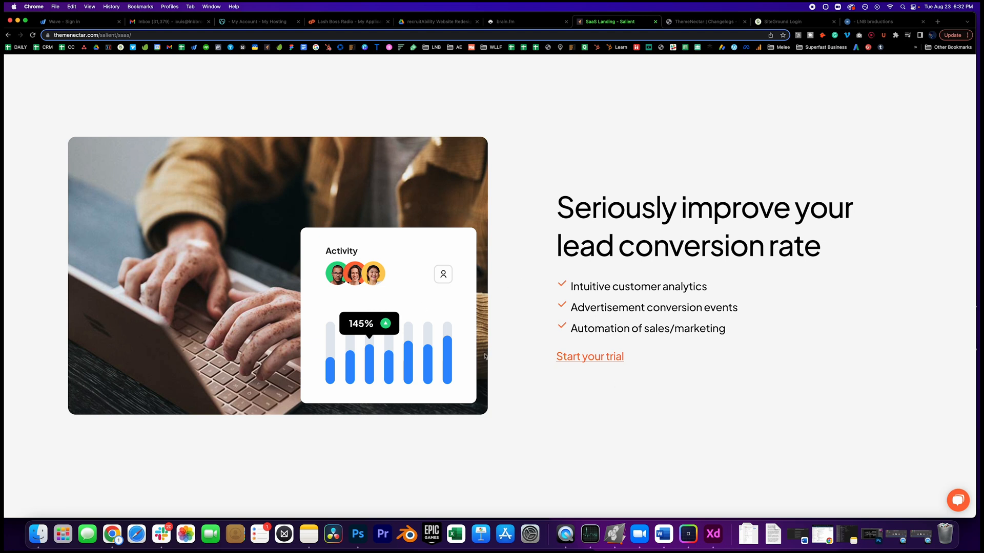
scroll("down", 3)
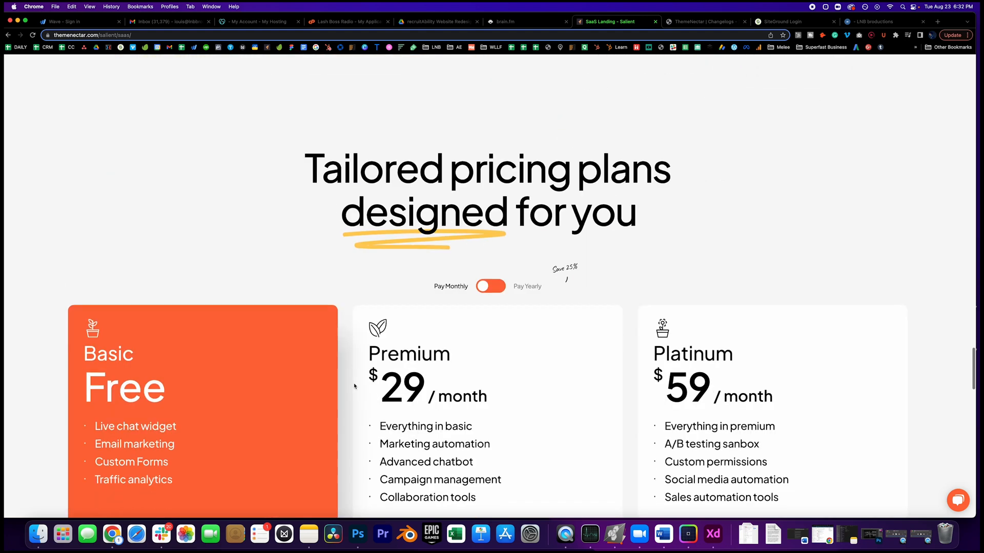
scroll("down", 3)
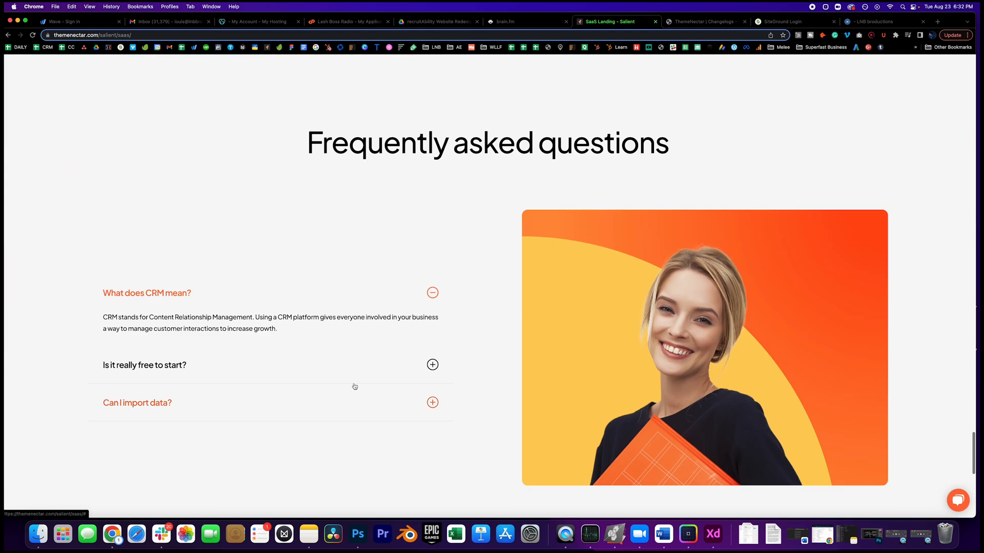
scroll("up", 3)
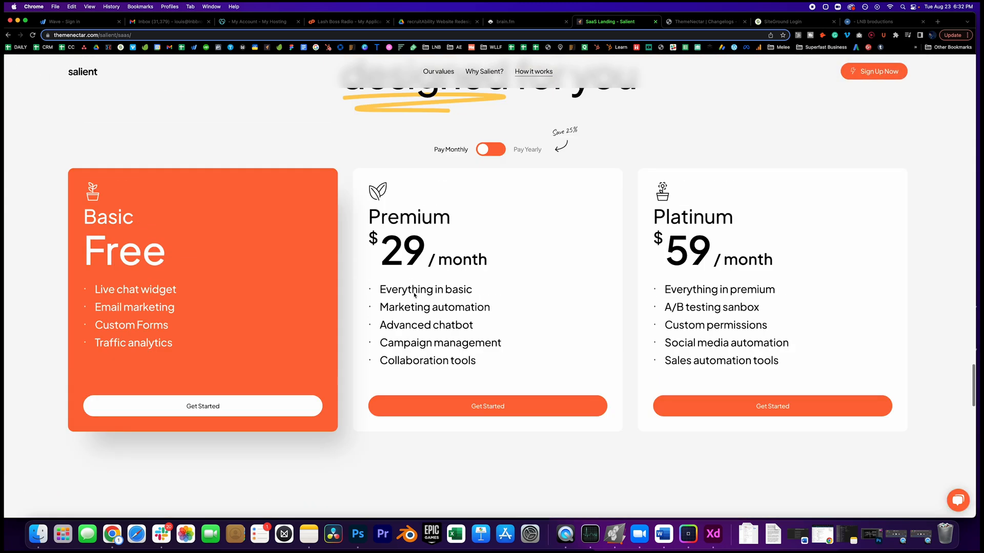
Skim the Salient v15.0 changelog, return to the page editor, and open a new tab.
left_click(703, 21)
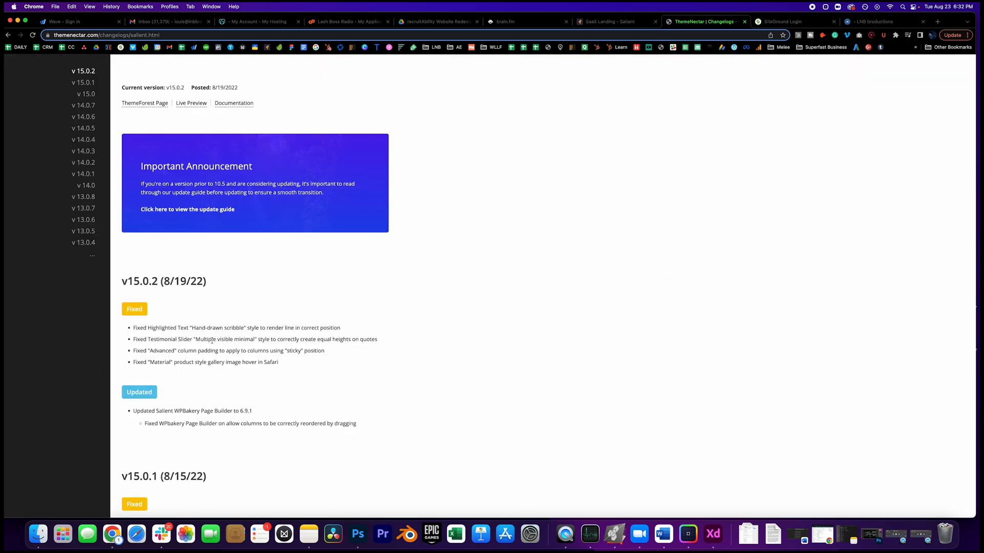
scroll("down", 3)
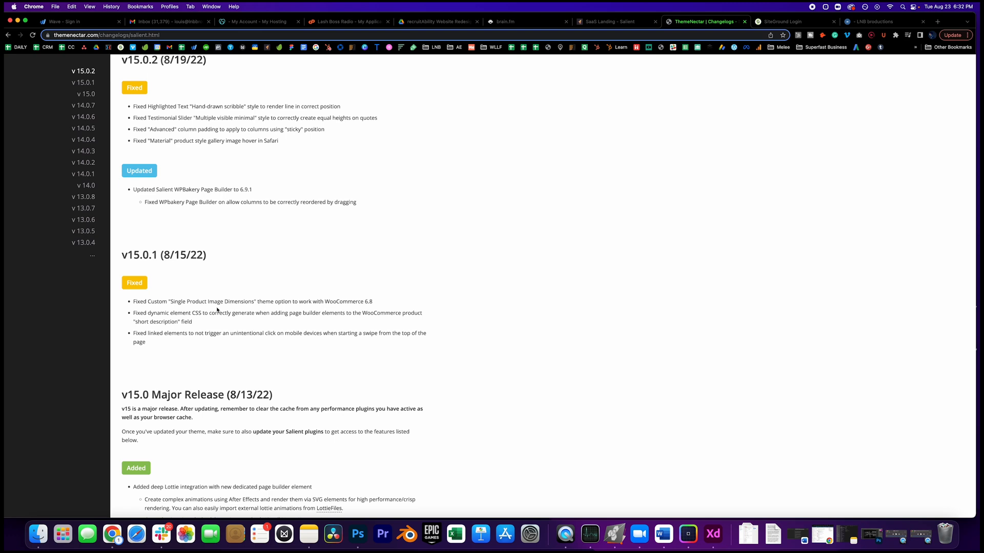
scroll("down", 3)
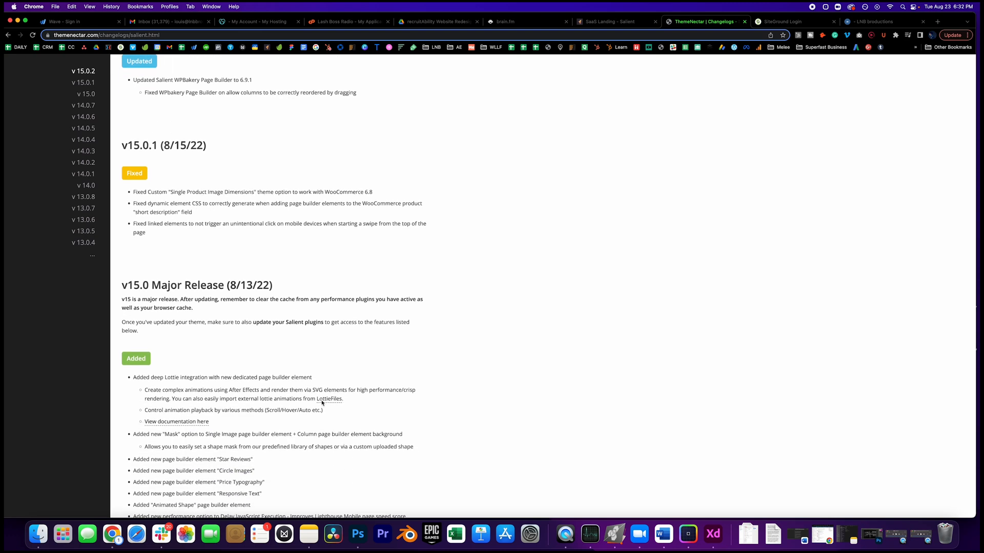
mouse_move(163, 474)
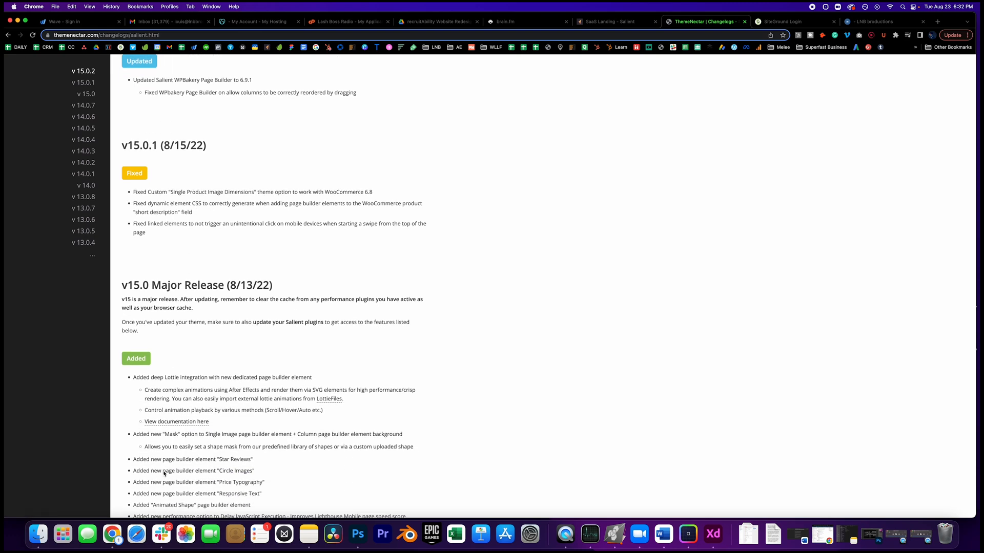
left_click(885, 22)
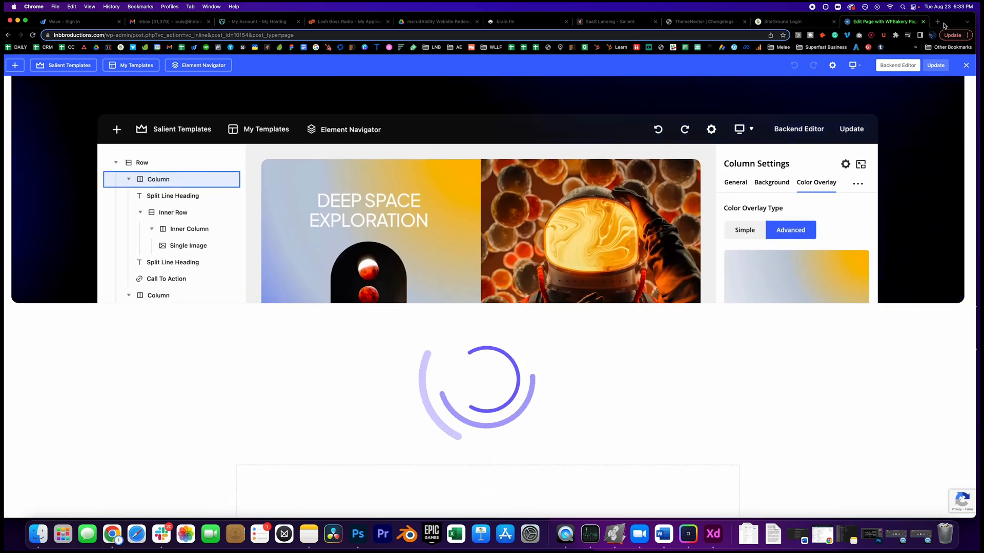
left_click(938, 21)
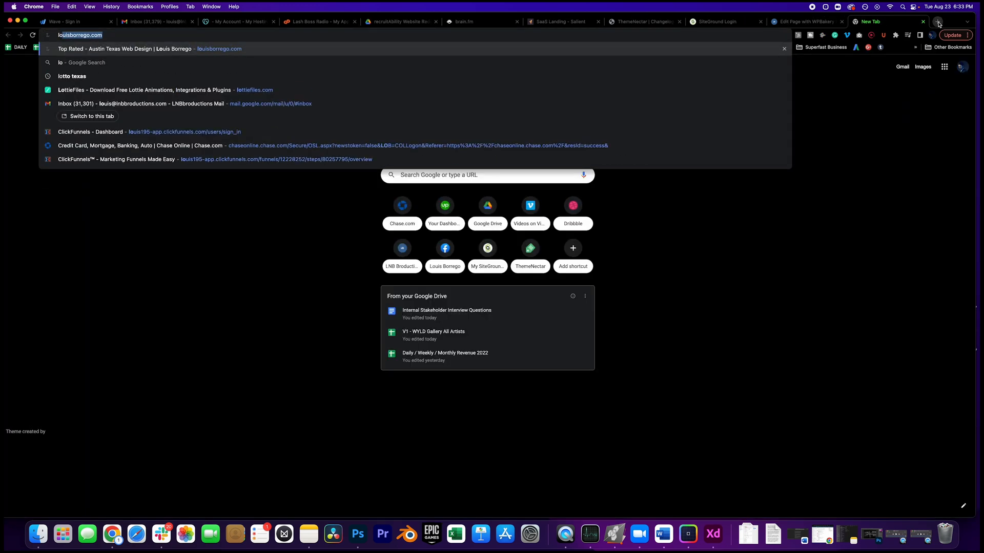
Search LottieFiles for lightbulb and open the Lightbulb rotation animation details.
left_click(157, 89)
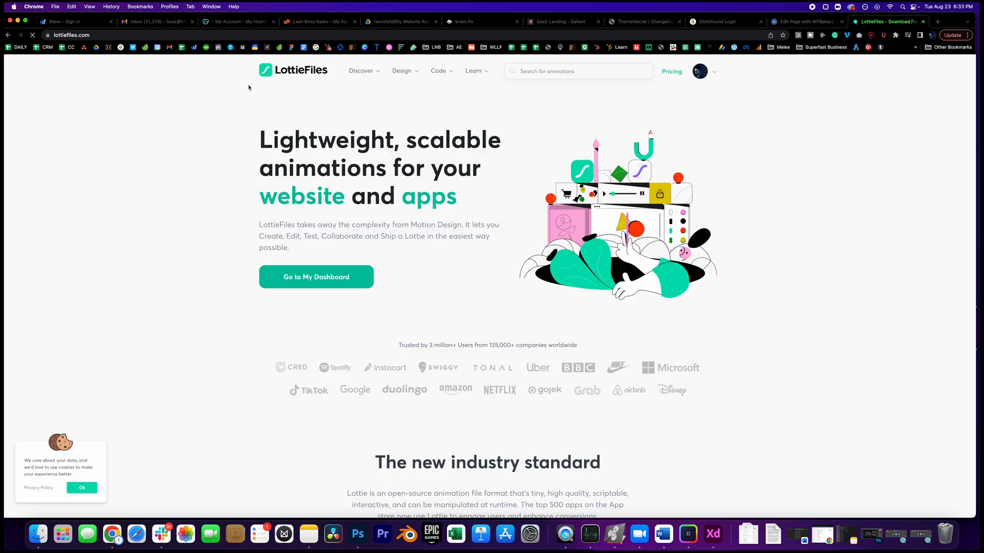
left_click(361, 70)
type("lightbulb")
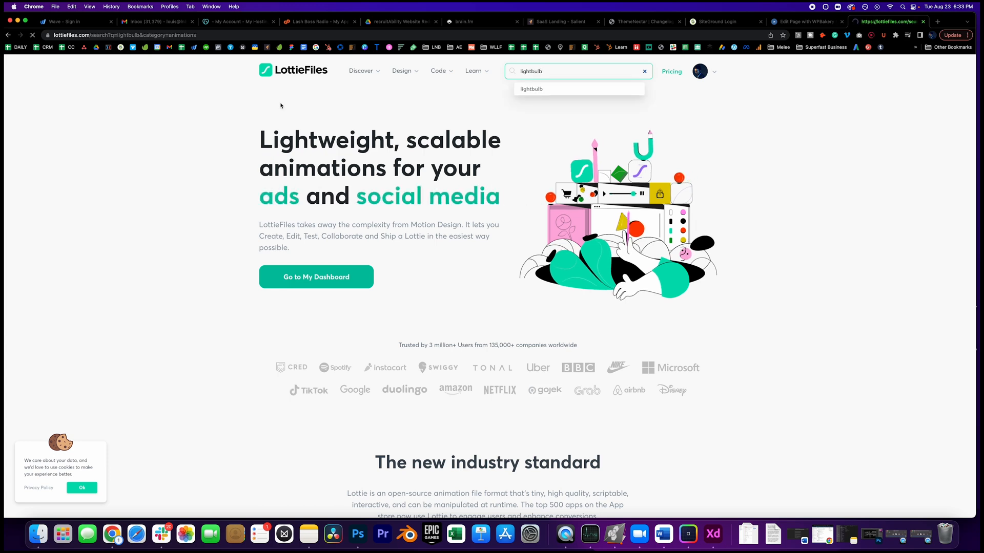
left_click(531, 88)
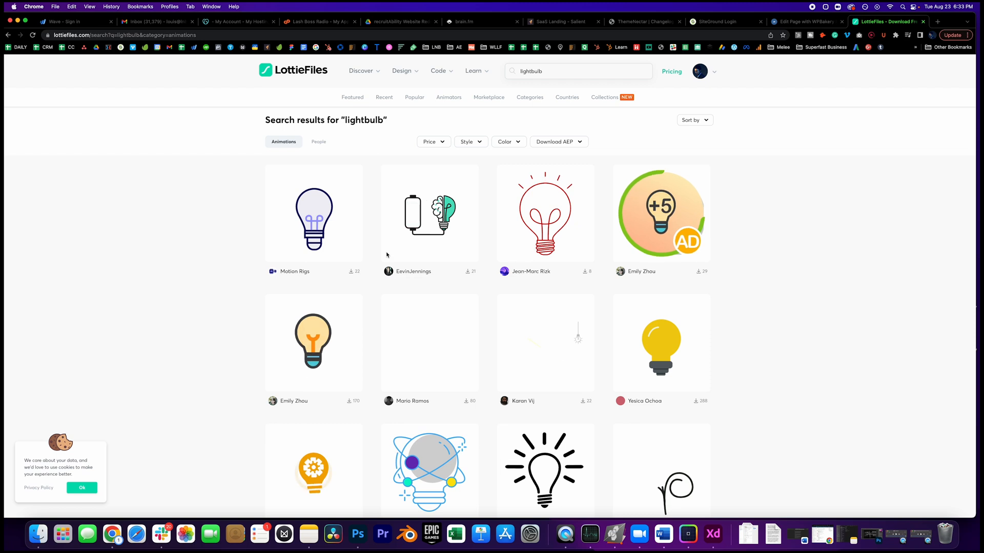
scroll("down", 3)
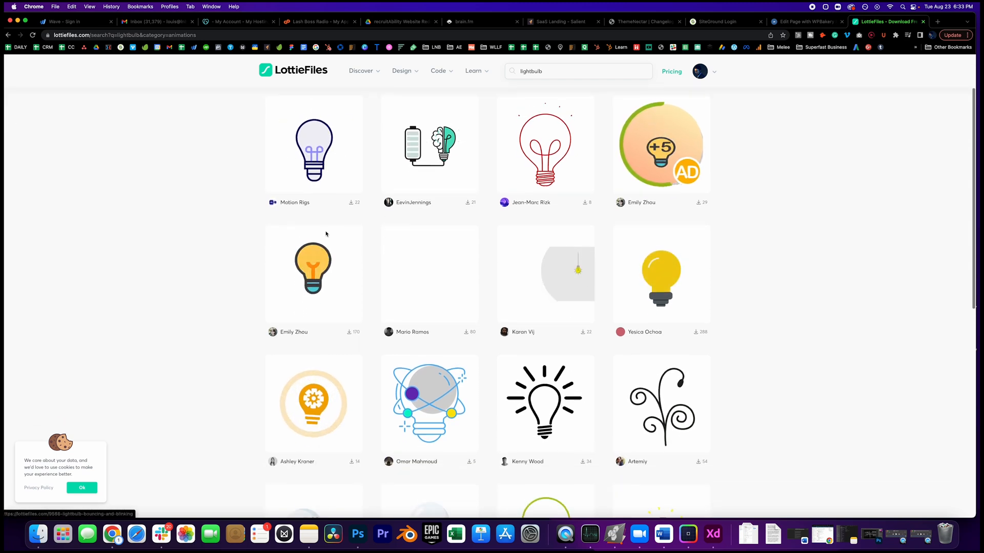
scroll("down", 3)
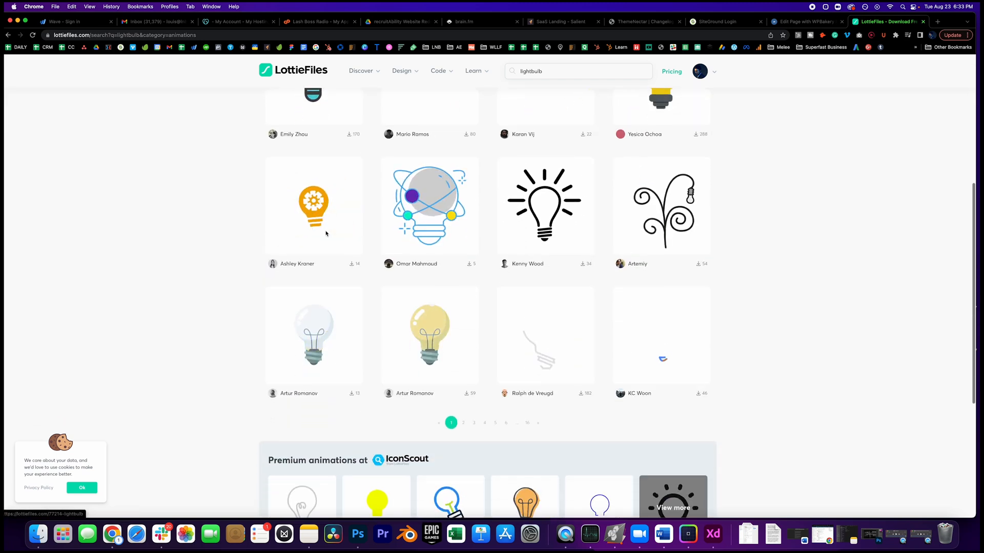
mouse_move(320, 338)
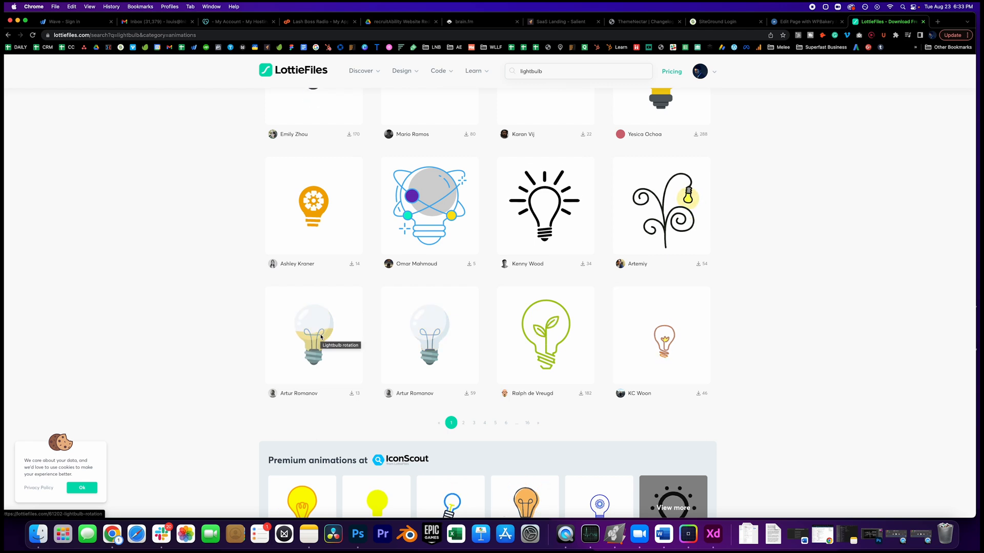
left_click(313, 335)
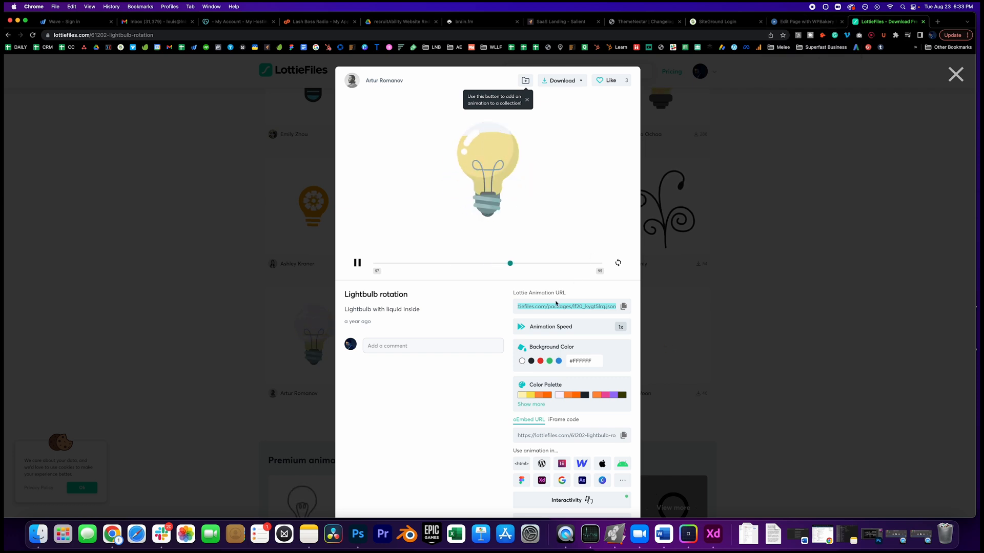
mouse_move(797, 21)
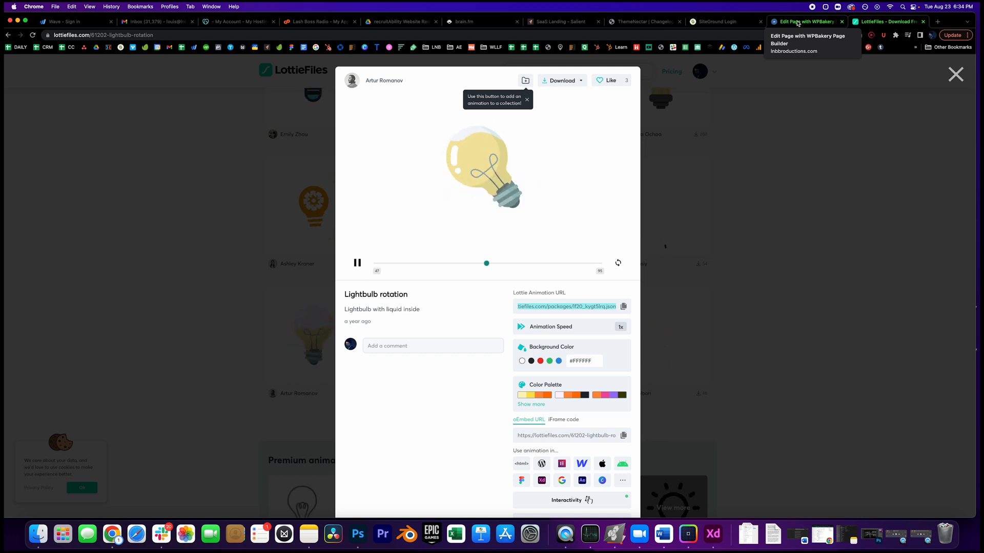
Load the lightbulb URL lf20_kygt5lrq.json into the Lottie element and save.
left_click(806, 21)
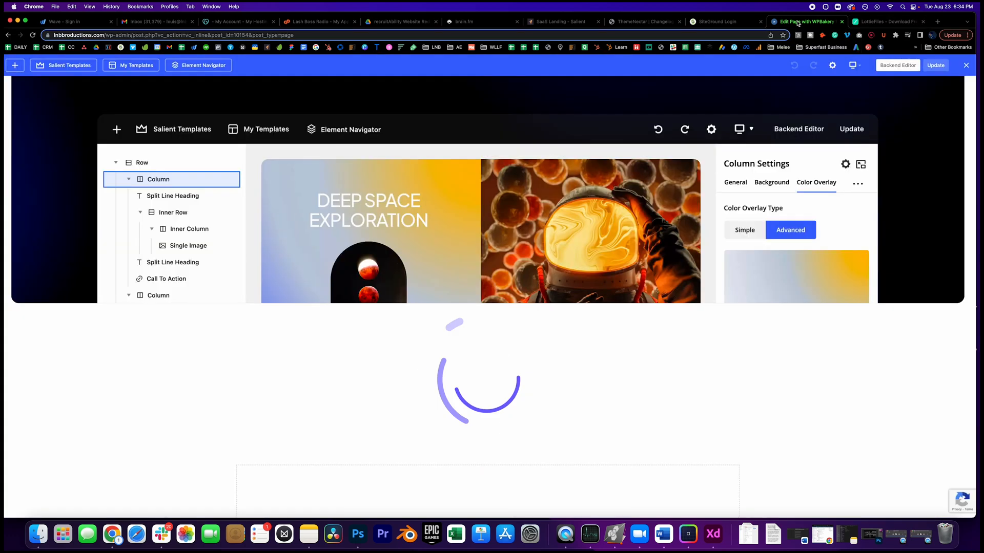
left_click(486, 382)
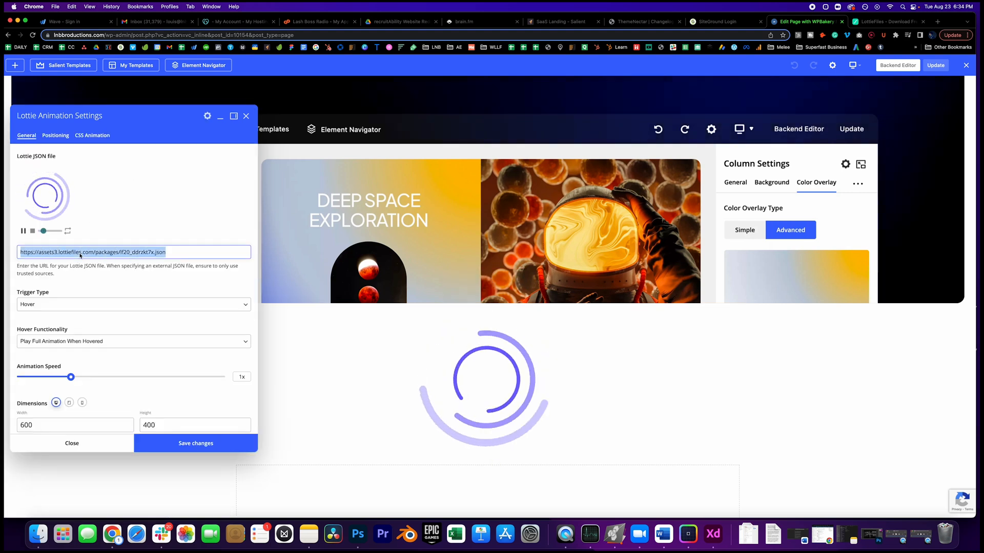
type("https://assets9.lottiefiles.com/packages/lf20_kygt5lrq.json")
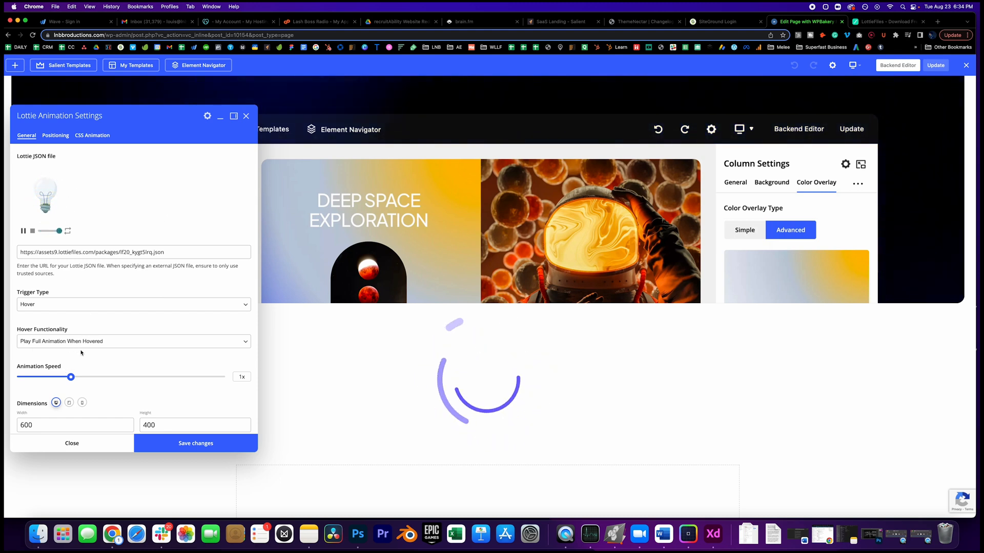
scroll("down", 3)
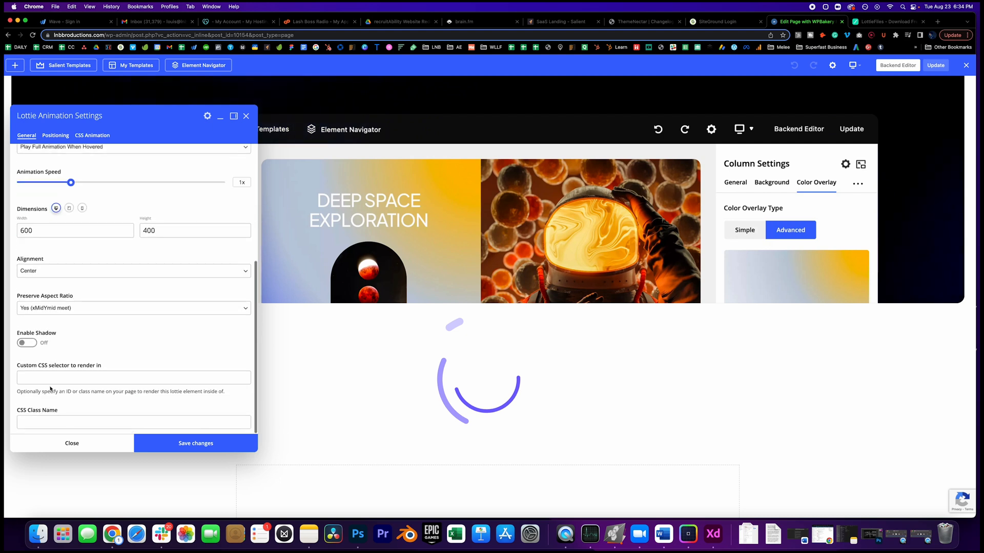
left_click(195, 443)
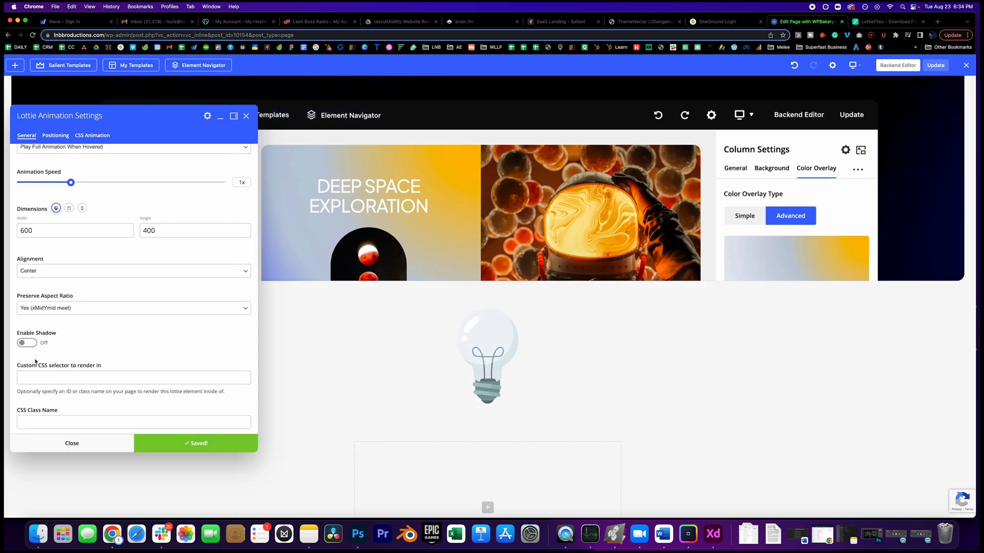
Enable a shadow with 23 px X offset and 40 px blur, save, and close settings.
left_click(26, 343)
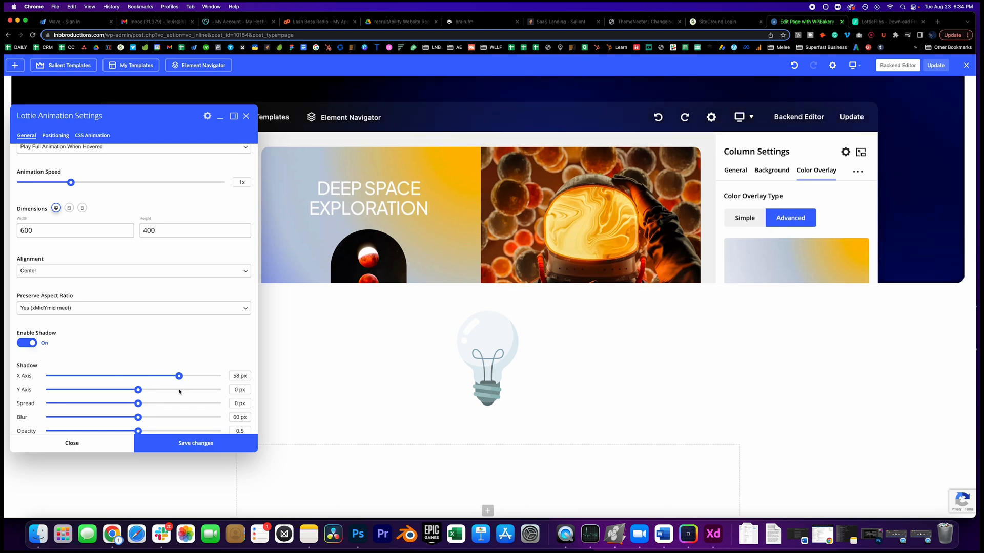
left_click(195, 443)
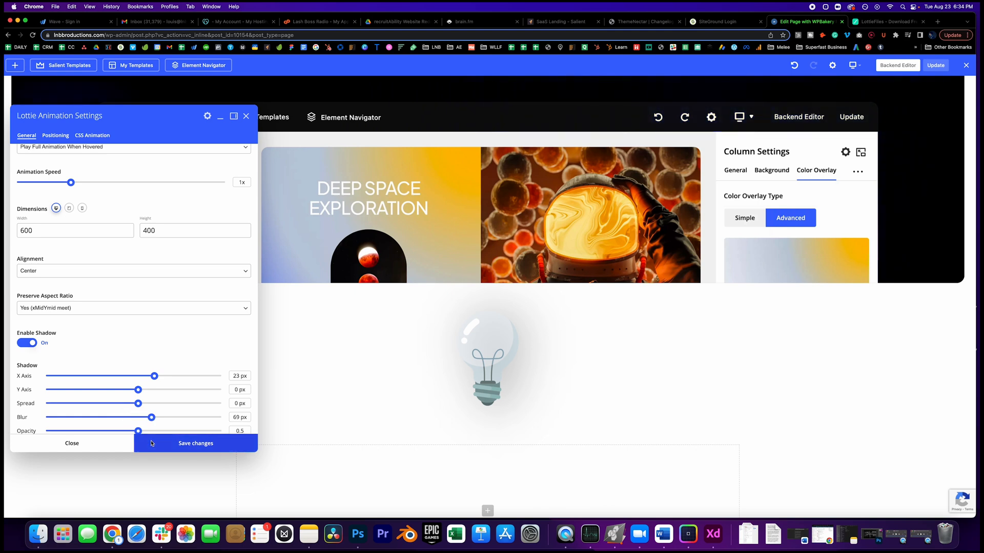
left_click(196, 443)
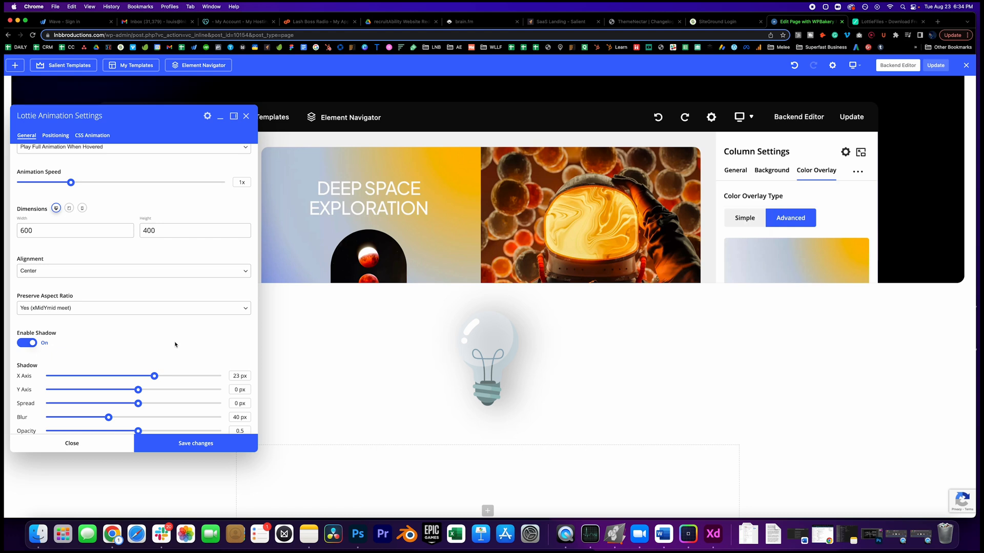
scroll("down", 3)
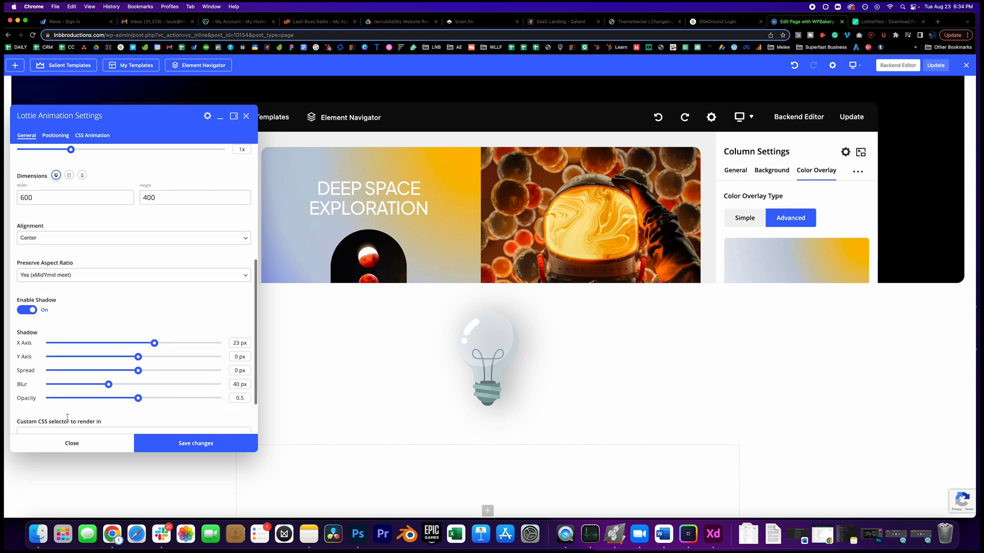
scroll("up", 3)
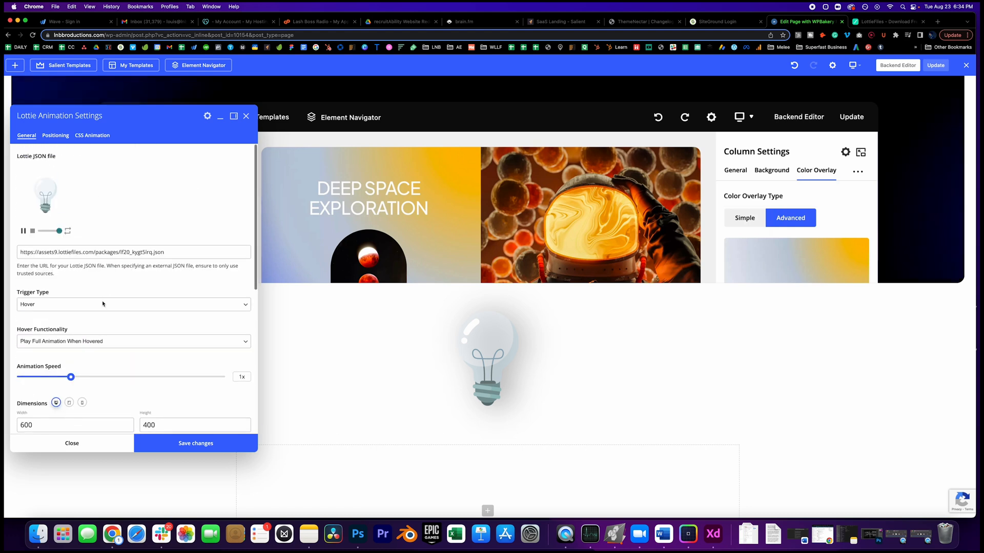
scroll("down", 3)
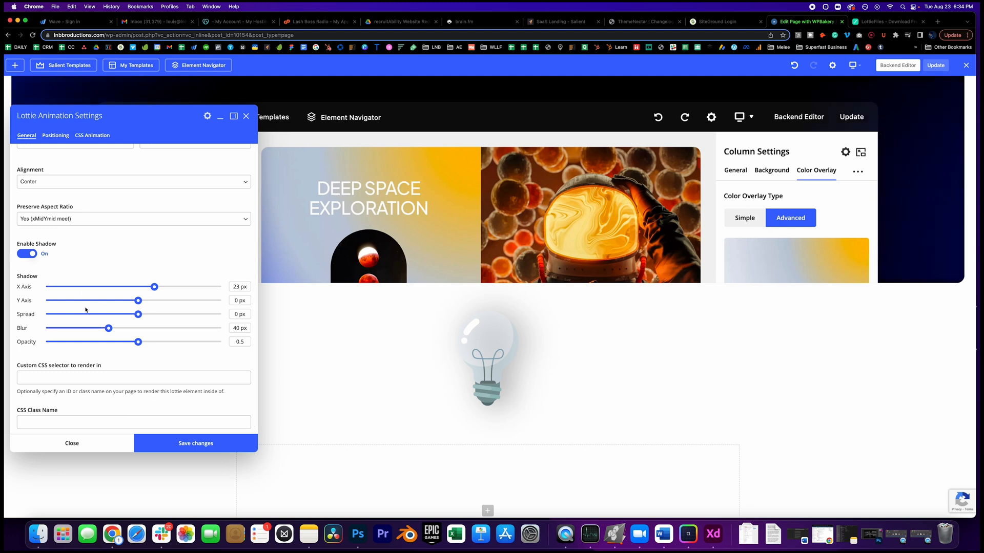
mouse_move(176, 301)
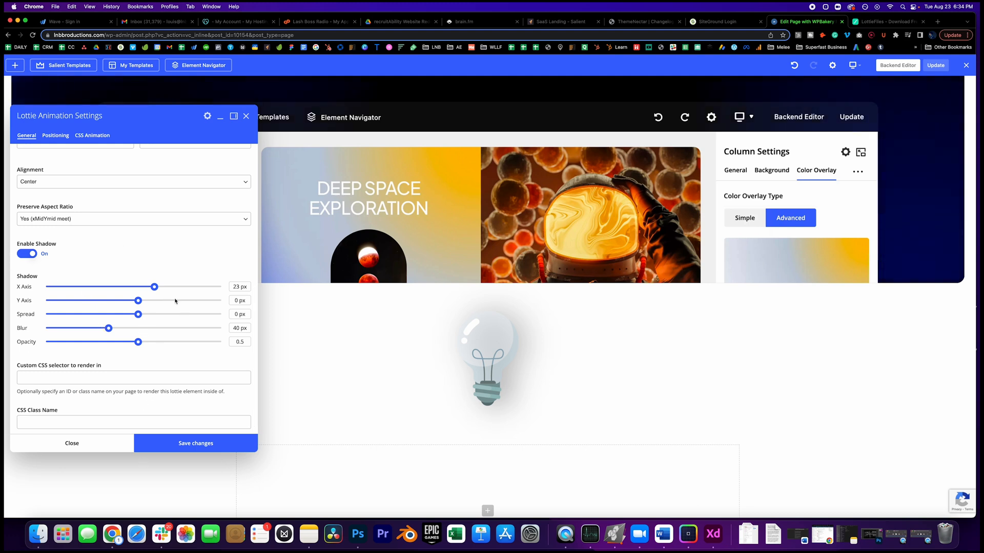
left_click(195, 442)
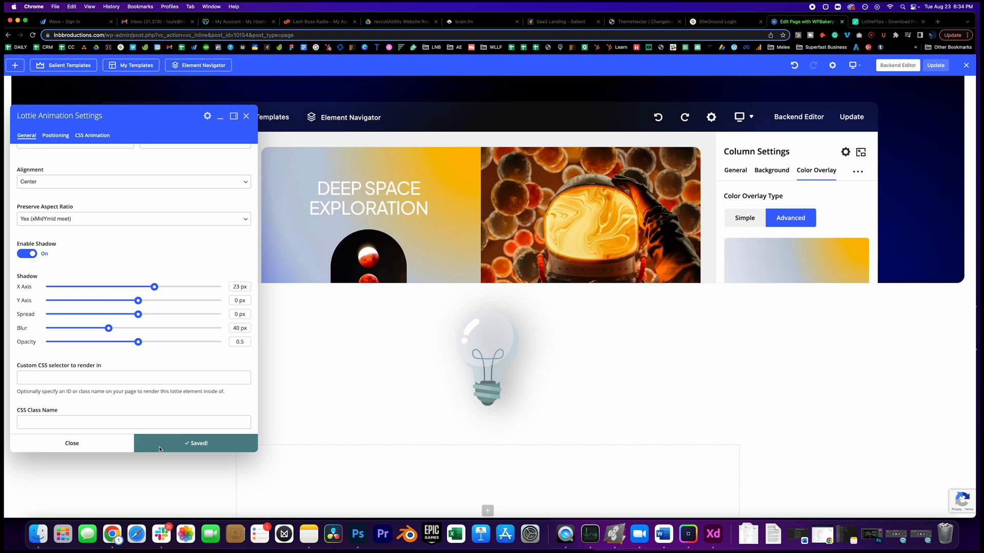
left_click(72, 443)
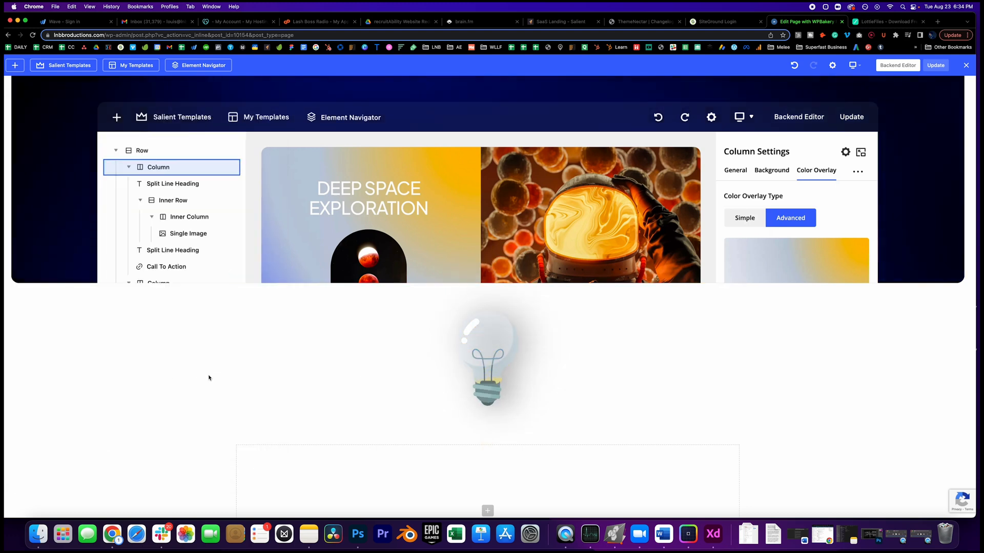
Insert a new row above the lightbulb and add a Single Image with a photo.
left_click(488, 359)
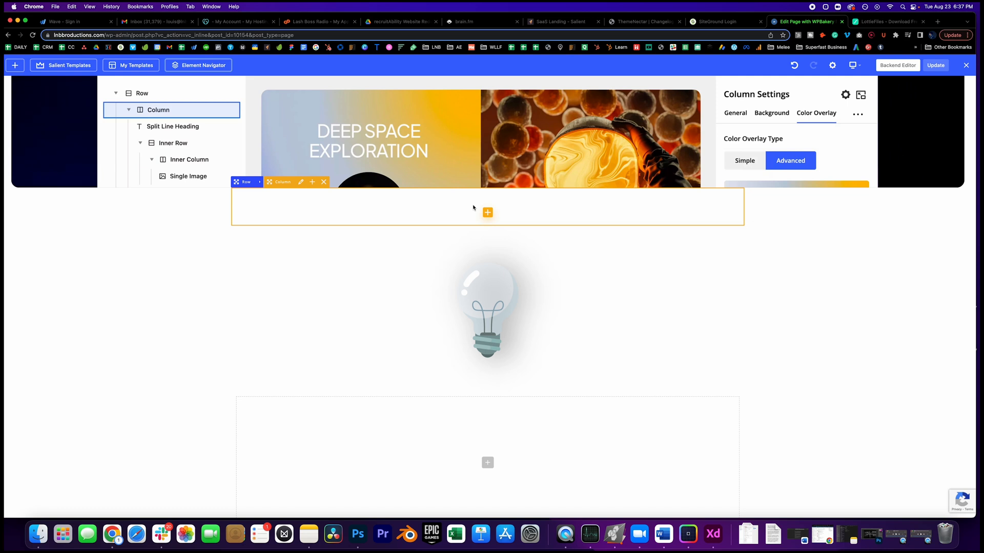
left_click(487, 212)
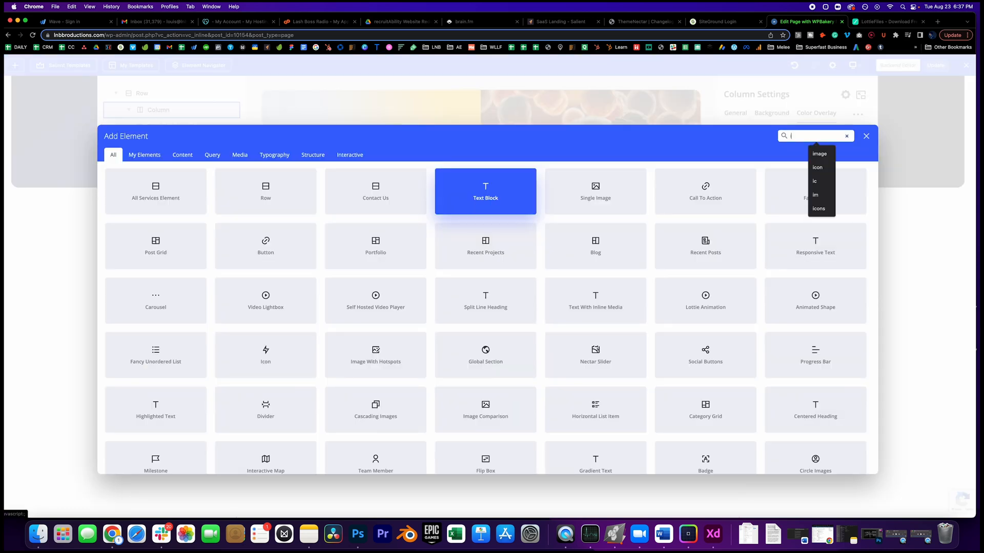
left_click(594, 191)
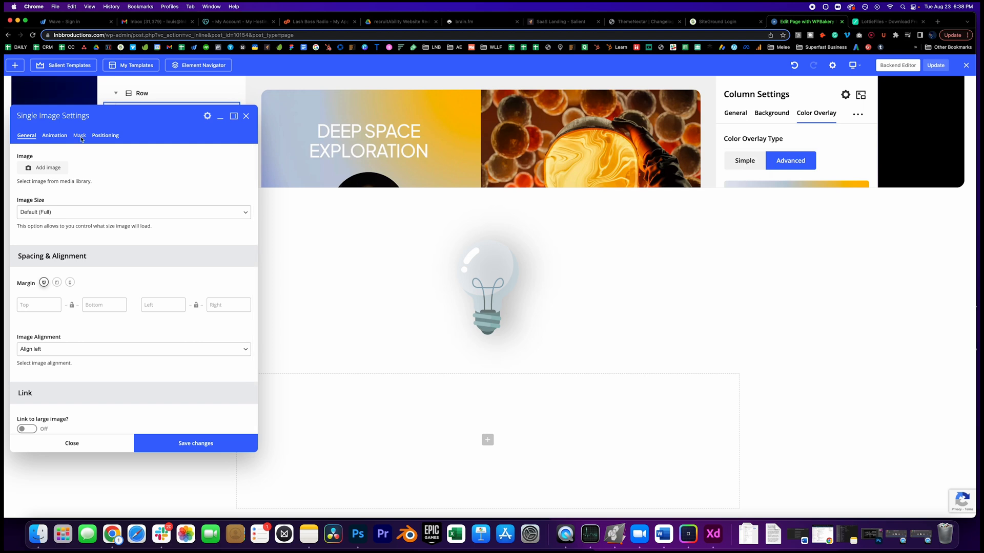
left_click(42, 167)
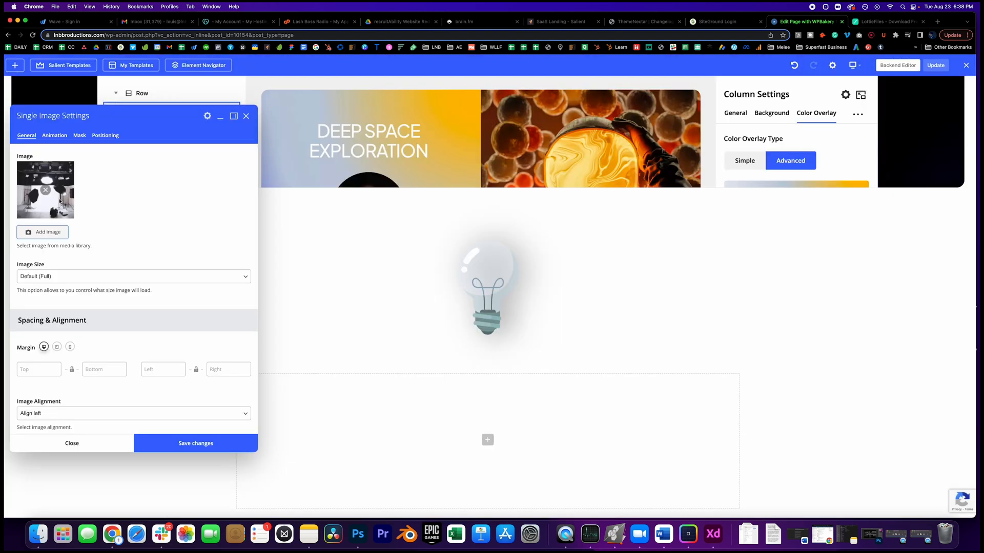
Enable a Rhombus-shaped mask on the photo and save.
left_click(79, 136)
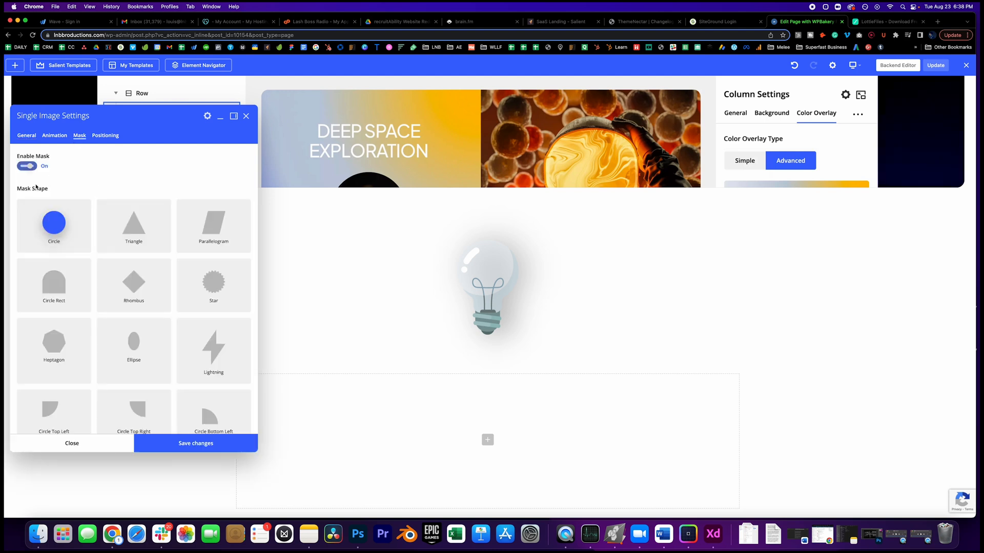
left_click(134, 283)
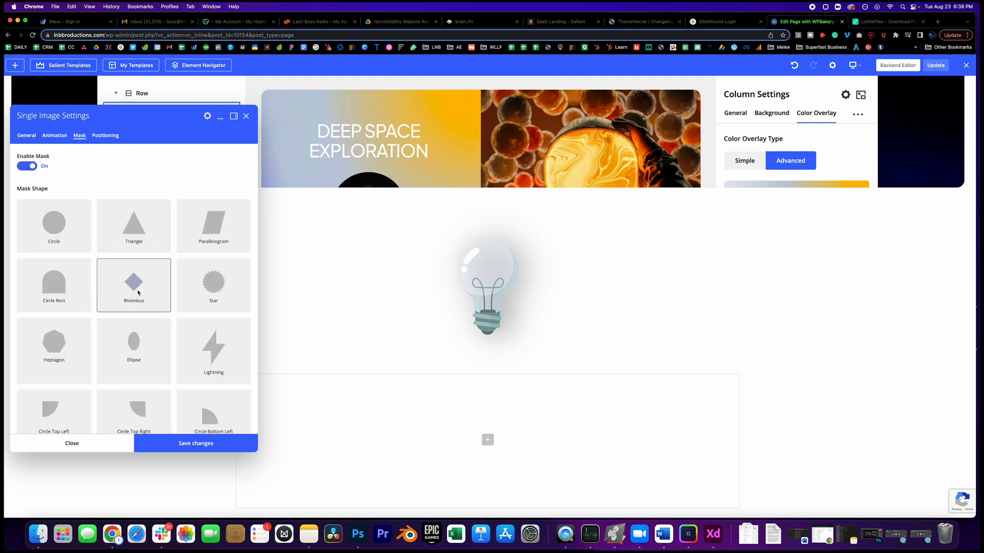
left_click(134, 283)
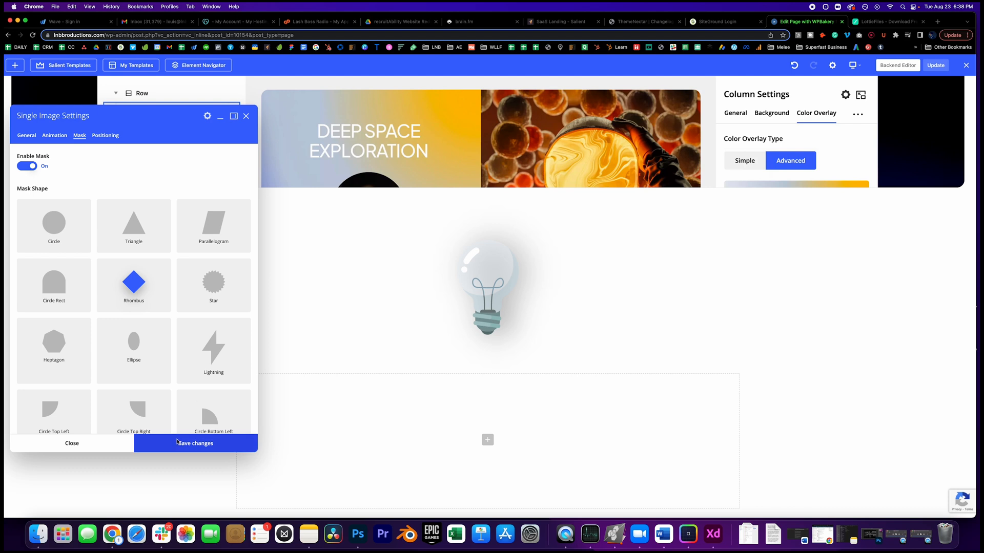
scroll("down", 3)
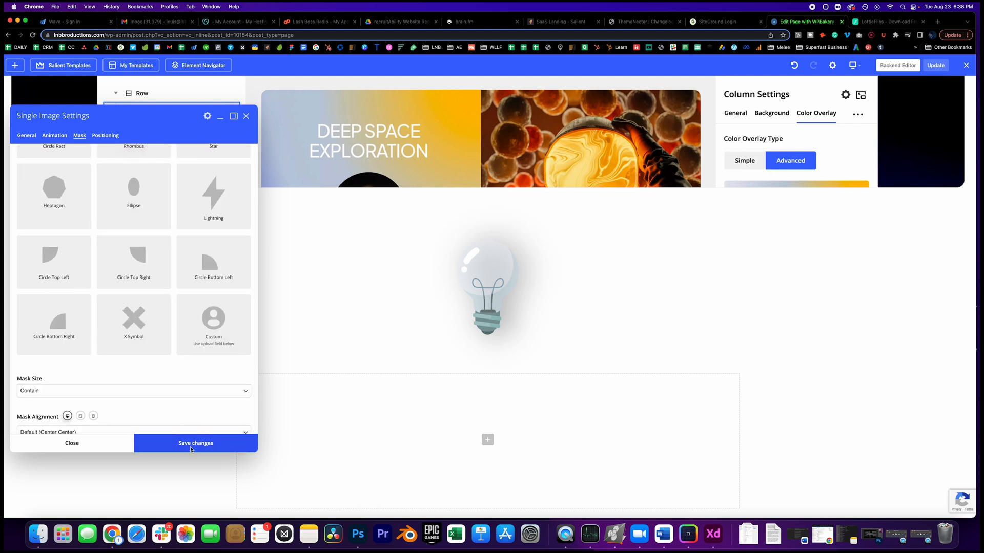
left_click(195, 443)
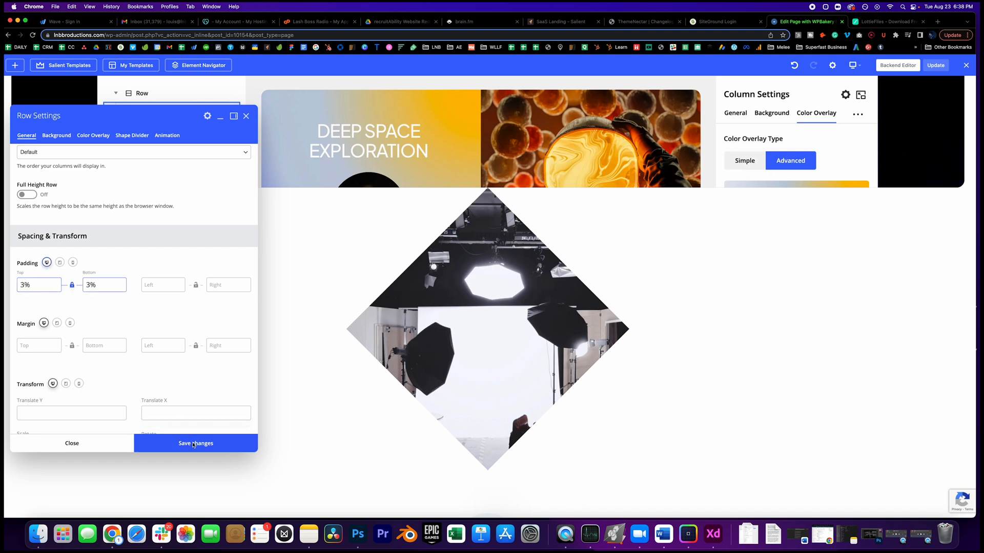
Save the row's 3% top and bottom padding and return to the page top.
left_click(195, 442)
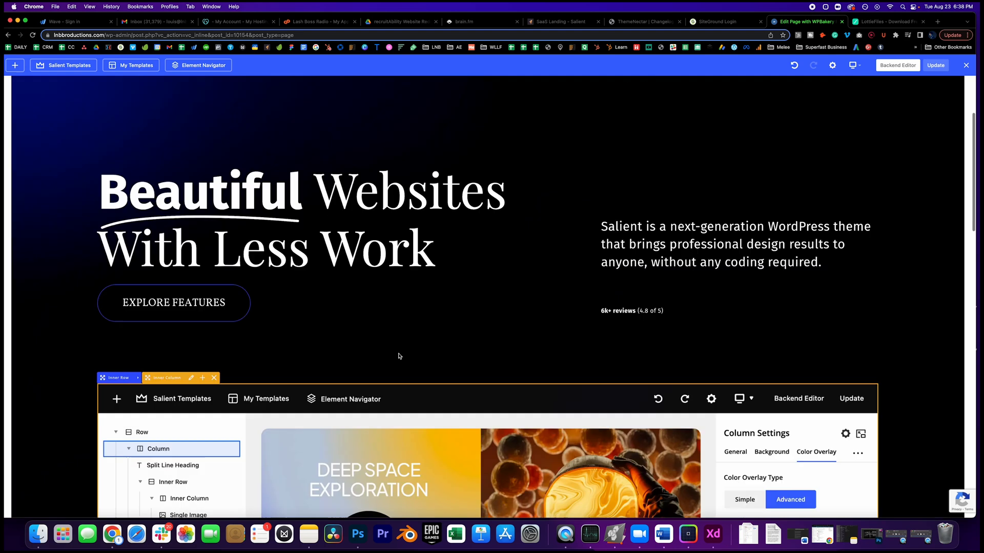
scroll("up", 3)
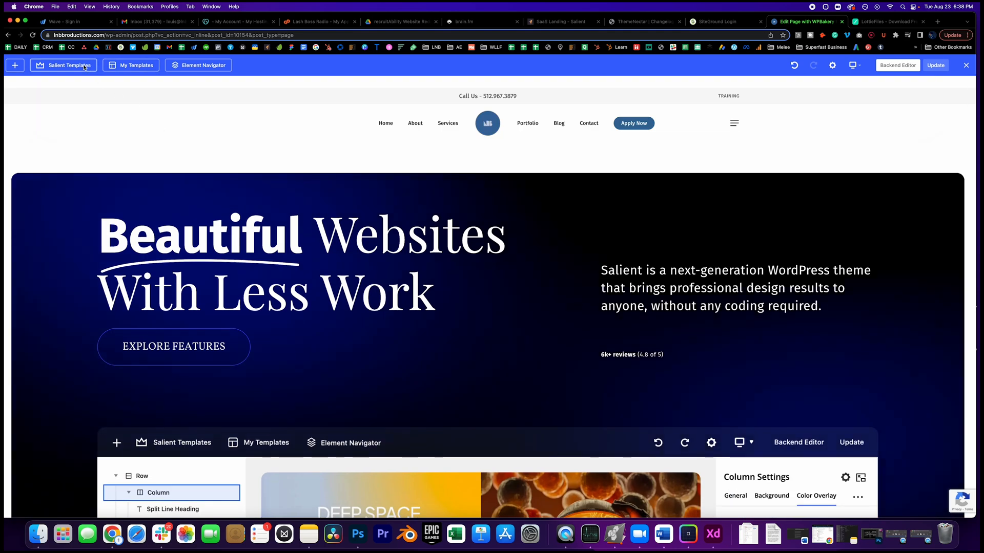
Insert the Large Gradient Hero template from the Salient Studio library.
left_click(64, 65)
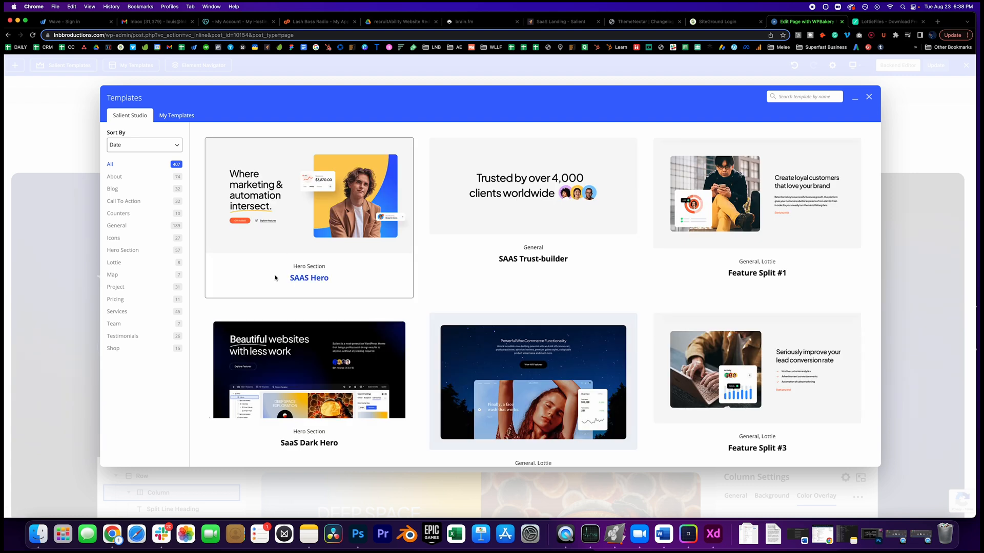
mouse_move(618, 251)
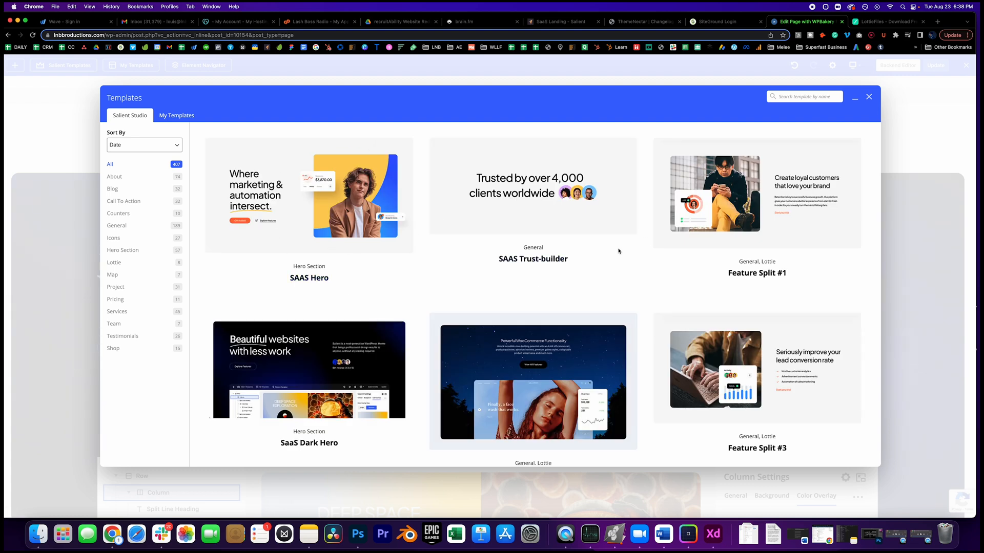
mouse_move(739, 222)
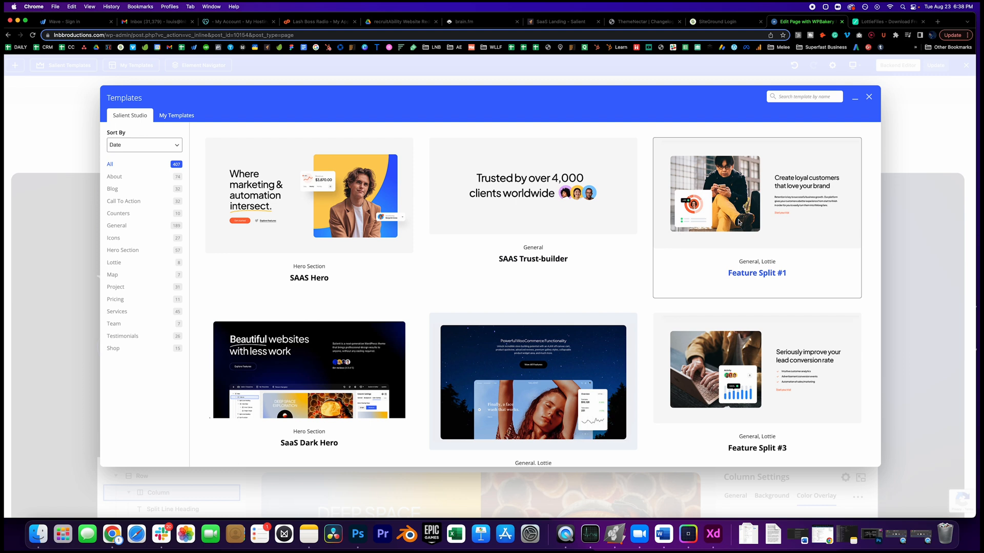
mouse_move(787, 261)
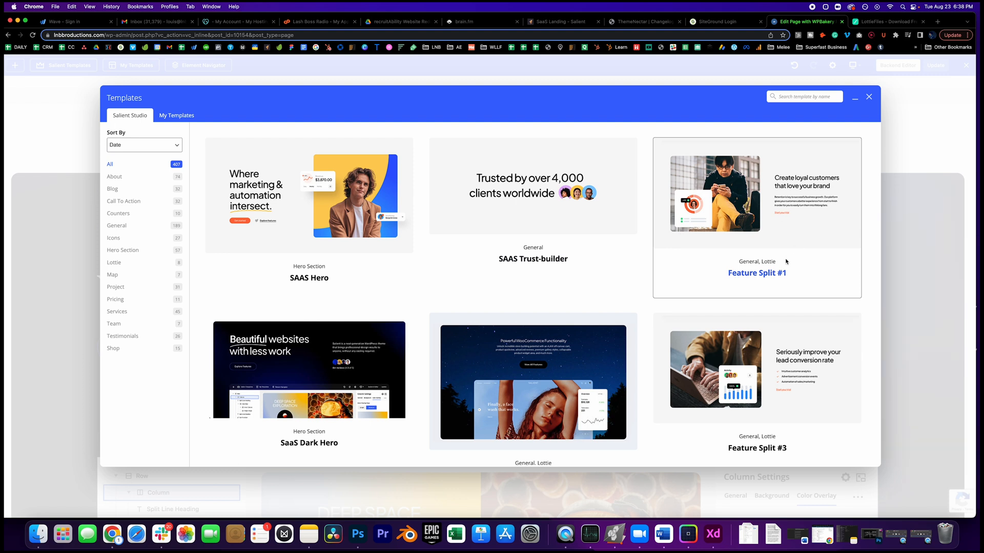
scroll("down", 3)
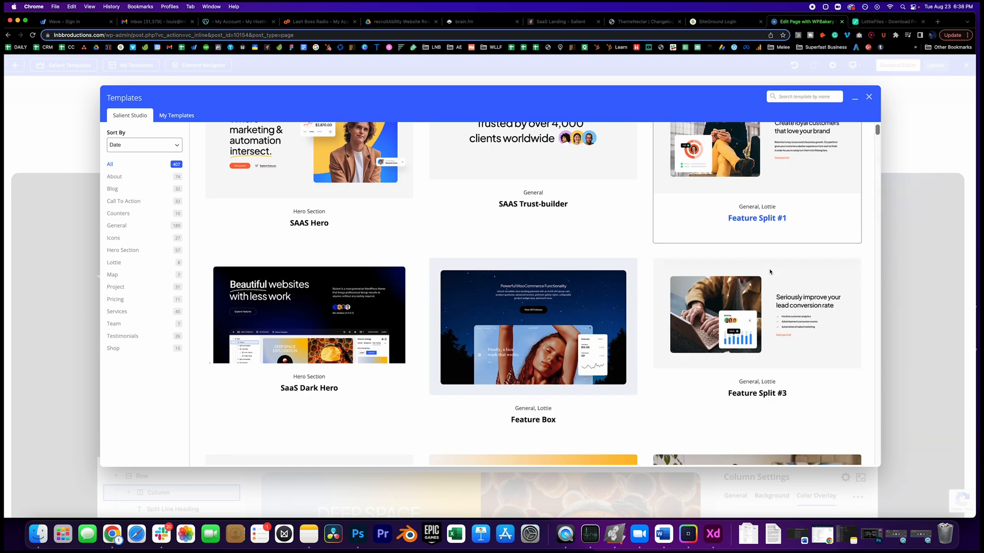
scroll("down", 3)
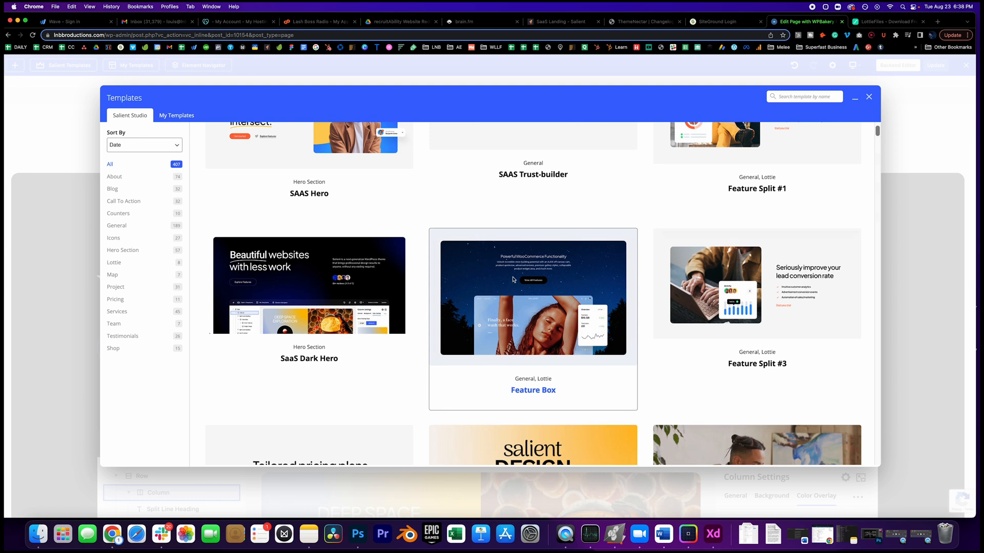
mouse_move(594, 306)
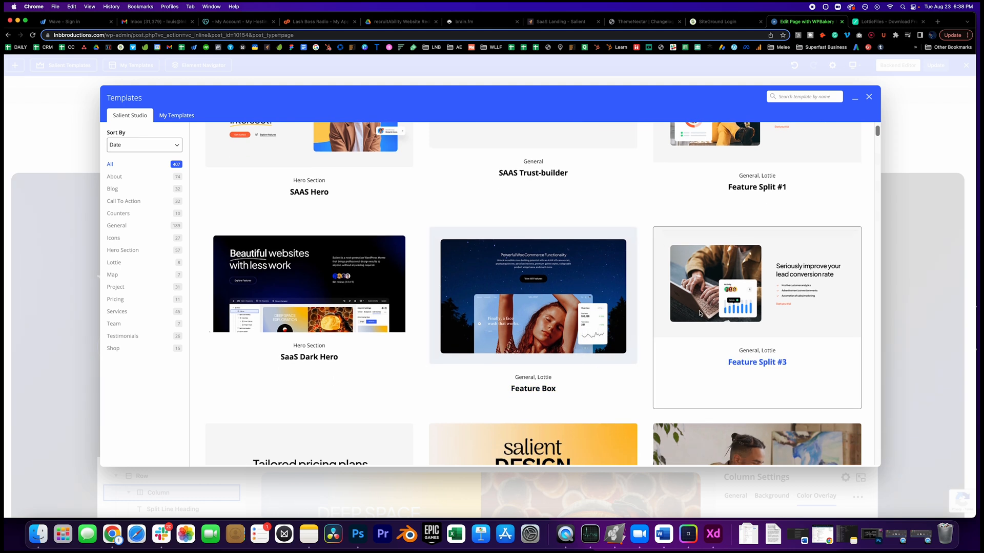
scroll("down", 3)
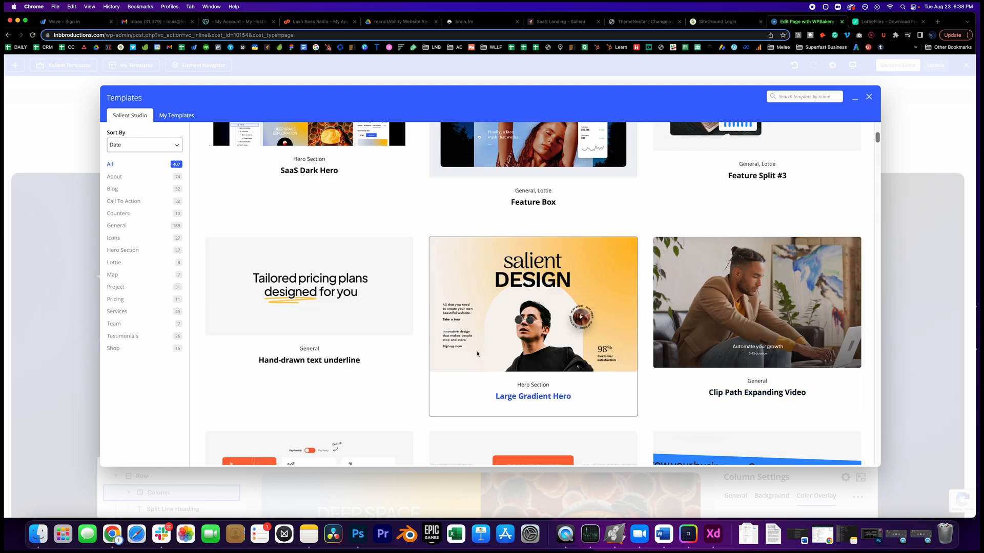
scroll("down", 3)
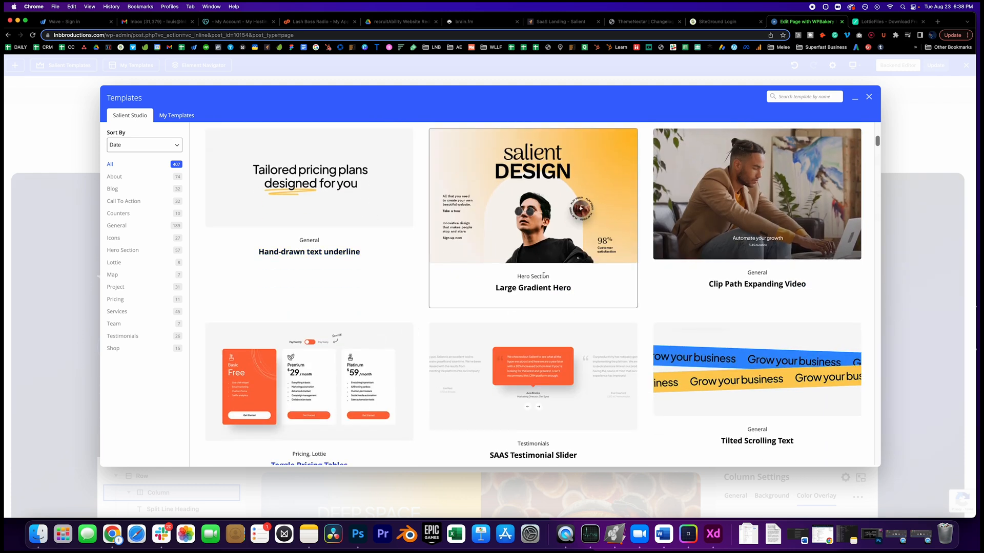
mouse_move(533, 287)
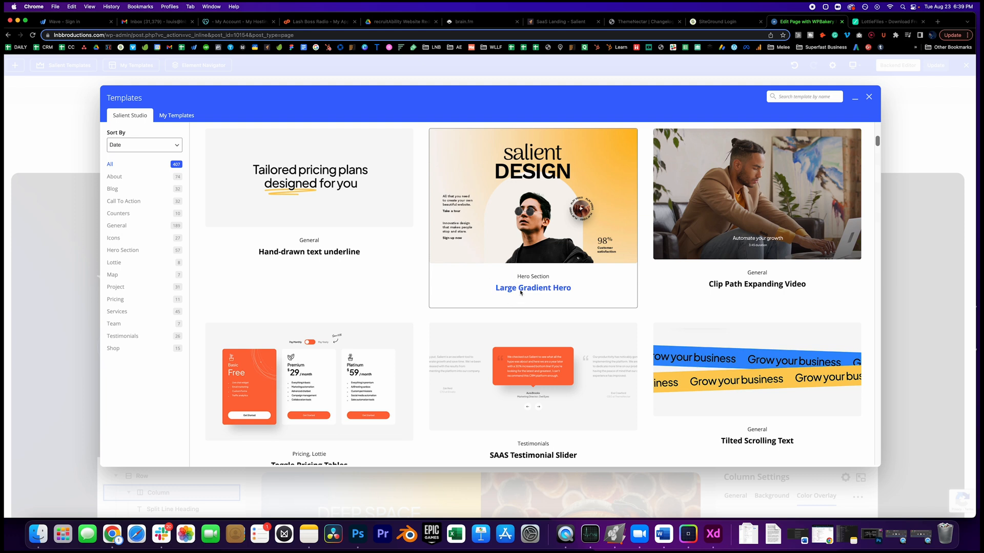
left_click(869, 97)
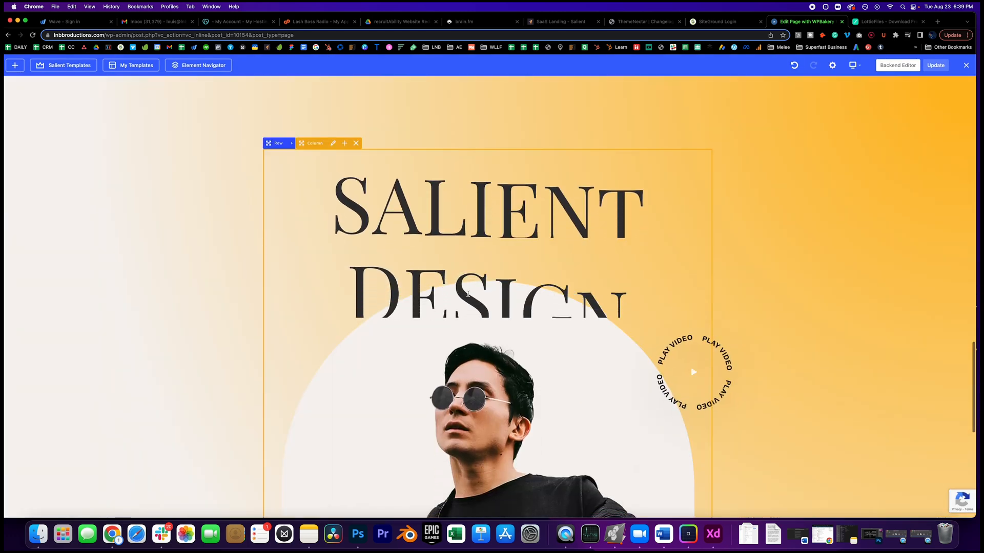
scroll("down", 3)
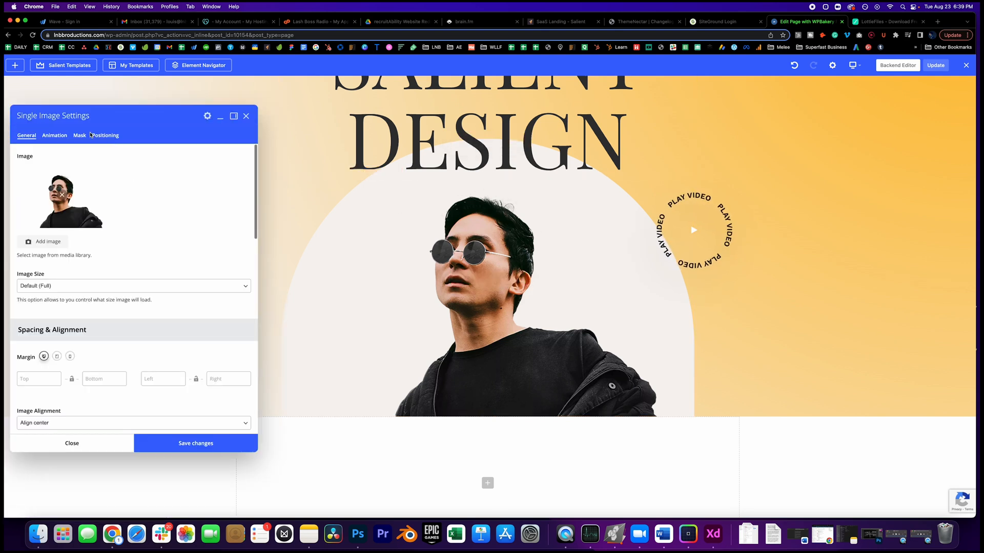
left_click(79, 135)
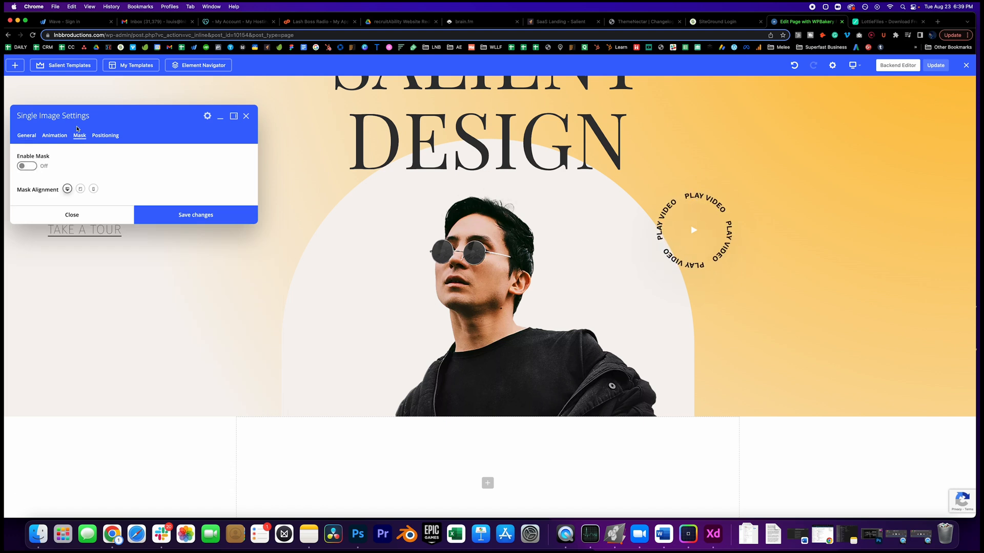
left_click(26, 136)
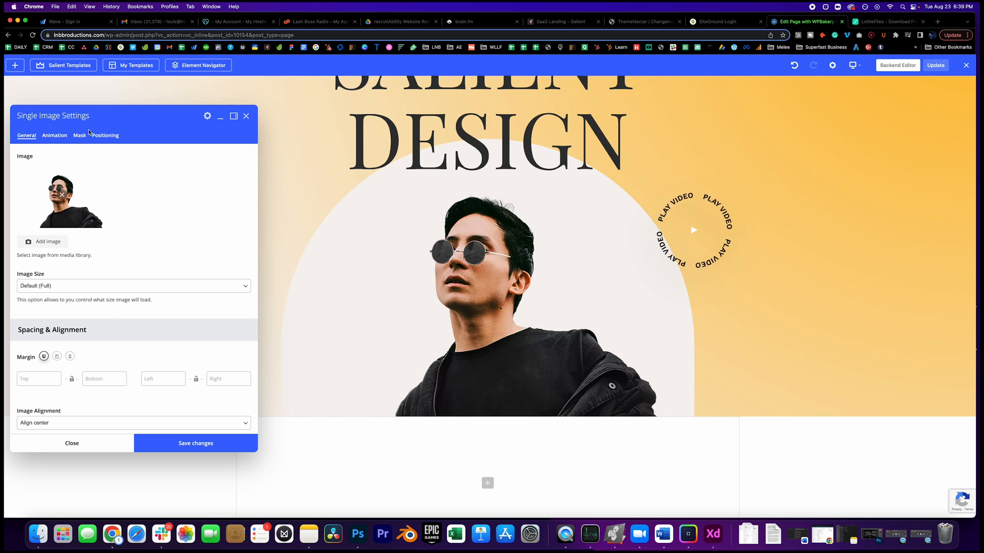
left_click(79, 135)
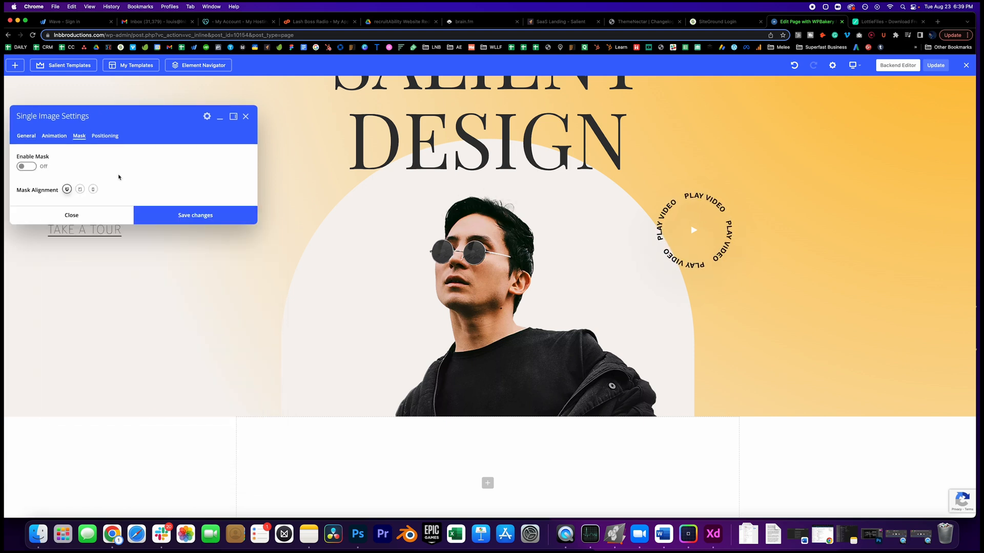
left_click(71, 215)
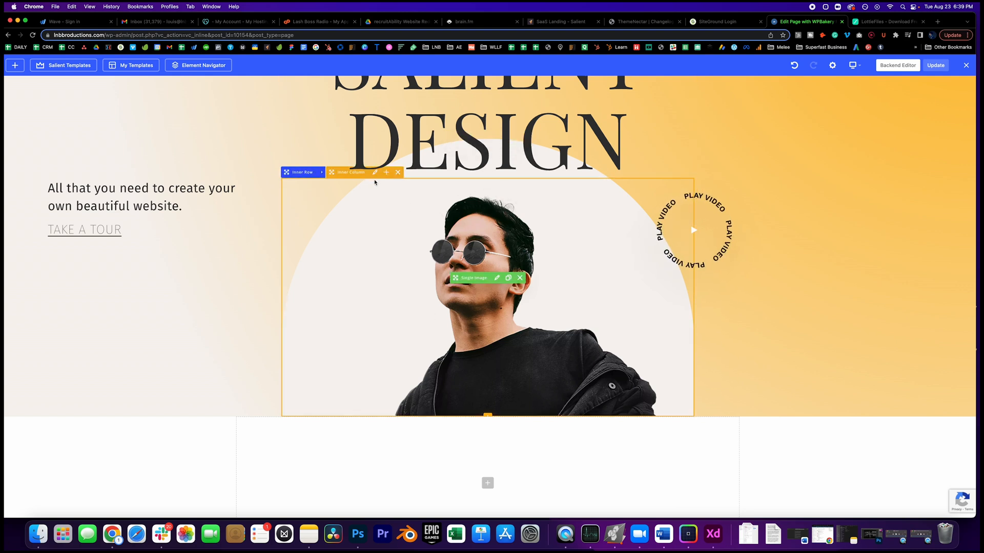
Switch the inner column's Background tab Mask Shape from the arch to Rhombus.
left_click(375, 172)
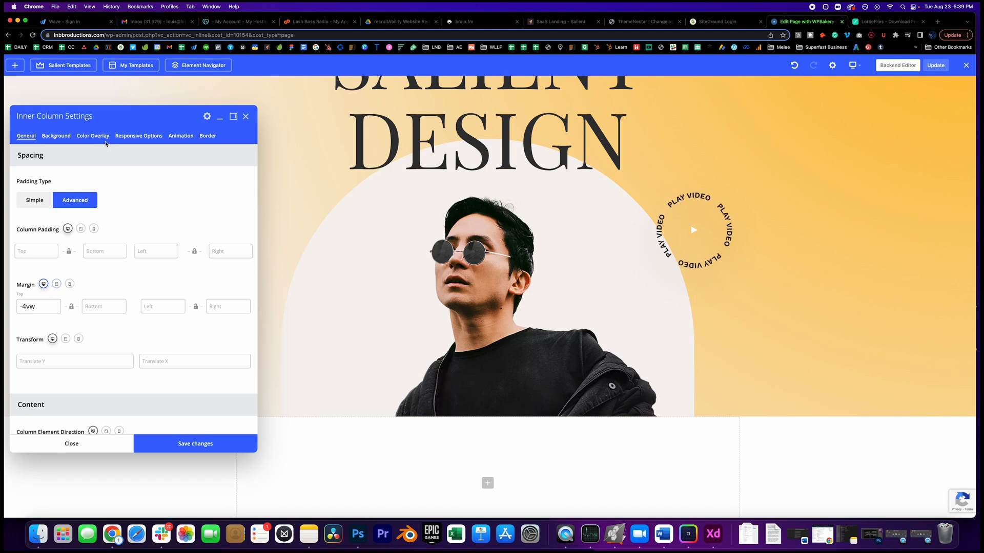
left_click(56, 136)
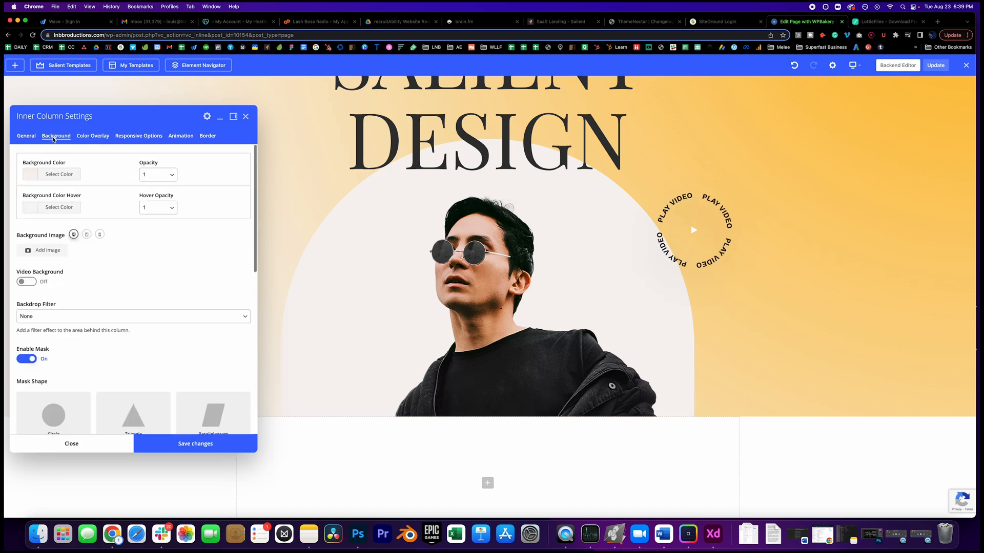
left_click(54, 245)
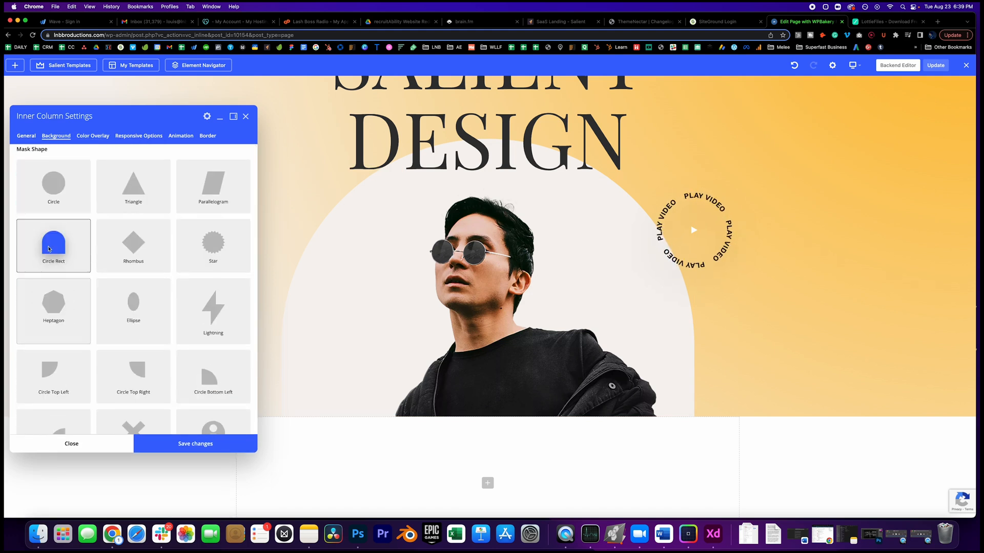
scroll("up", 3)
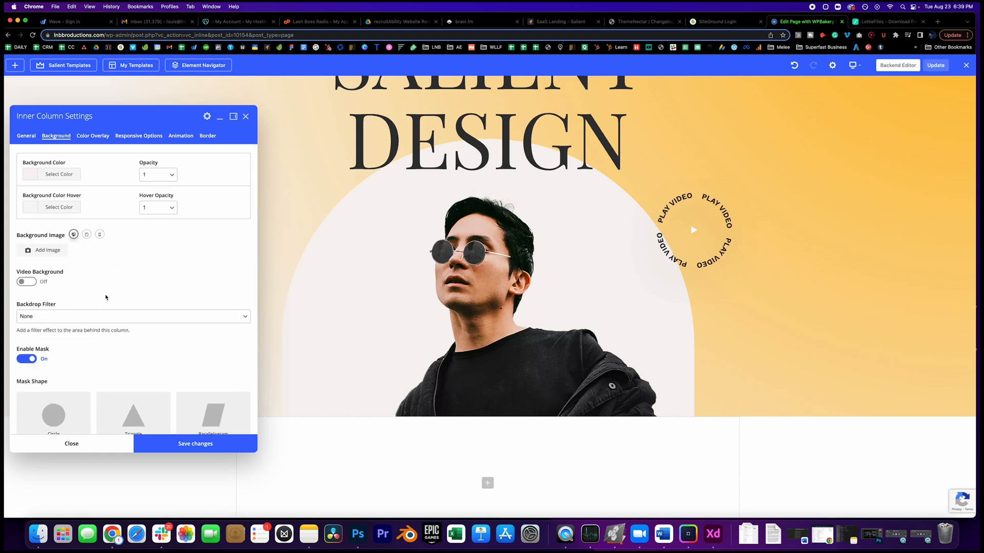
scroll("down", 3)
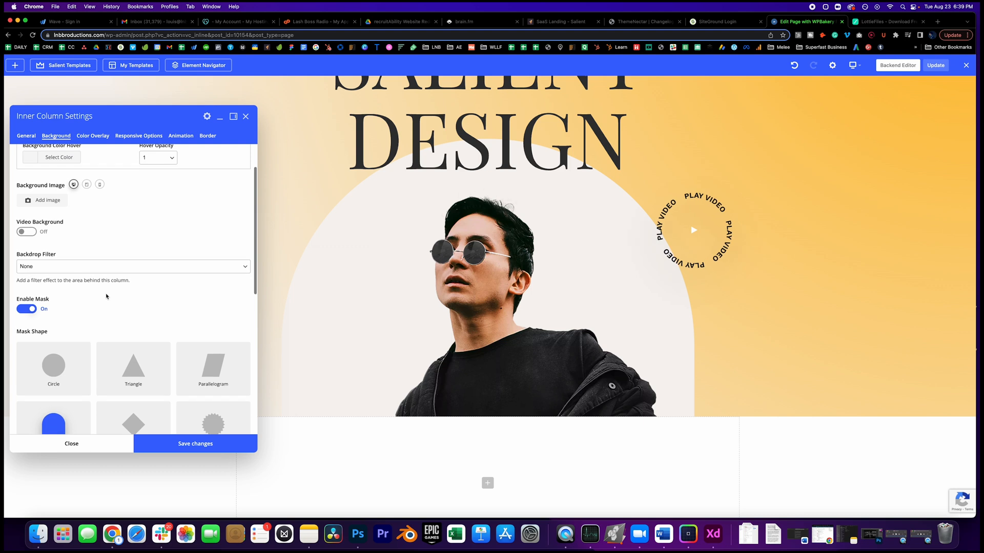
scroll("up", 3)
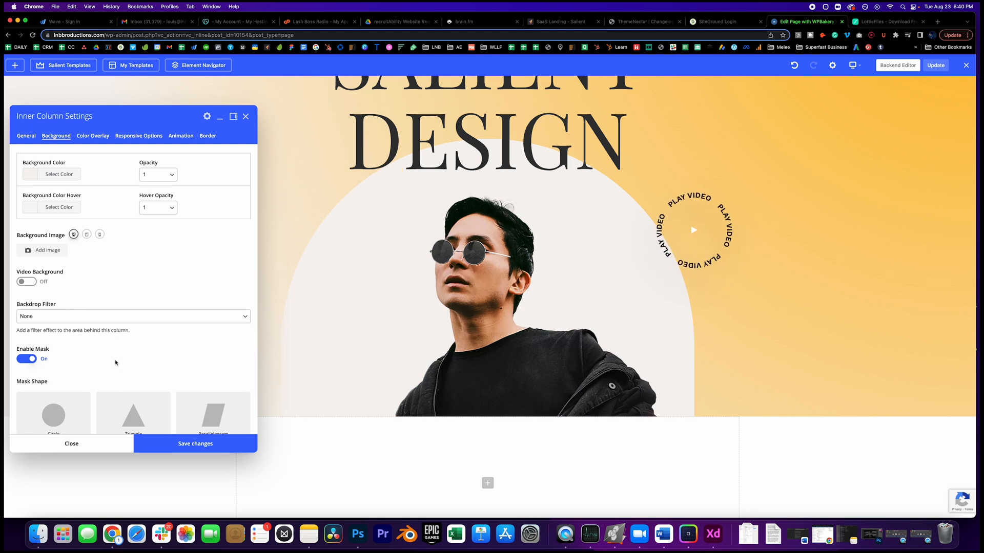
scroll("down", 3)
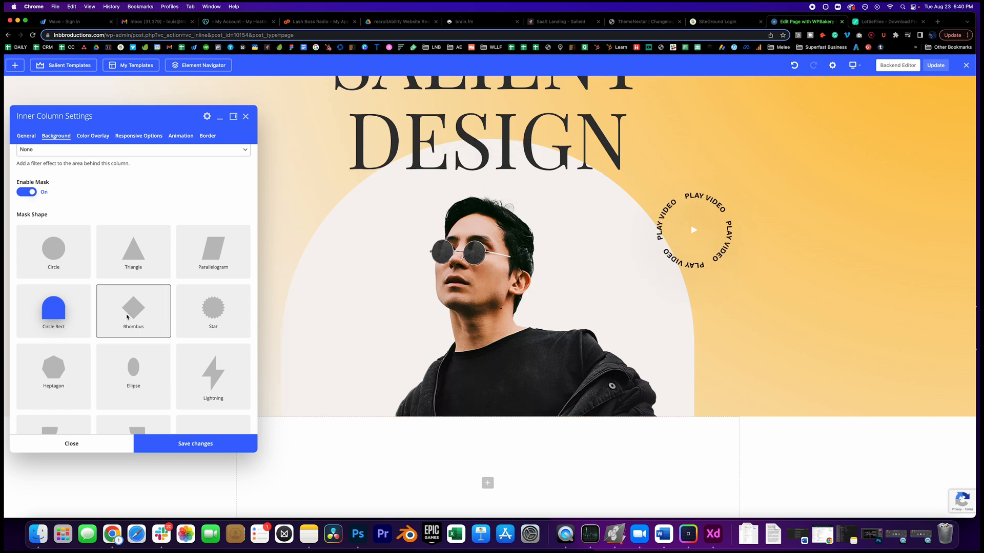
left_click(195, 443)
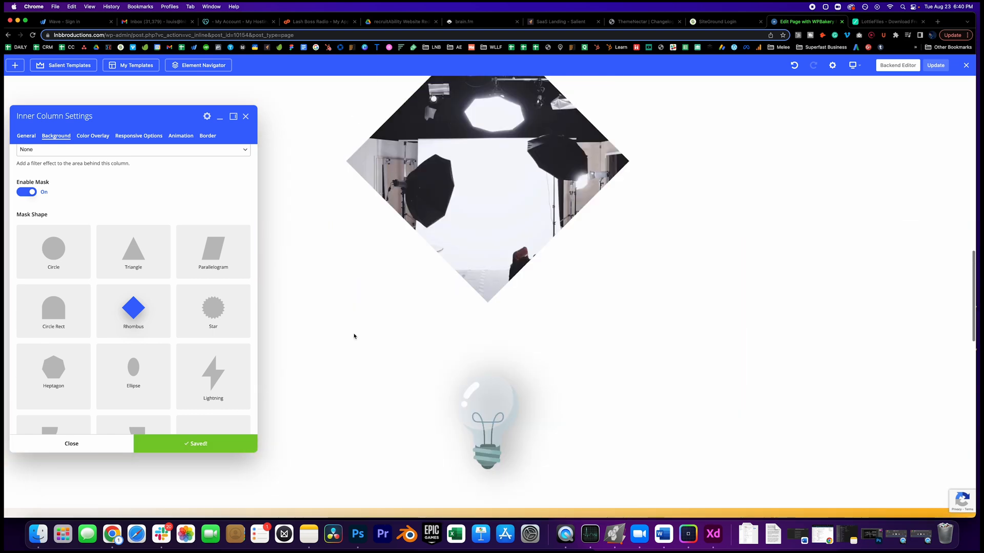
Try Lightning and Star mask shapes on the inner column.
scroll("up", 3)
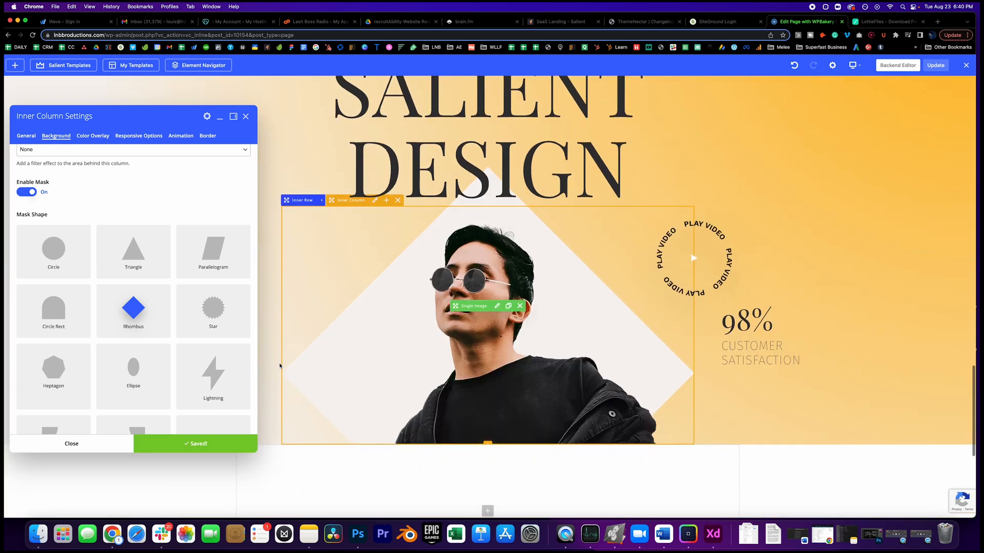
left_click(212, 377)
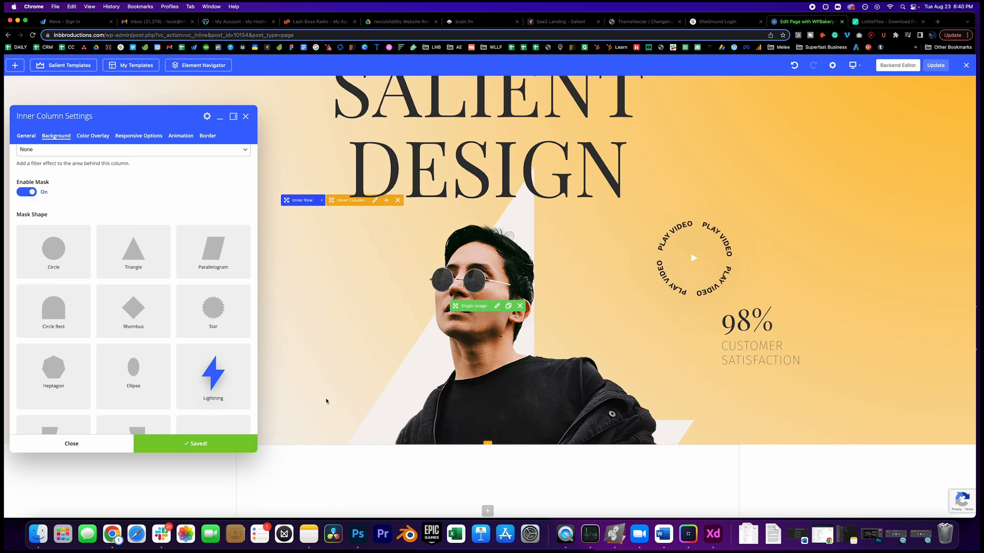
left_click(212, 308)
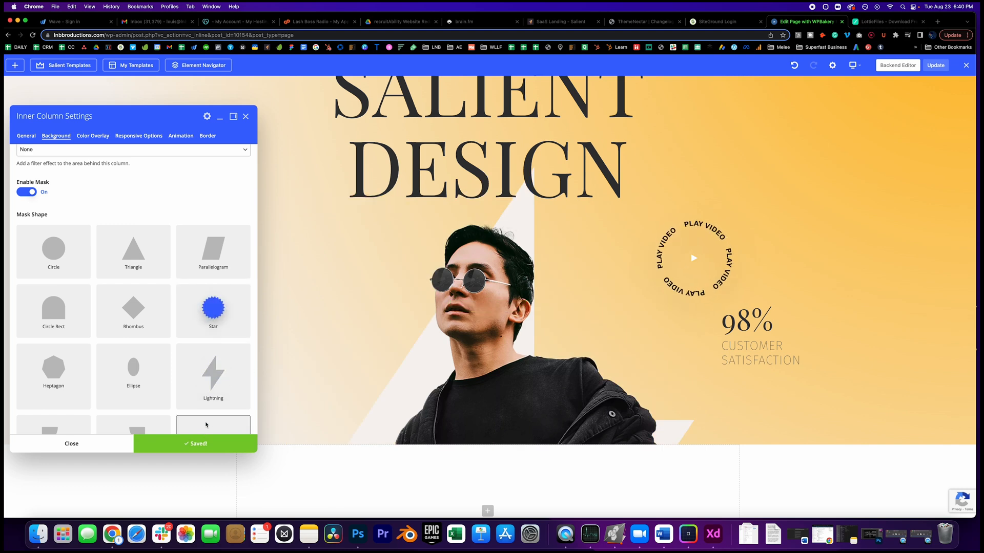
left_click(213, 307)
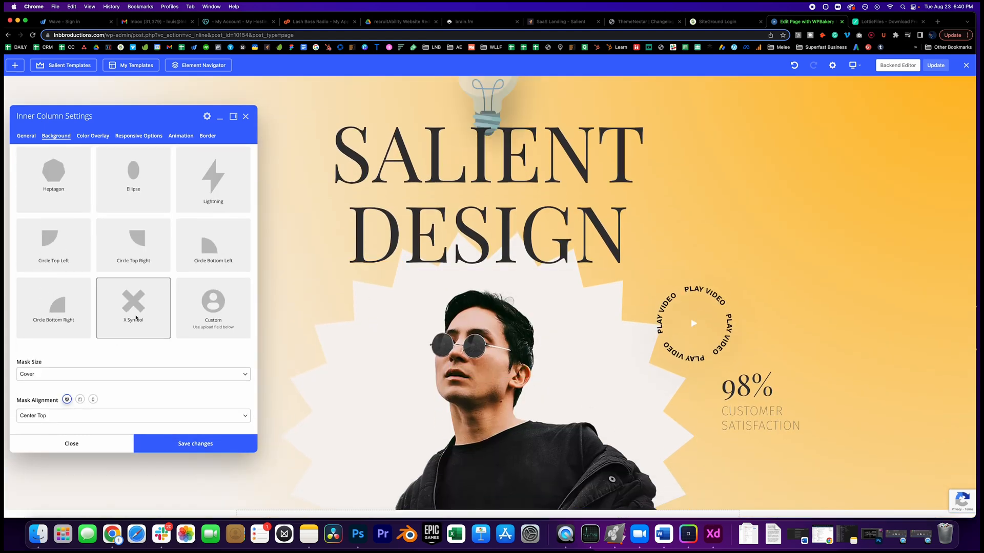
Apply the X Symbol mask to the inner column and close its settings.
left_click(195, 444)
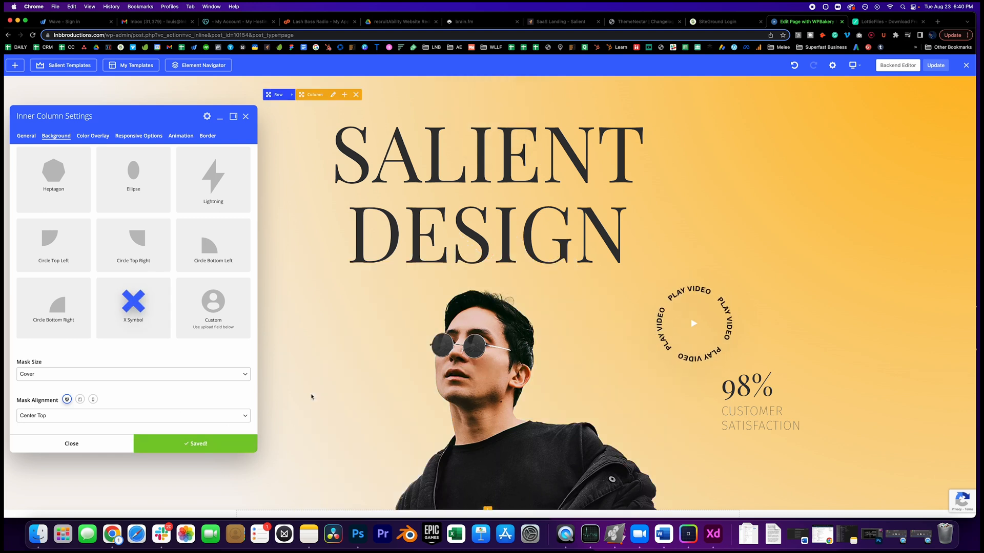
scroll("down", 3)
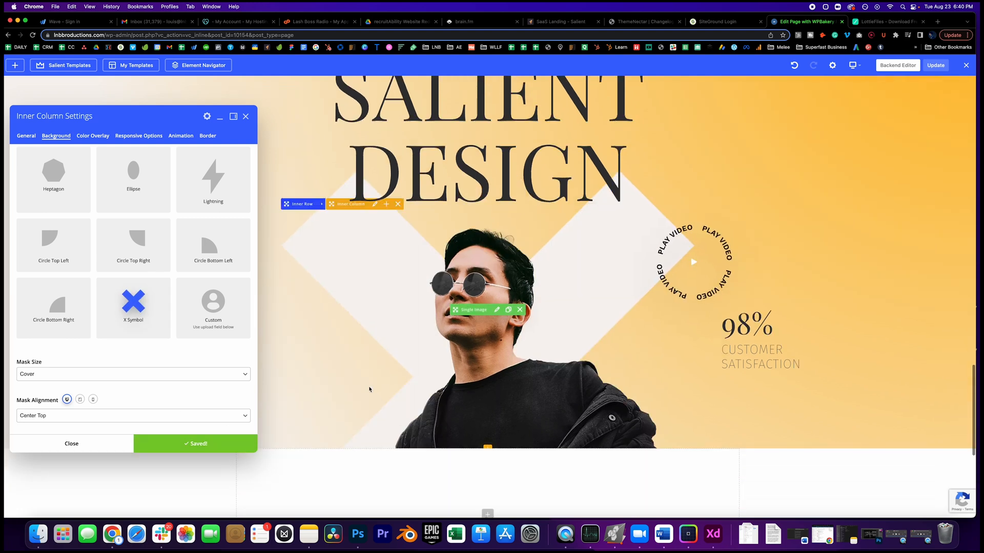
scroll("up", 3)
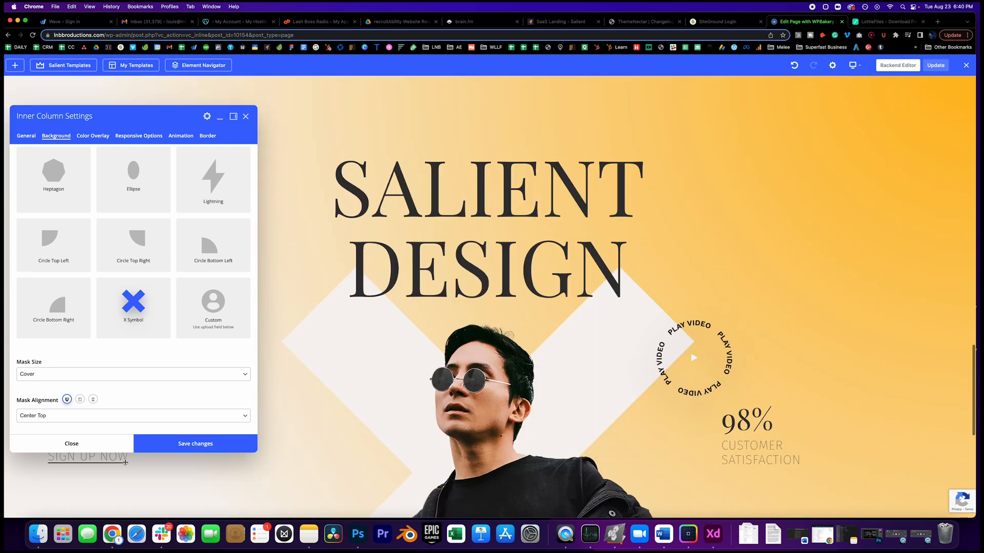
left_click(72, 444)
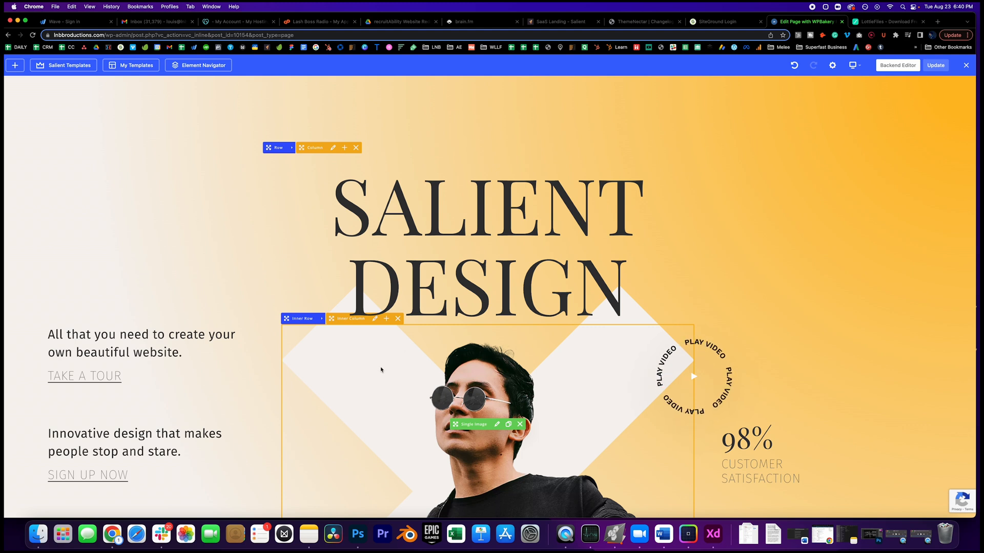
scroll("down", 3)
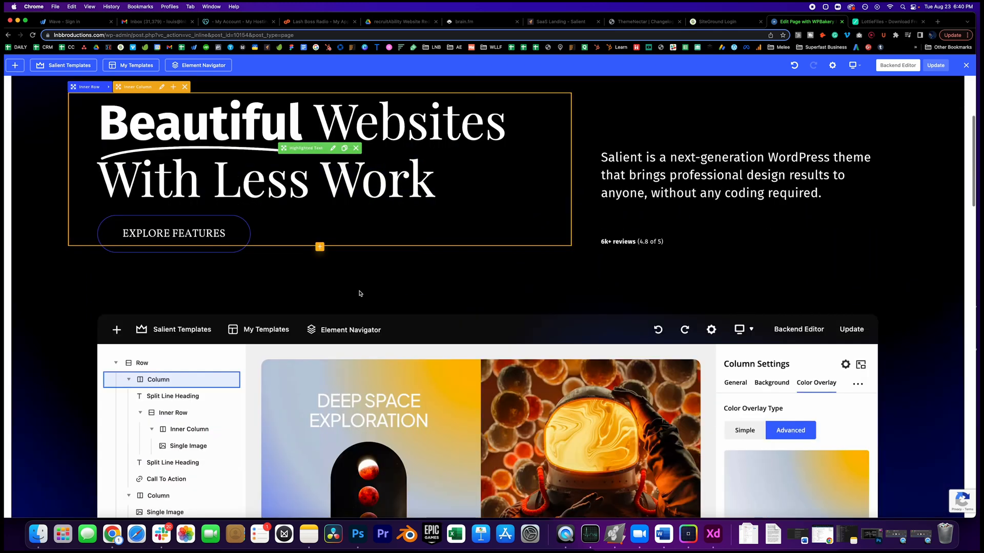
scroll("down", 3)
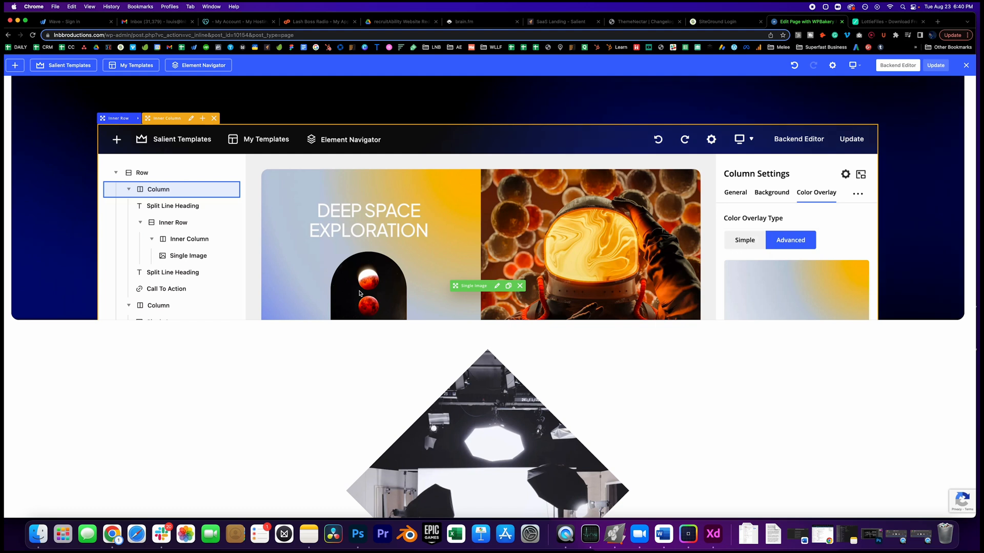
scroll("down", 3)
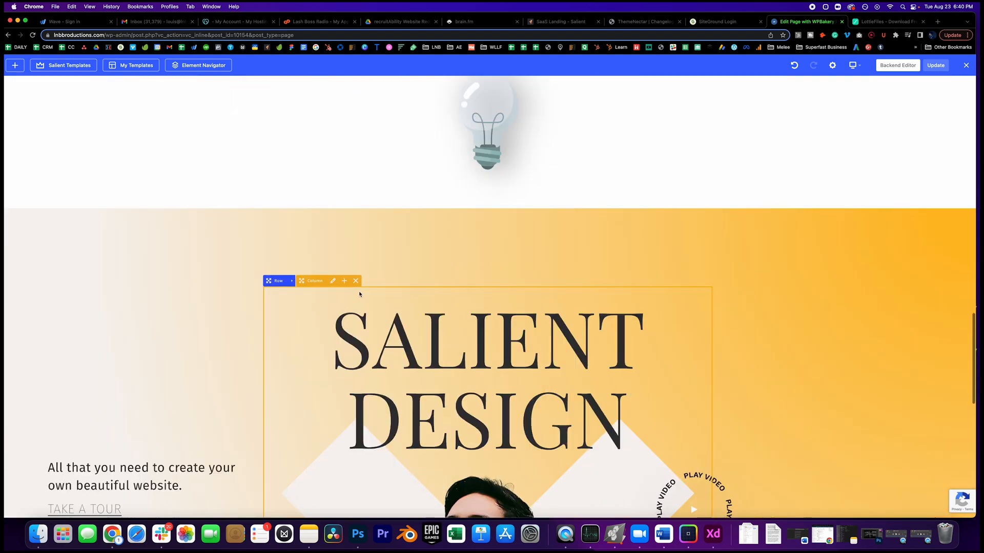
scroll("down", 3)
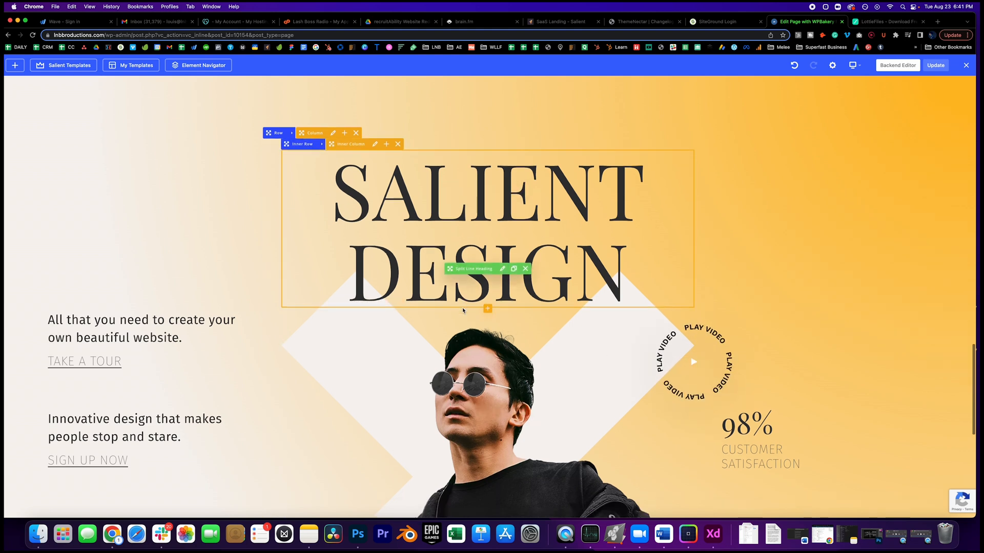
scroll("down", 3)
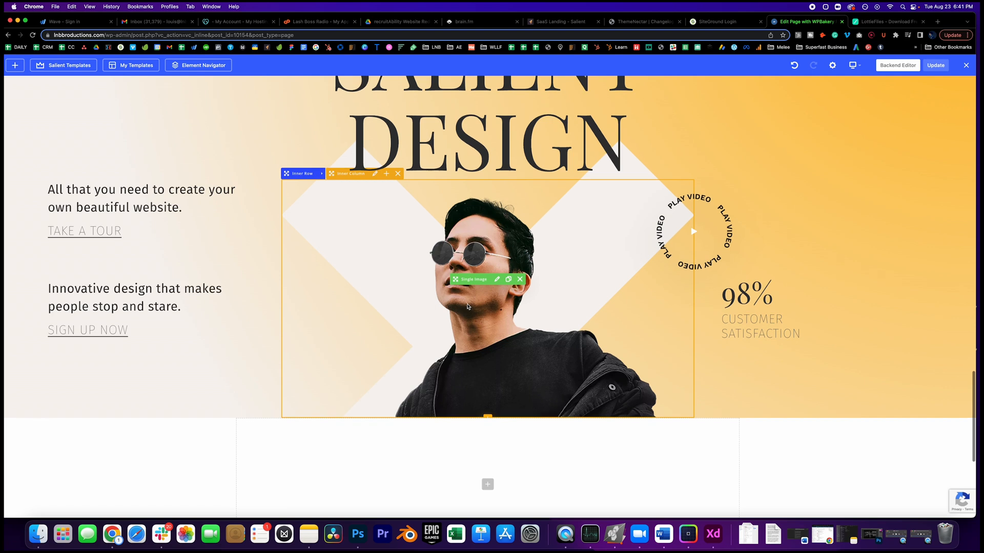
scroll("up", 3)
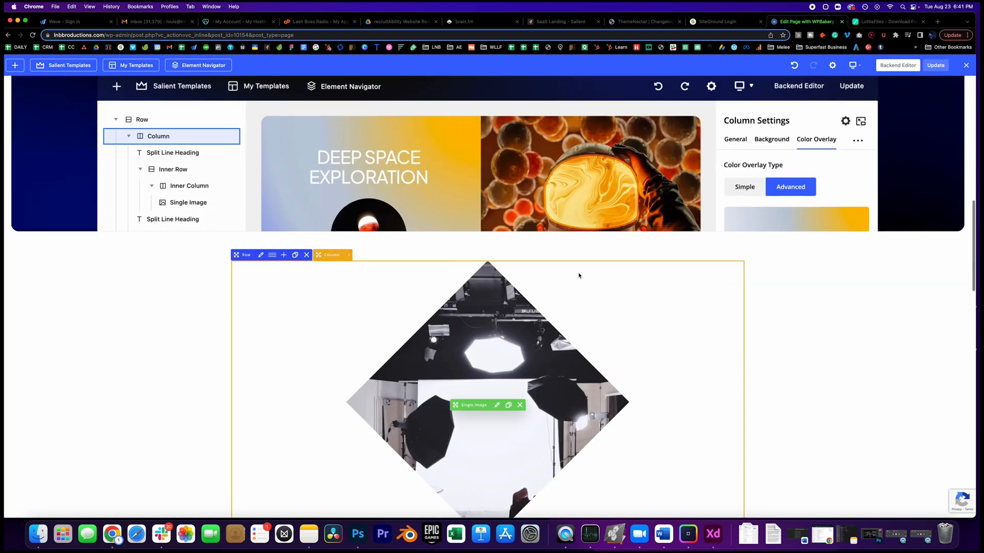
scroll("up", 3)
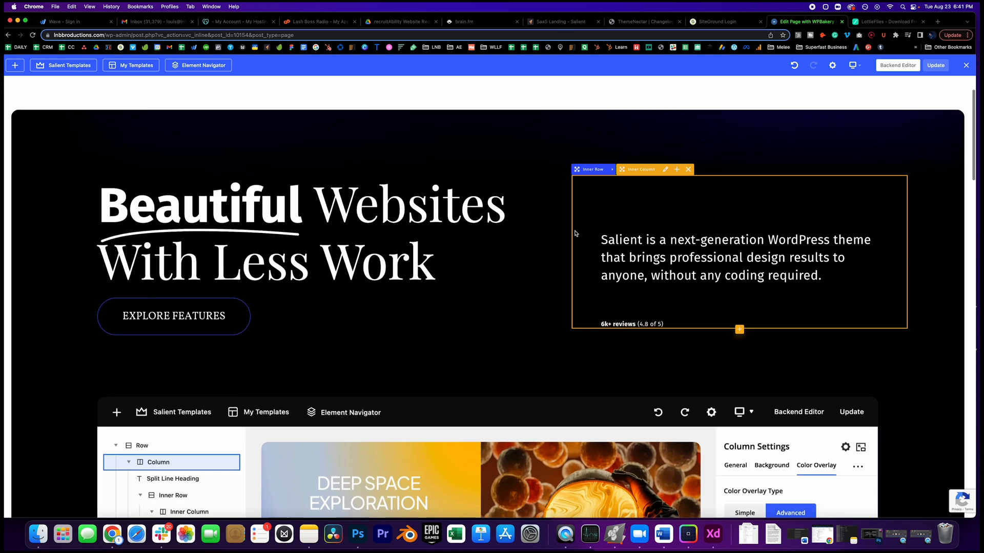
scroll("up", 3)
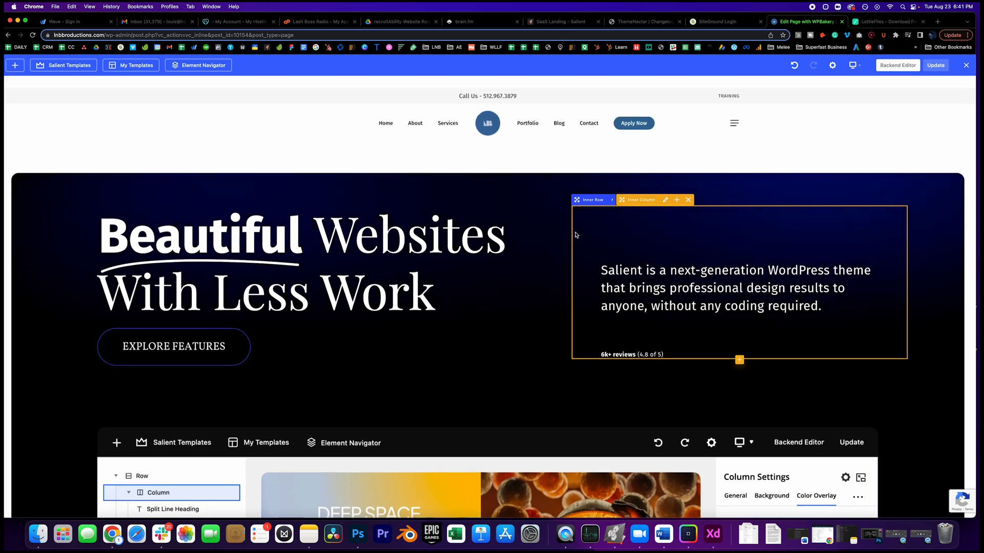